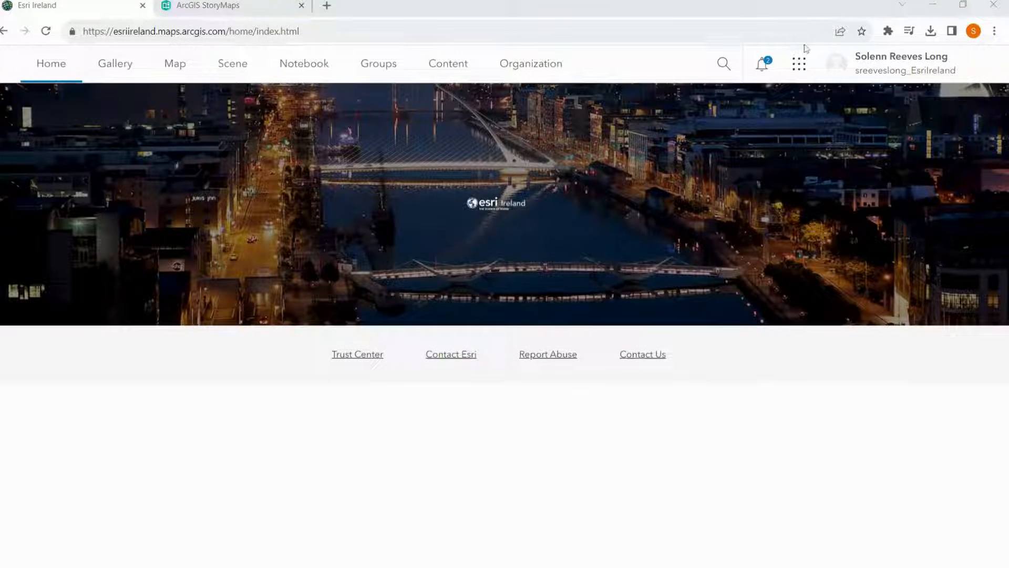
Launch ArcGIS StoryMaps from the ArcGIS Online app launcher
left_click(799, 63)
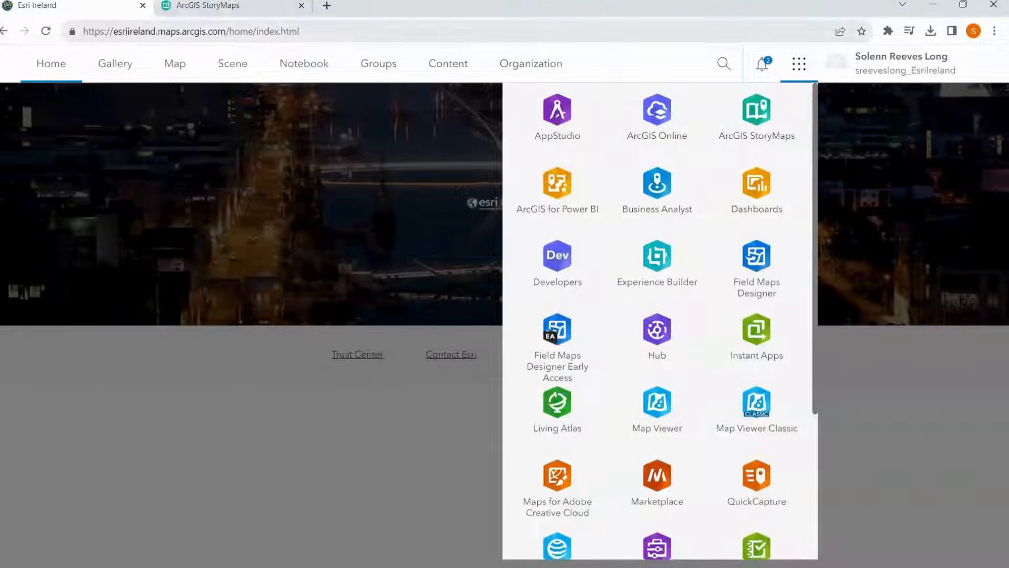
left_click(756, 109)
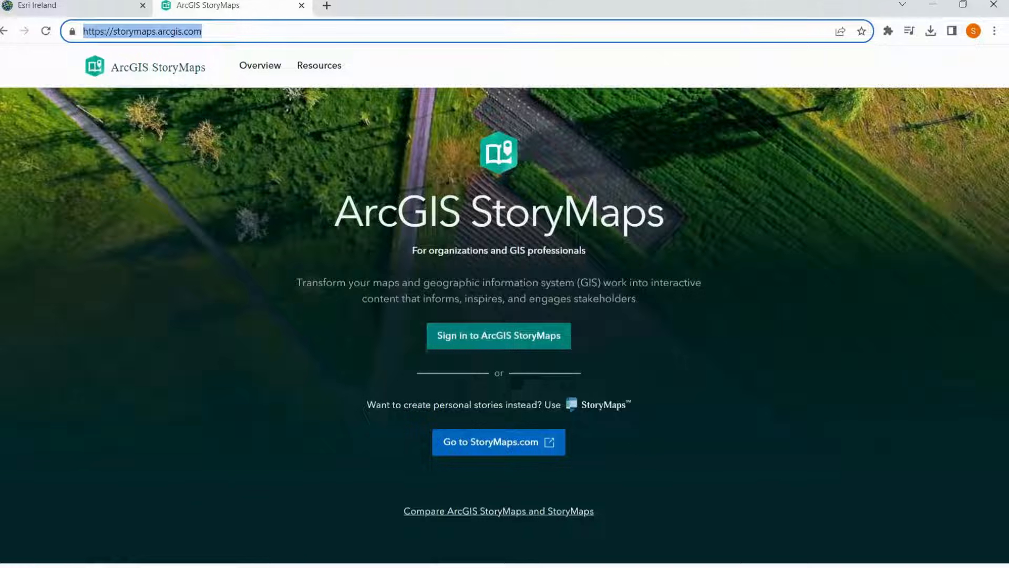
mouse_move(484, 347)
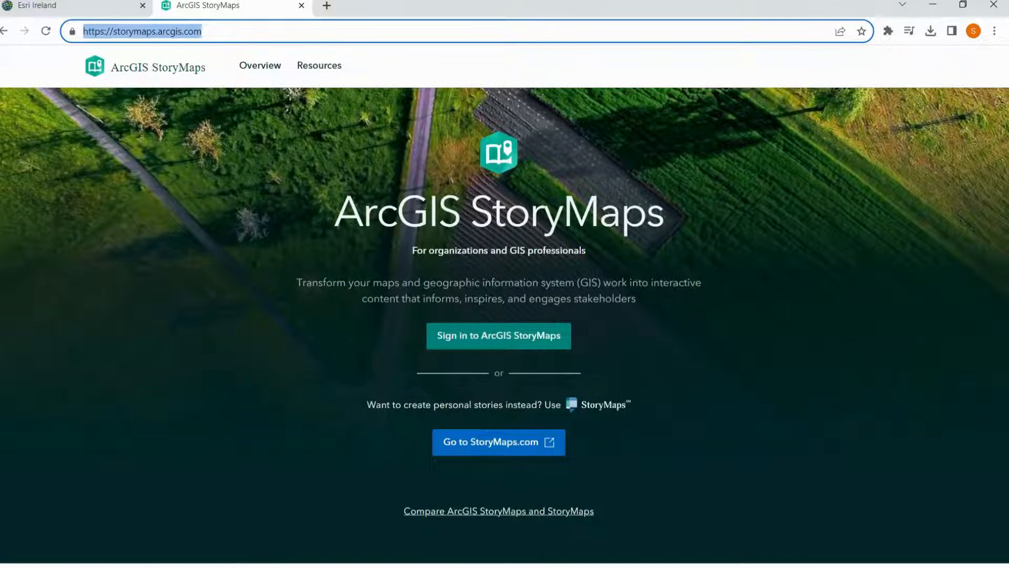
Sign in to ArcGIS StoryMaps and view the New story creation options
left_click(498, 335)
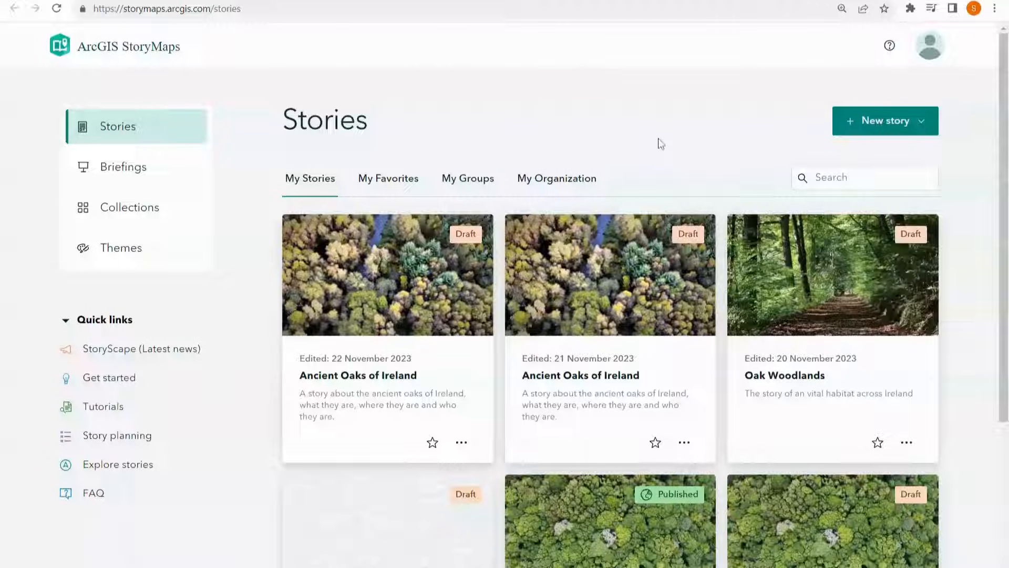
mouse_move(810, 132)
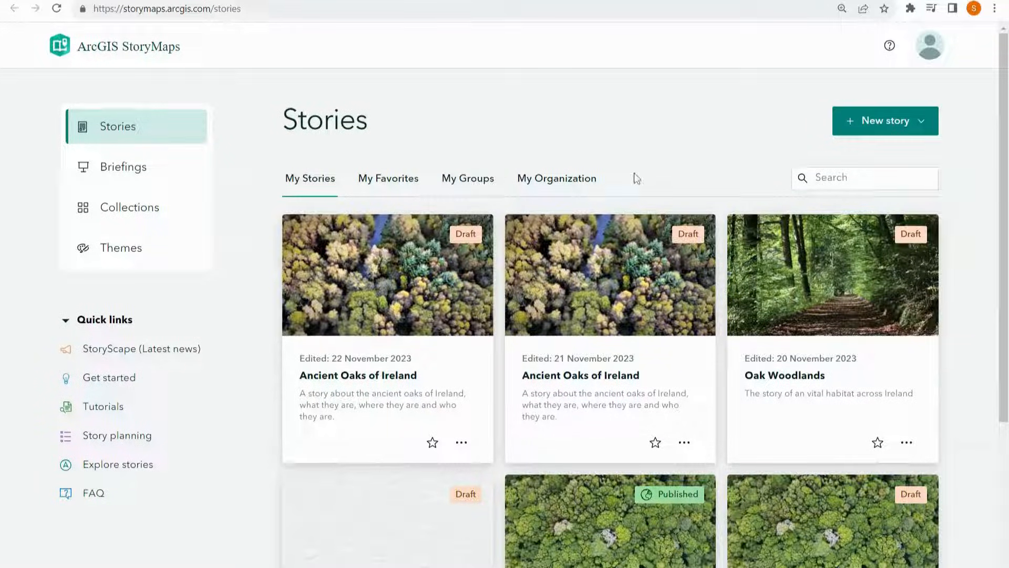
mouse_move(20, 425)
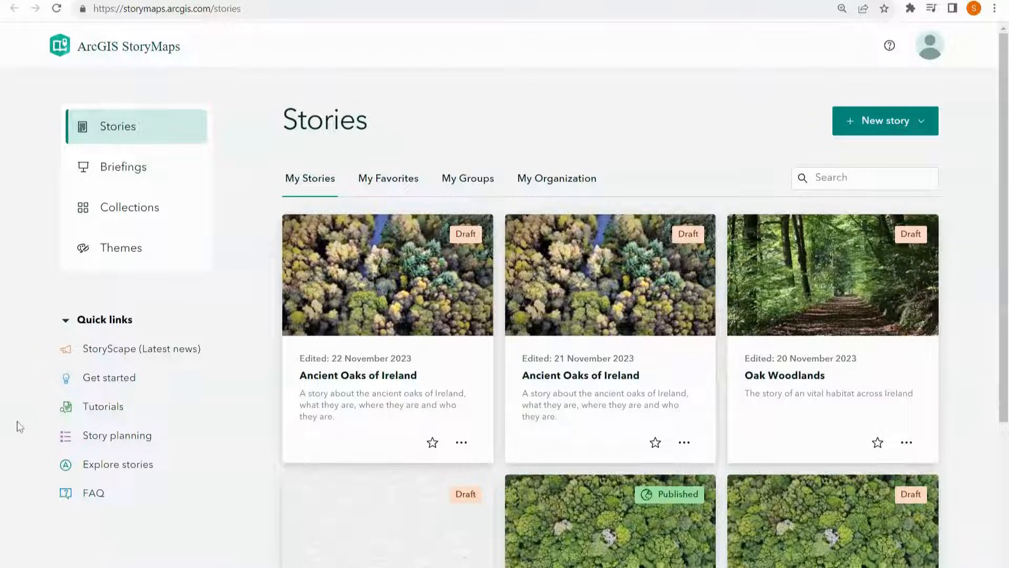
mouse_move(94, 493)
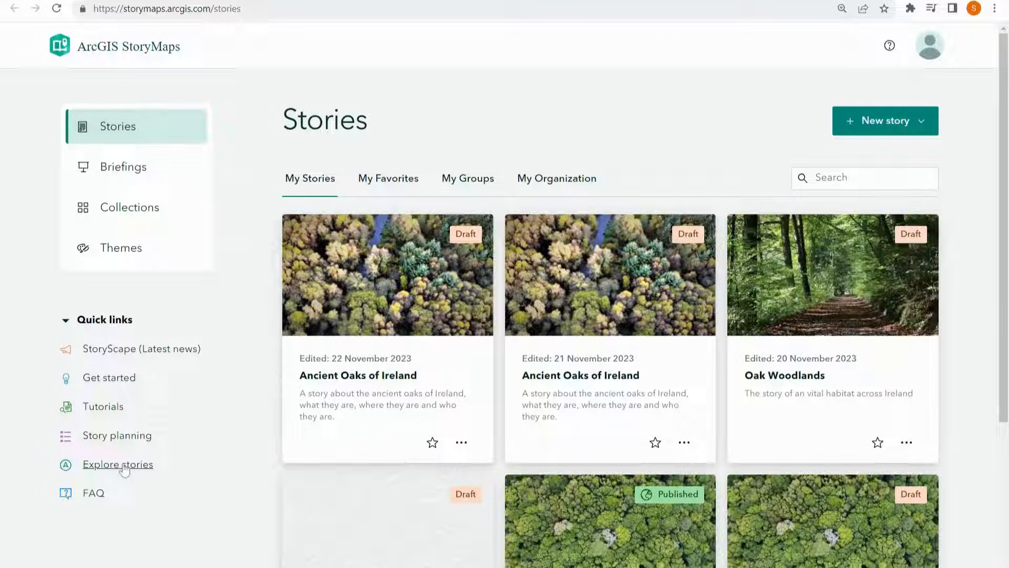
mouse_move(133, 470)
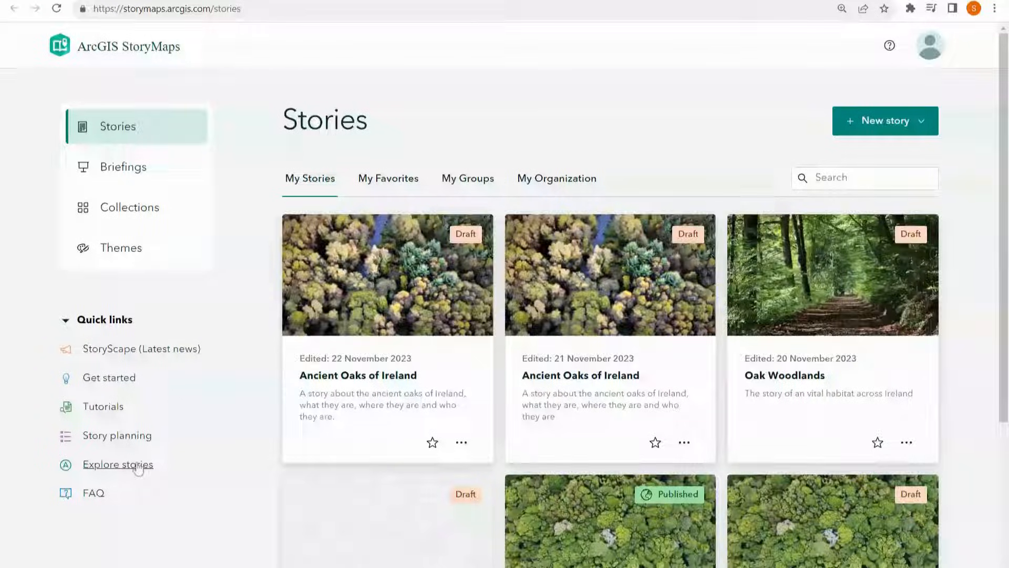
mouse_move(101, 406)
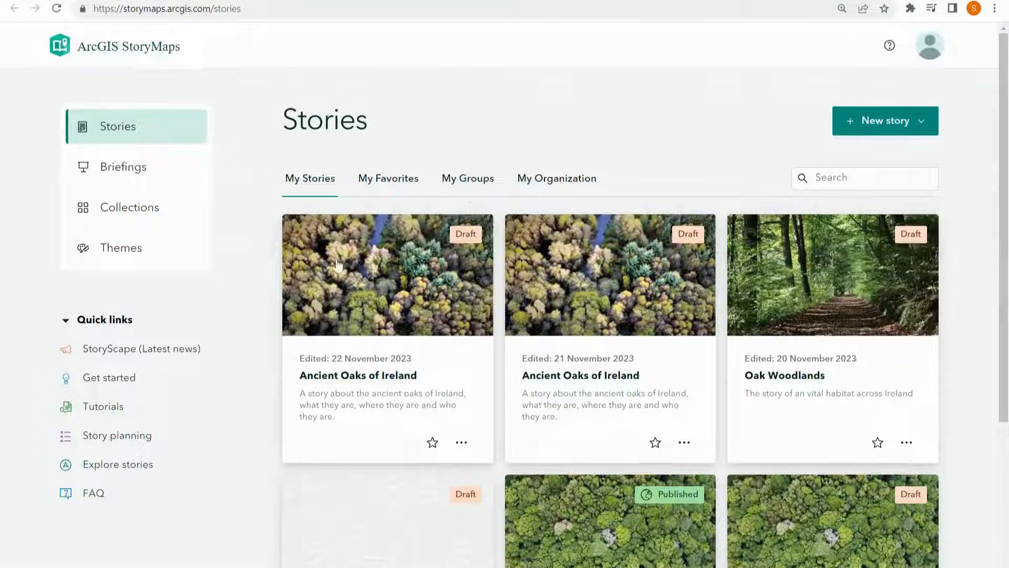
left_click(884, 120)
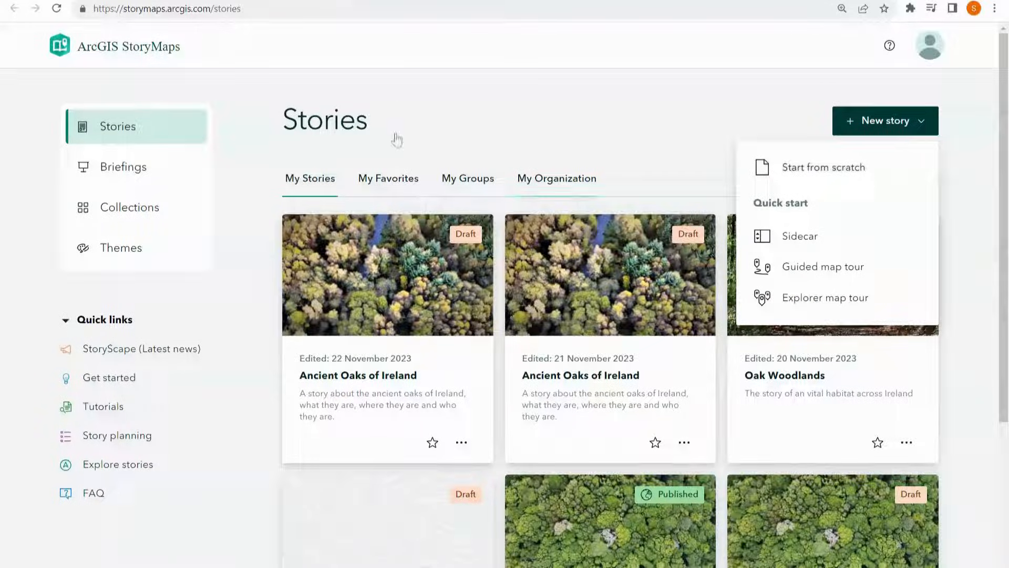
mouse_move(798, 136)
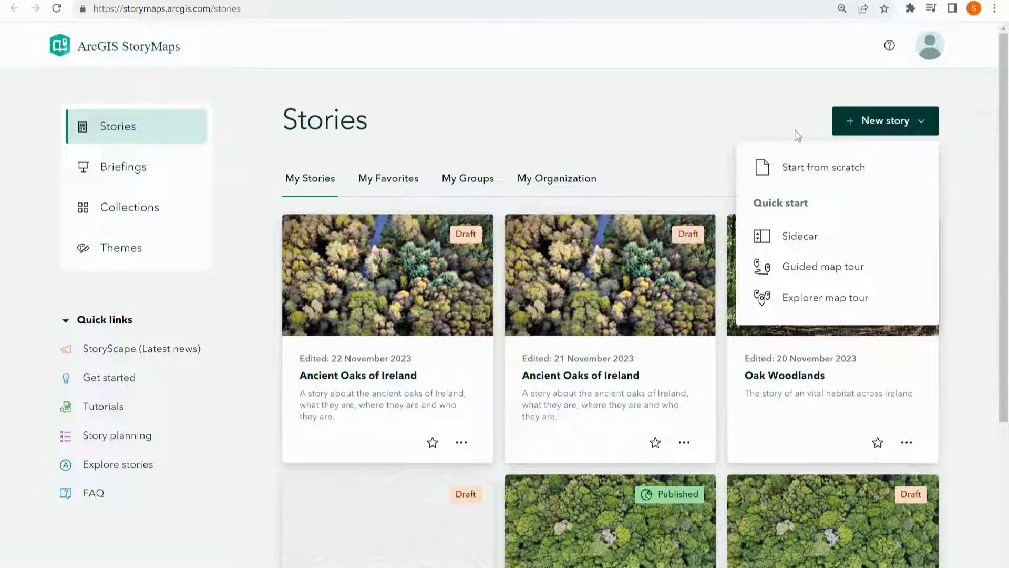
mouse_move(782, 132)
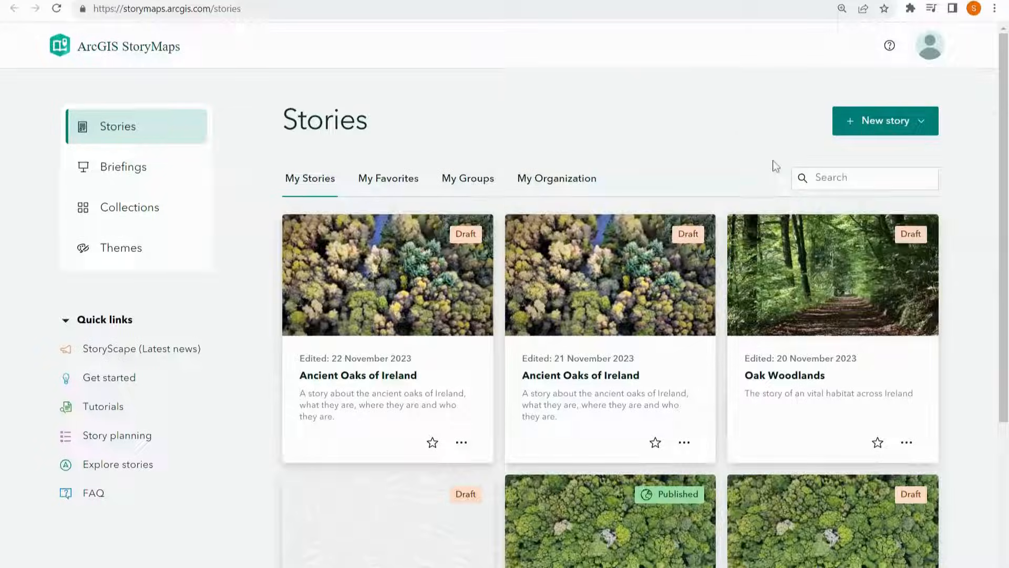
Start a blank story titled 'Ancient Oaks of Ireland' with subtitle, and browse for a cover file
left_click(883, 120)
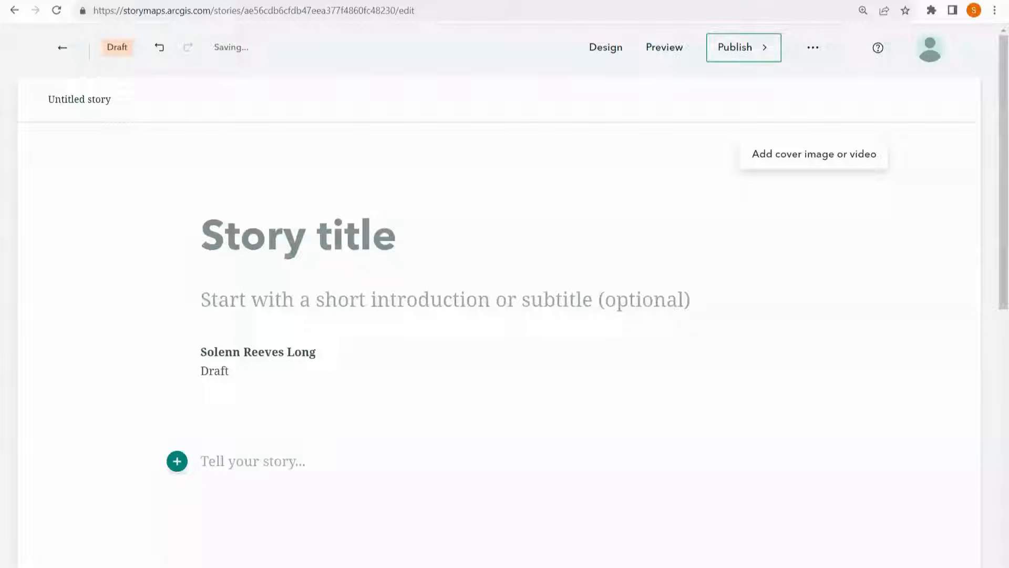
type("Ancient Oaks of Ireland")
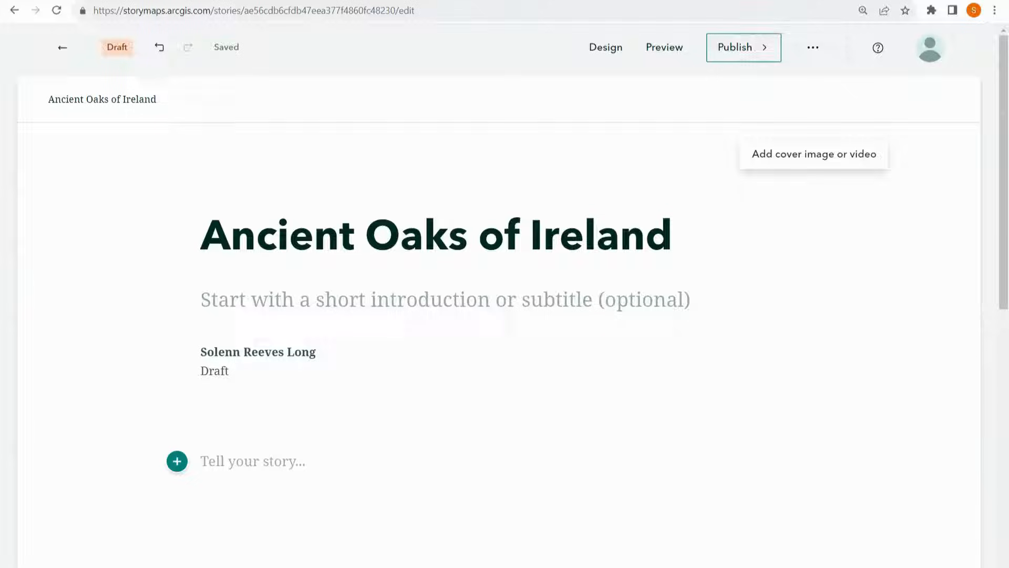
type("A story about the ancient oaks of Ireland, what they are, where they are and who they are.")
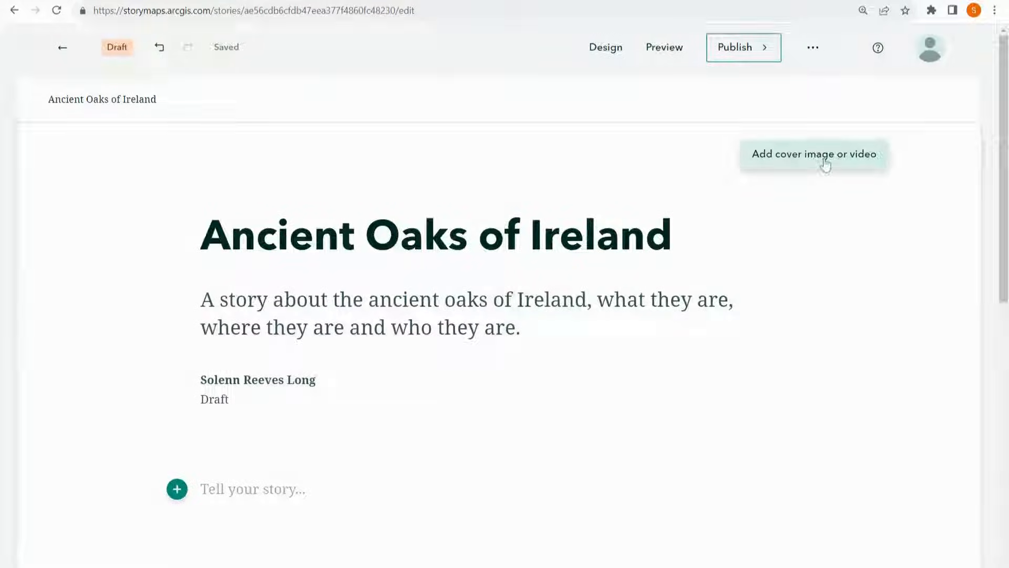
left_click(813, 154)
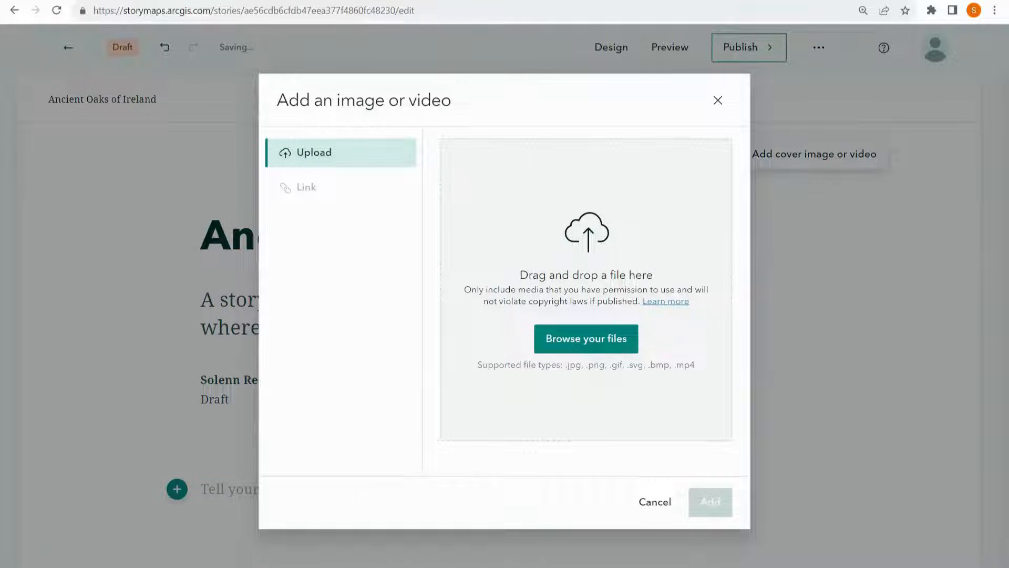
left_click(585, 338)
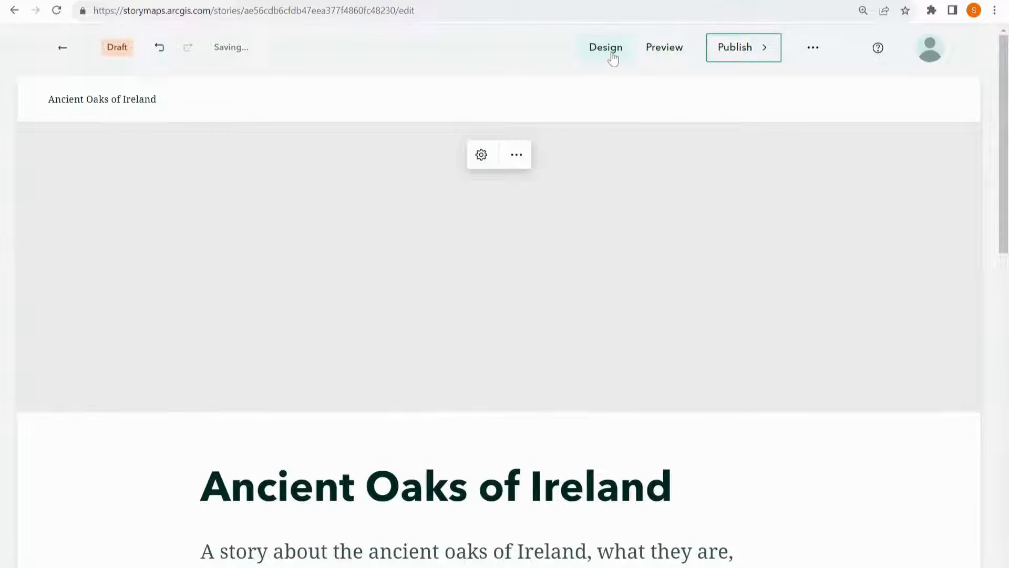
Apply the centred full-width cover layout, enable navigation, and choose the Ridgeline theme
left_click(605, 47)
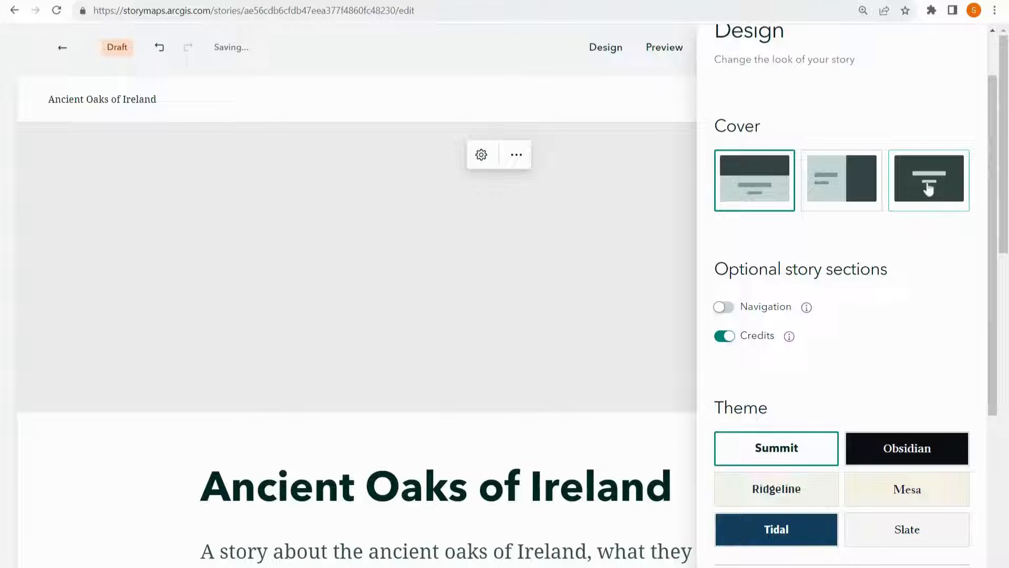
left_click(929, 180)
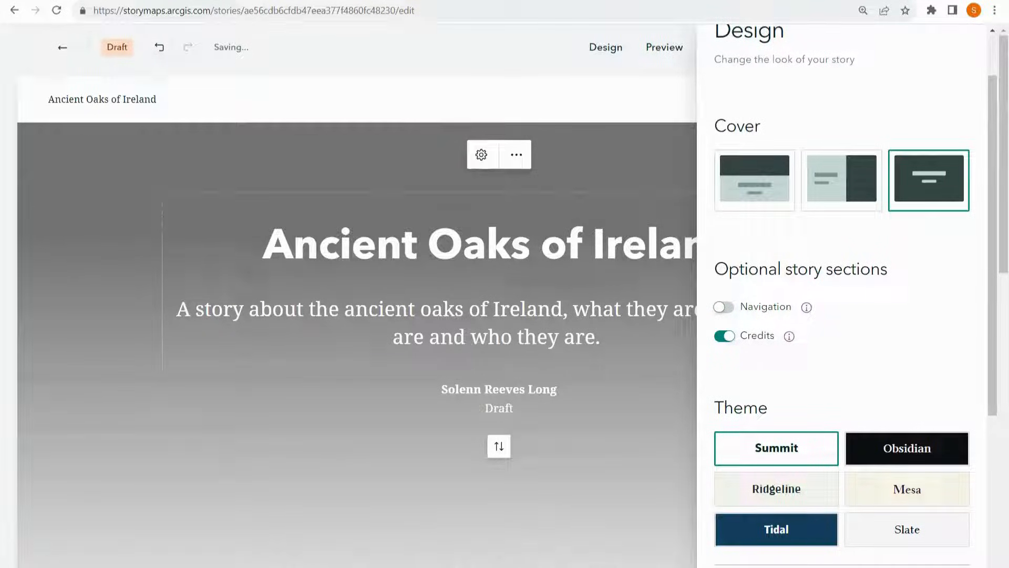
scroll("down", 3)
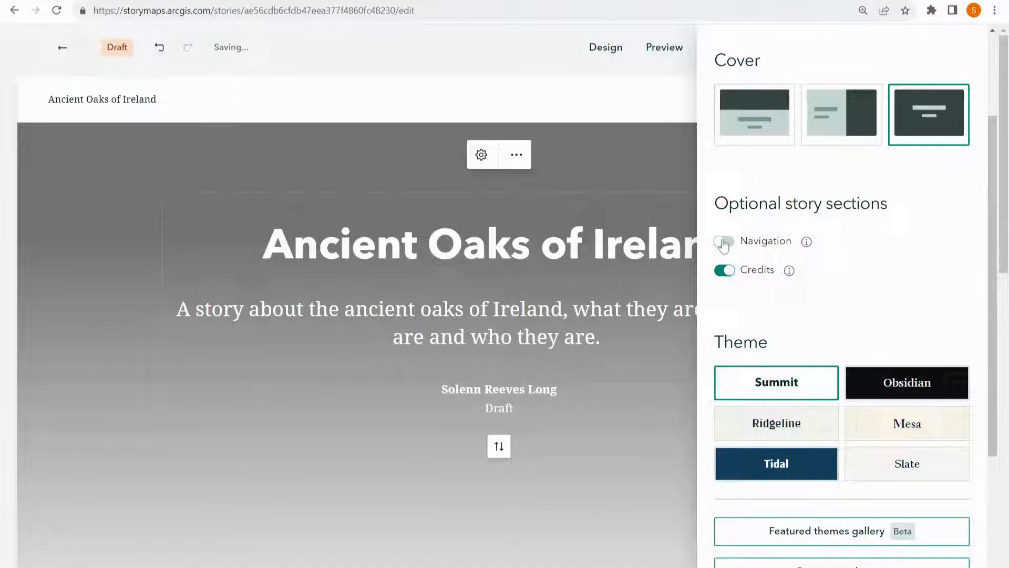
left_click(723, 241)
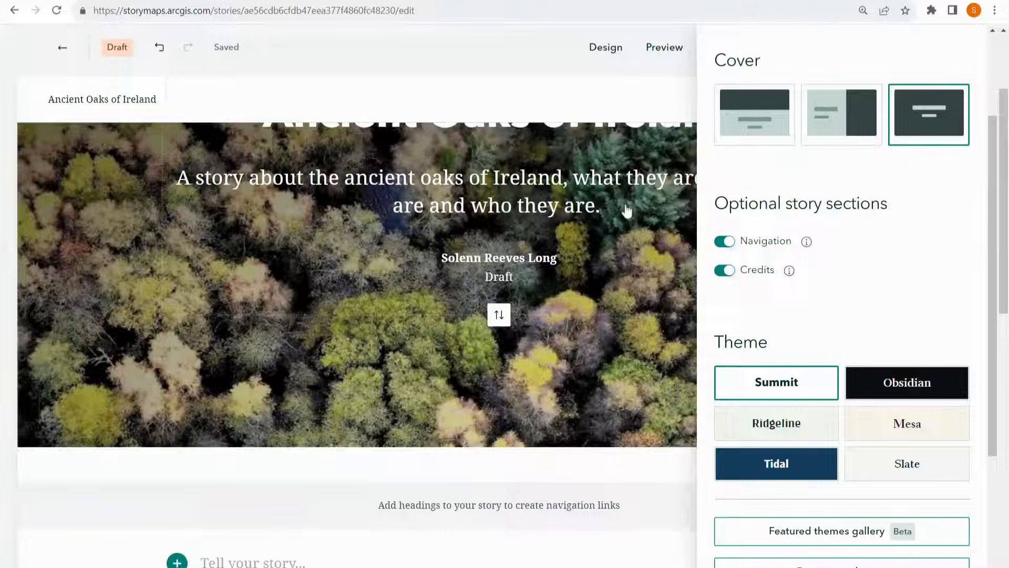
scroll("down", 3)
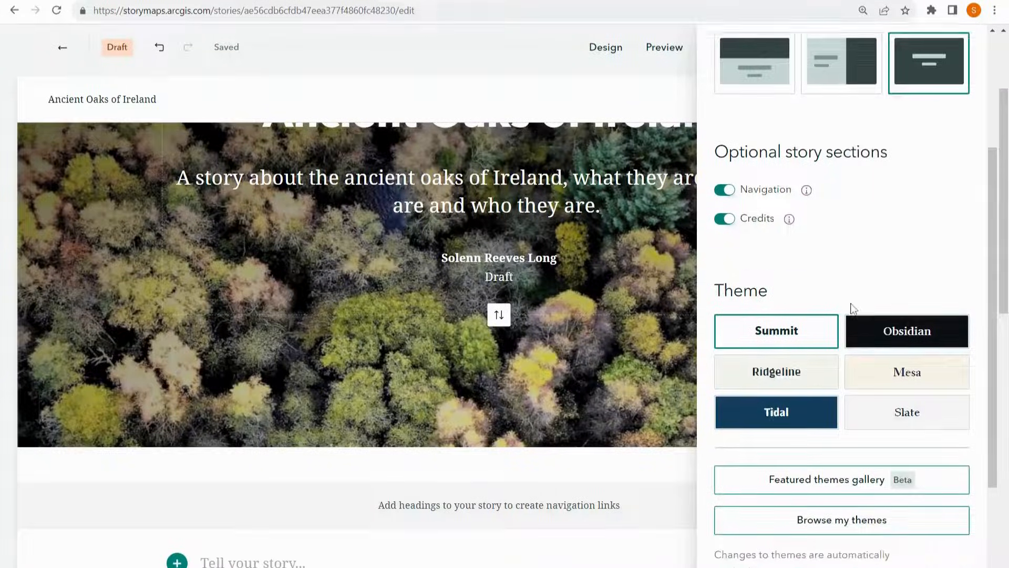
scroll("down", 3)
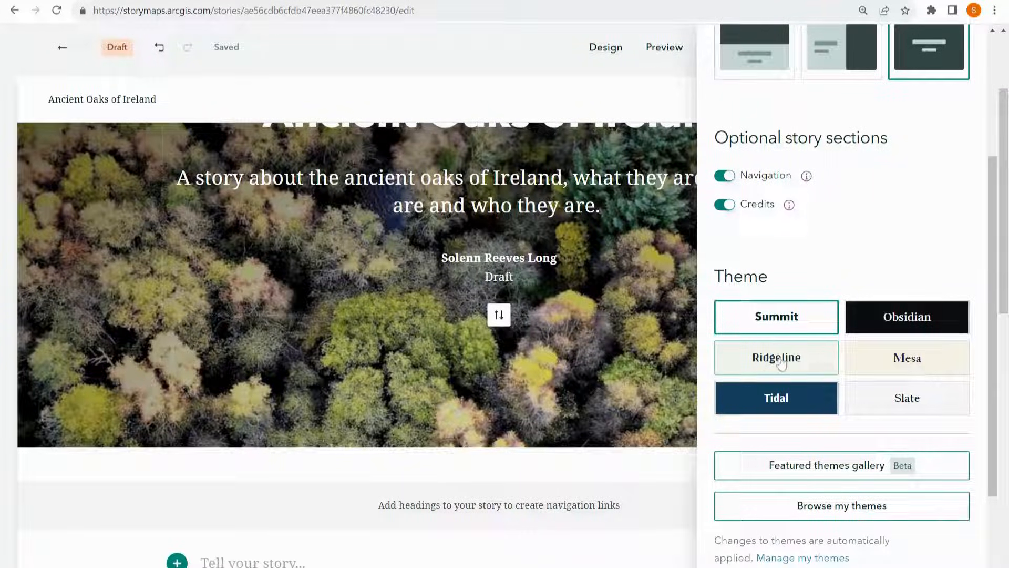
left_click(775, 357)
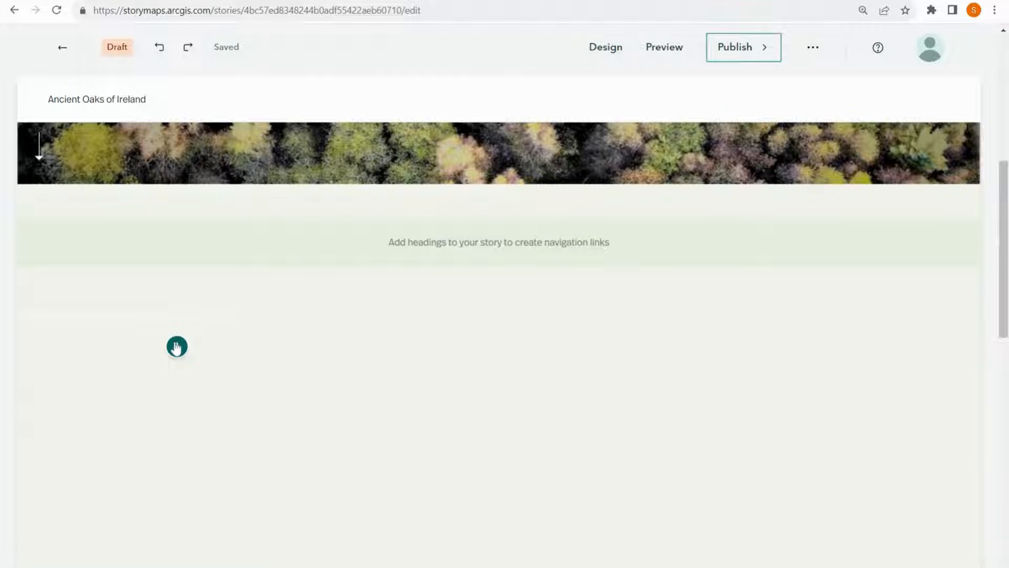
Add an 'Introduction' heading and paragraph, then a 'Pockets of oak forests' heading with text
left_click(177, 346)
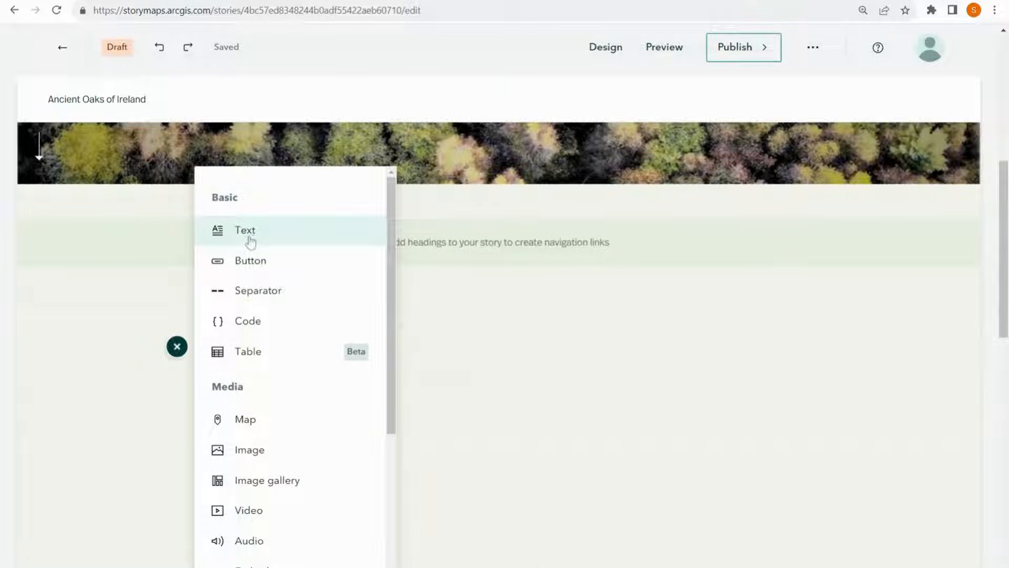
left_click(245, 230)
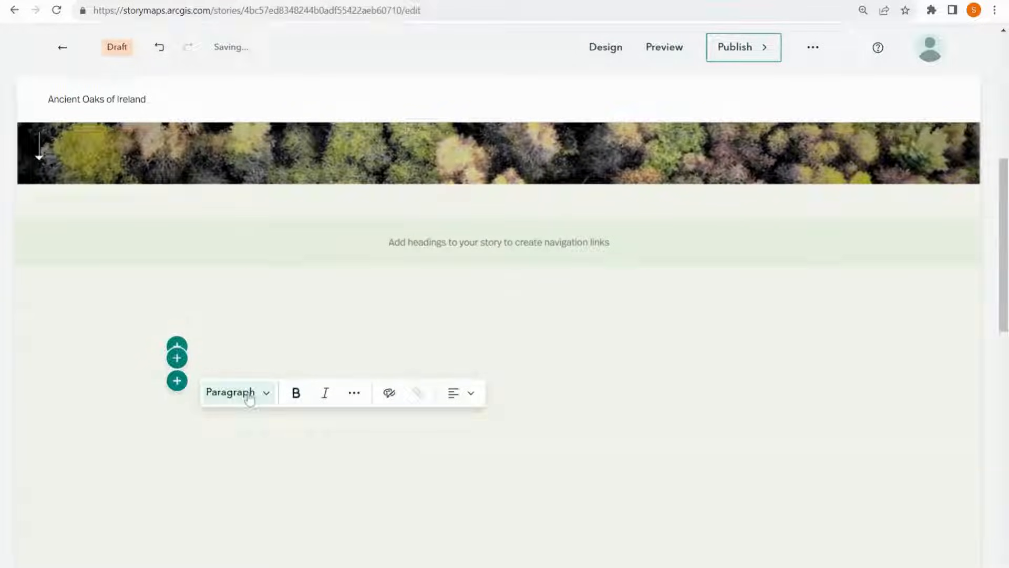
left_click(237, 392)
type("Introduction")
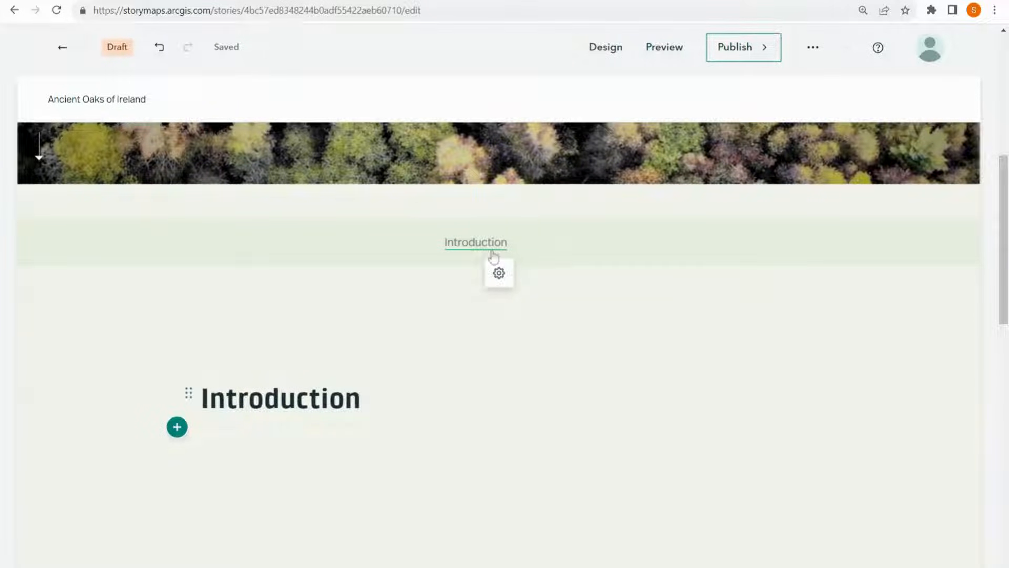
left_click(280, 397)
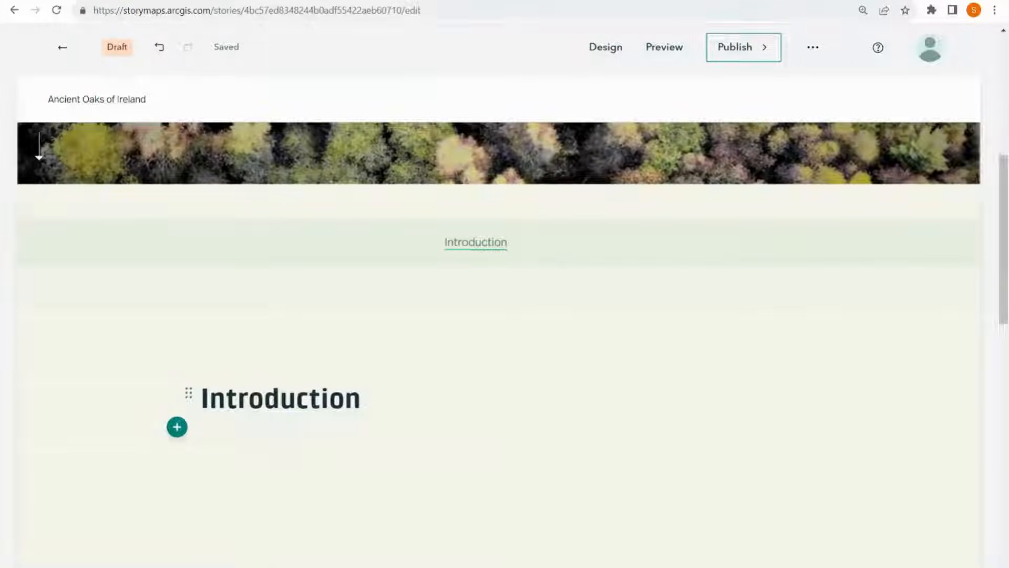
scroll("down", 3)
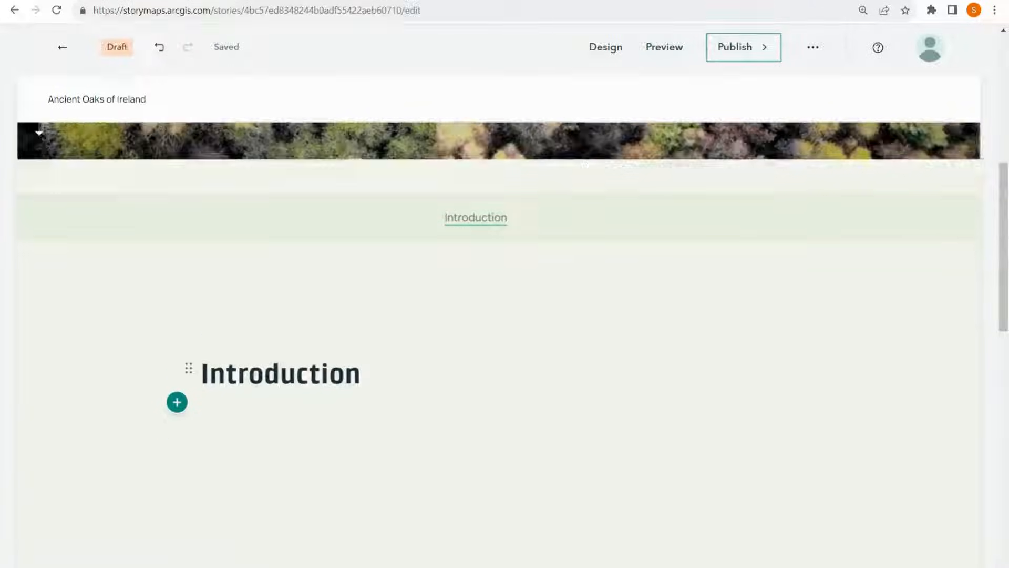
left_click(177, 402)
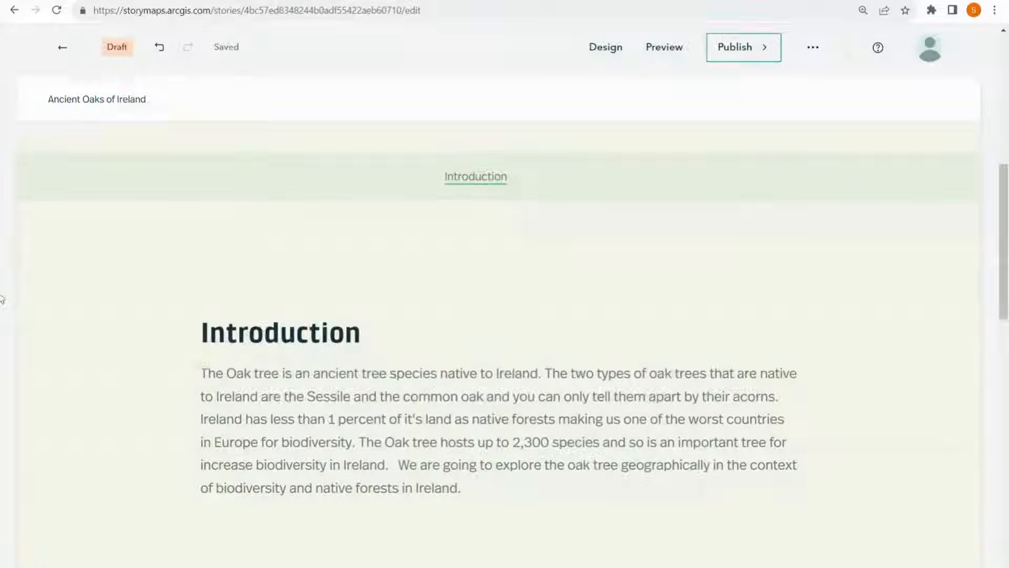
scroll("down", 3)
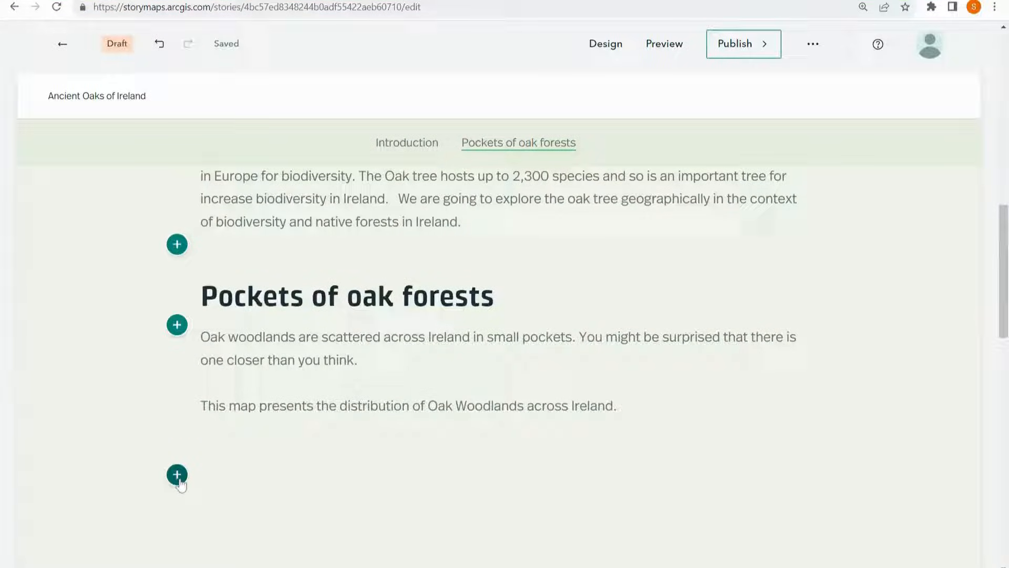
Insert the Oak Woodlands map with the Locations of sacred oaks layer hidden
left_click(177, 475)
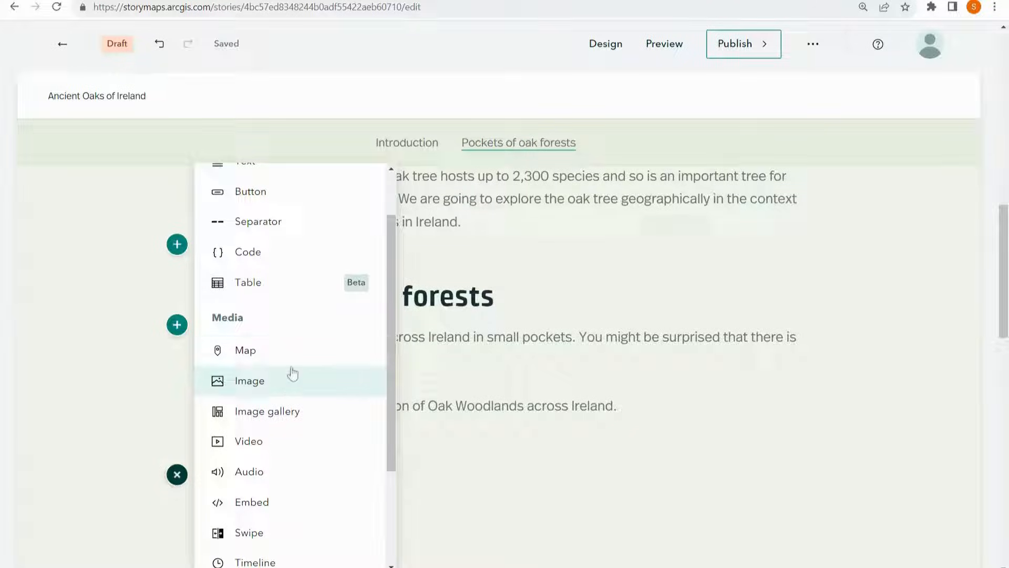
left_click(246, 350)
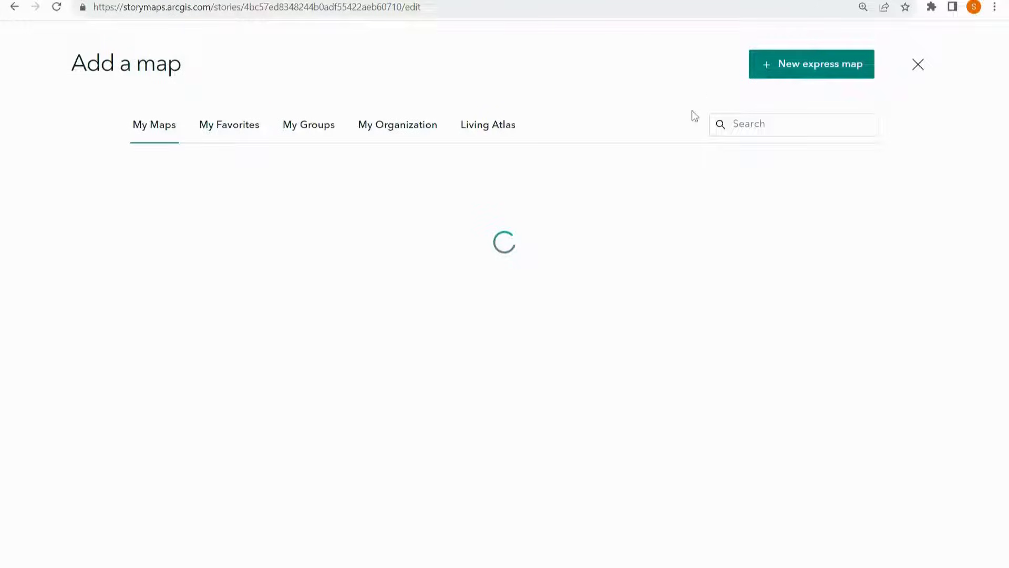
left_click(811, 64)
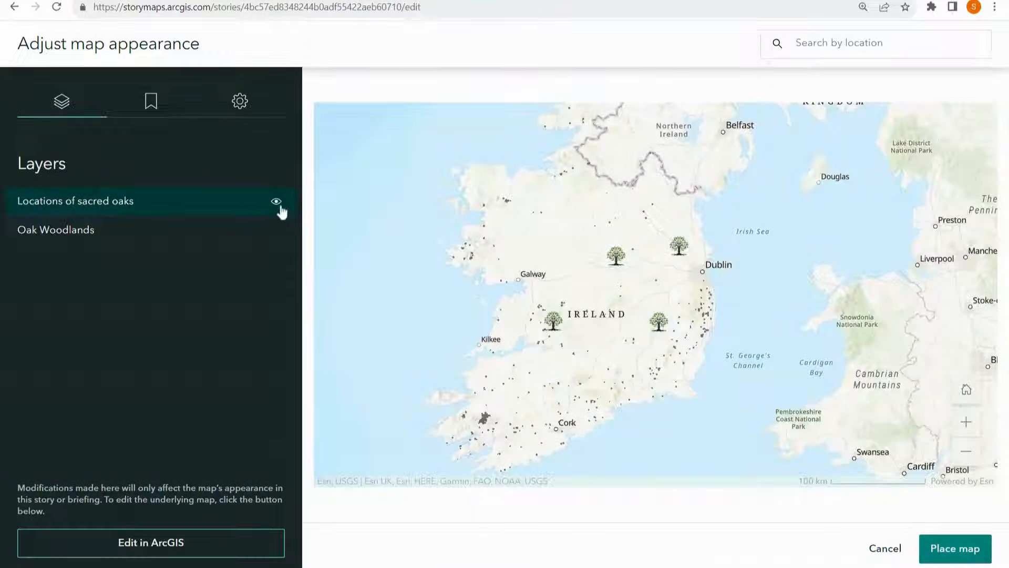
left_click(277, 201)
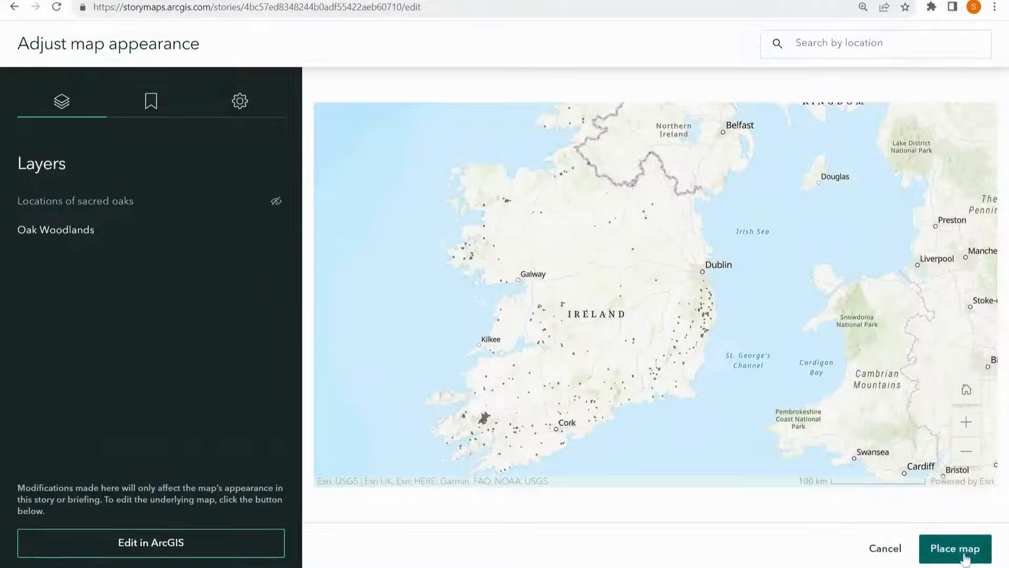
left_click(955, 548)
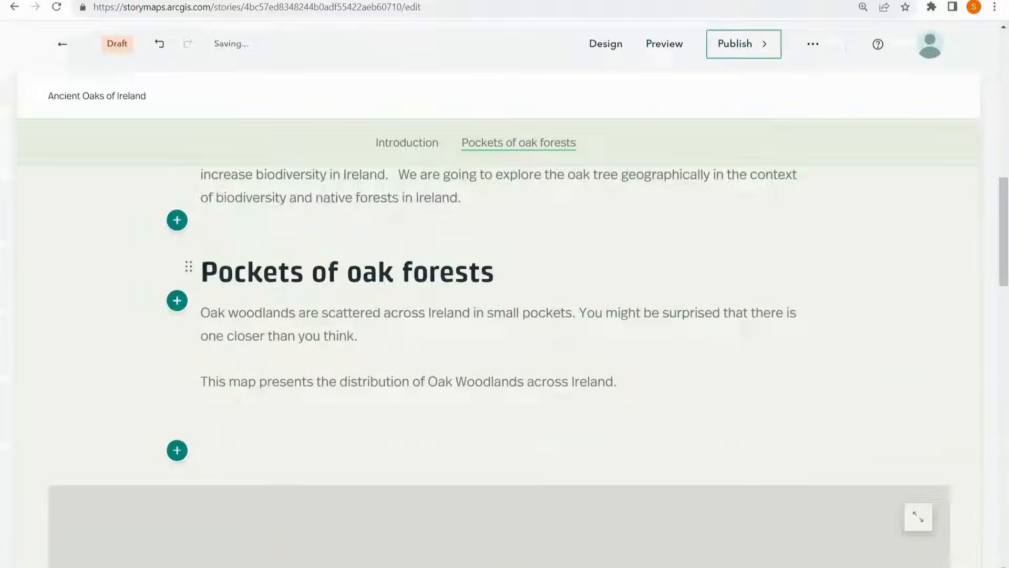
Shrink the oak woodlands map to standard width and float it right
scroll("down", 3)
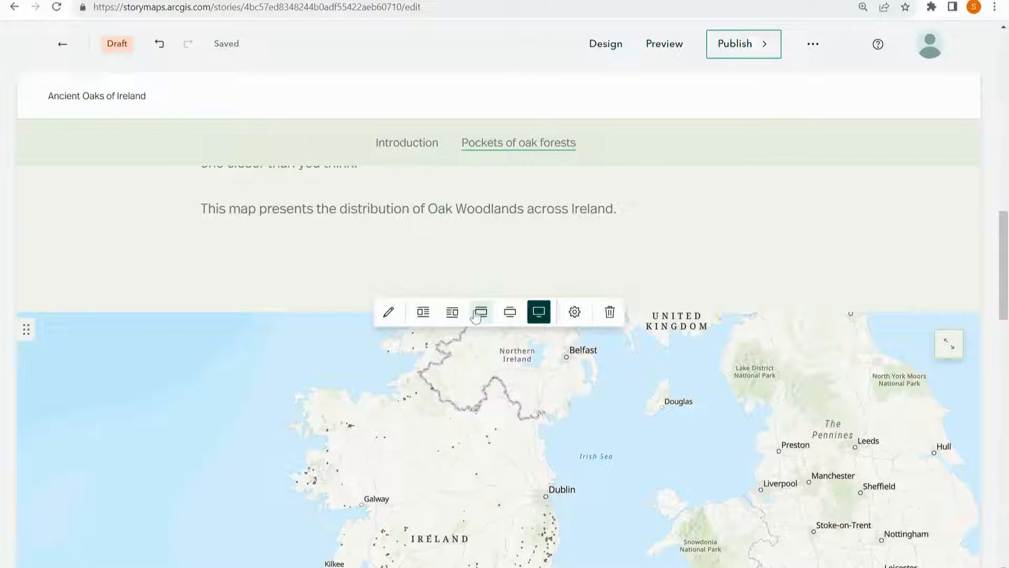
left_click(480, 312)
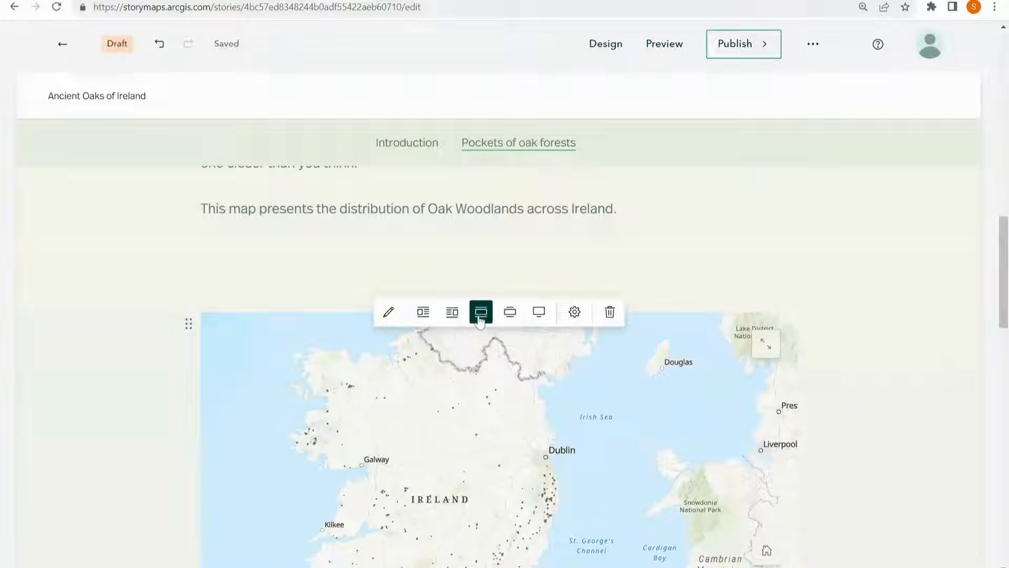
mouse_move(452, 312)
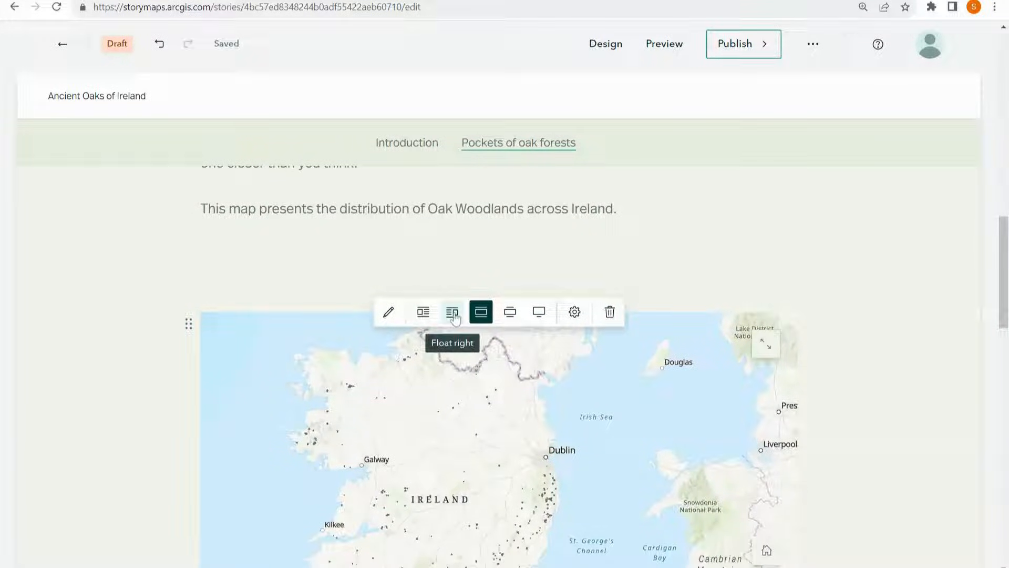
left_click(453, 312)
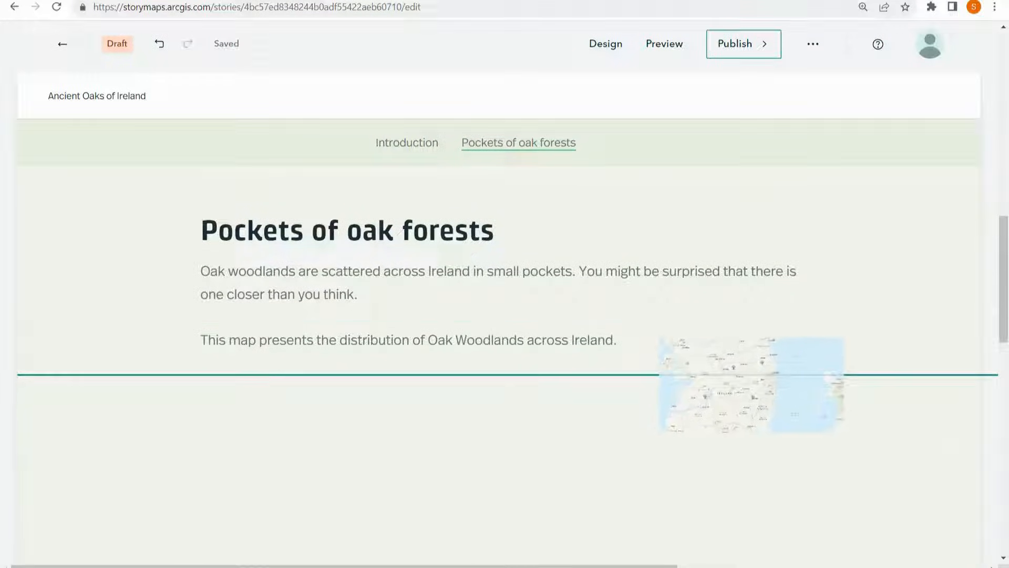
scroll("down", 3)
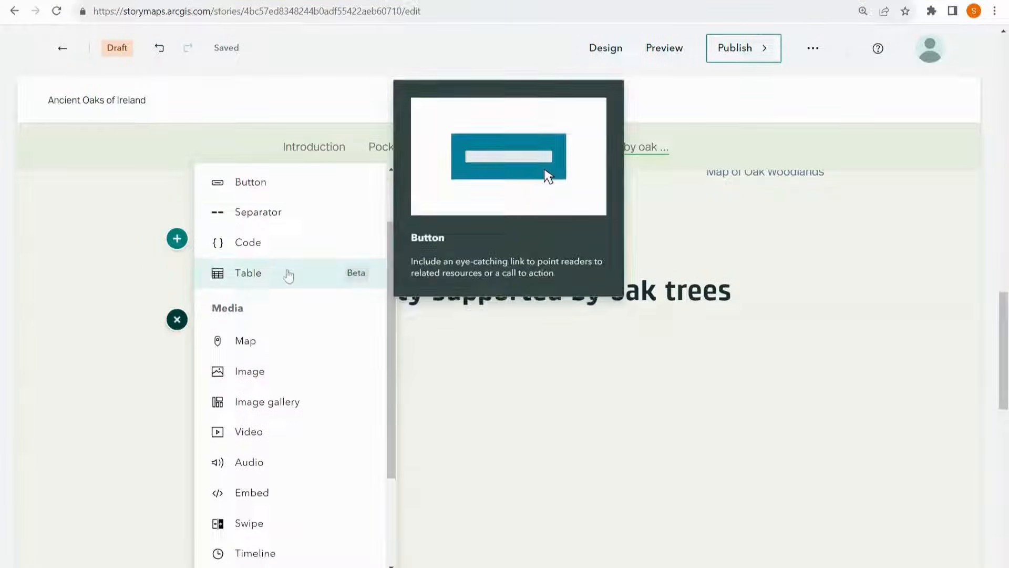
Insert a docked sidecar whose first slide has the heading 'Red Squirrels'
scroll("down", 3)
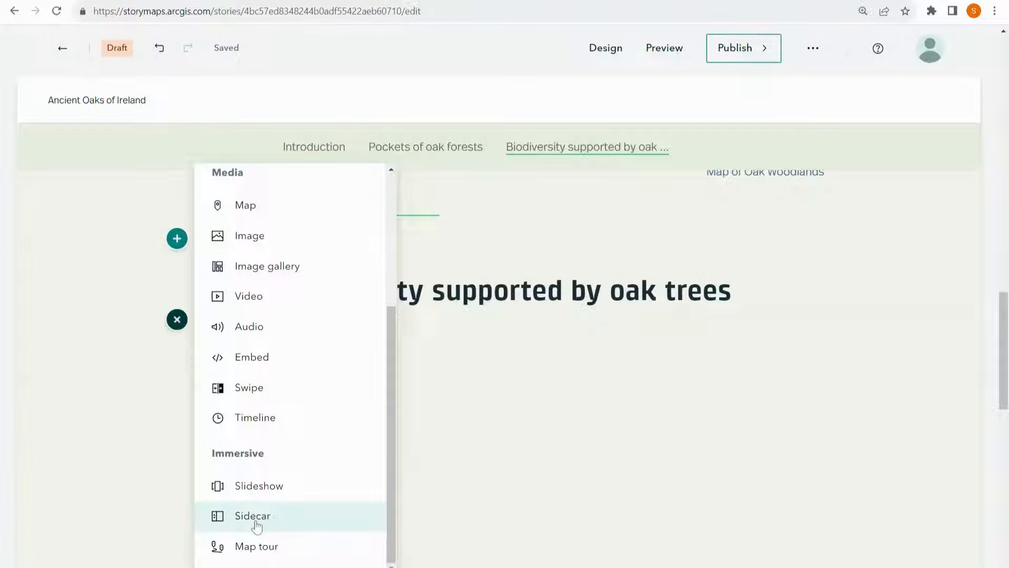
left_click(253, 516)
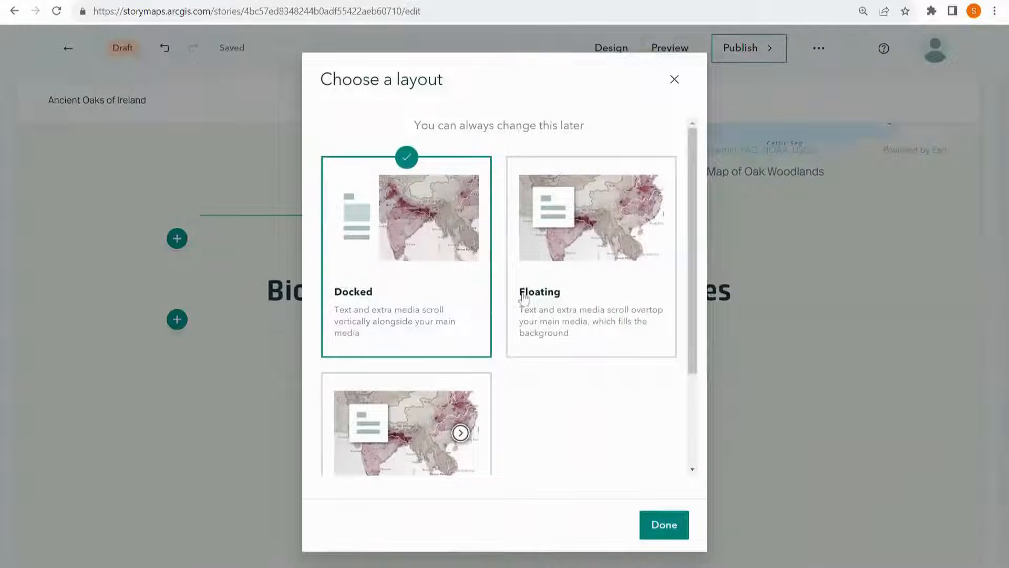
left_click(663, 525)
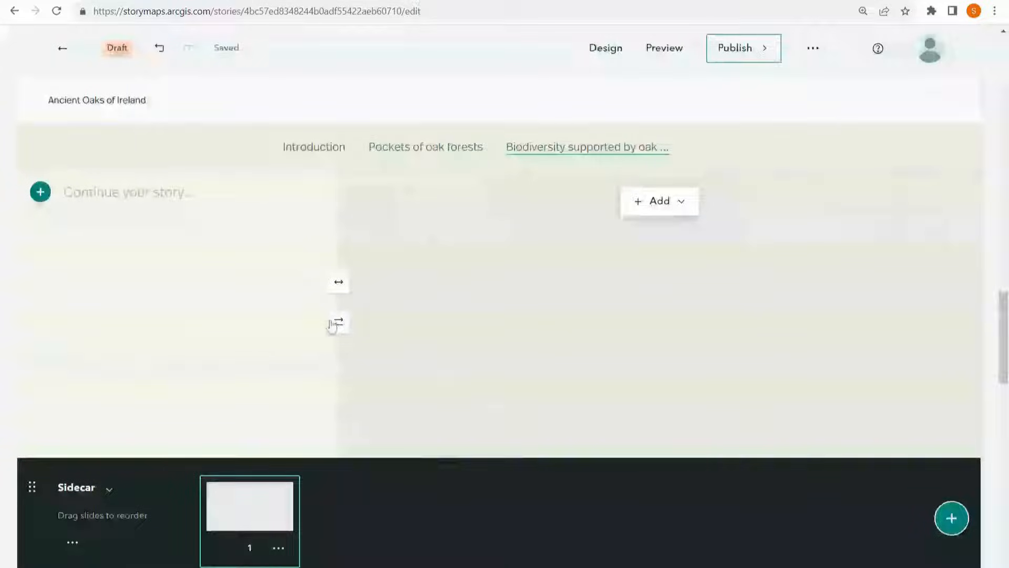
type("Red Squirrels")
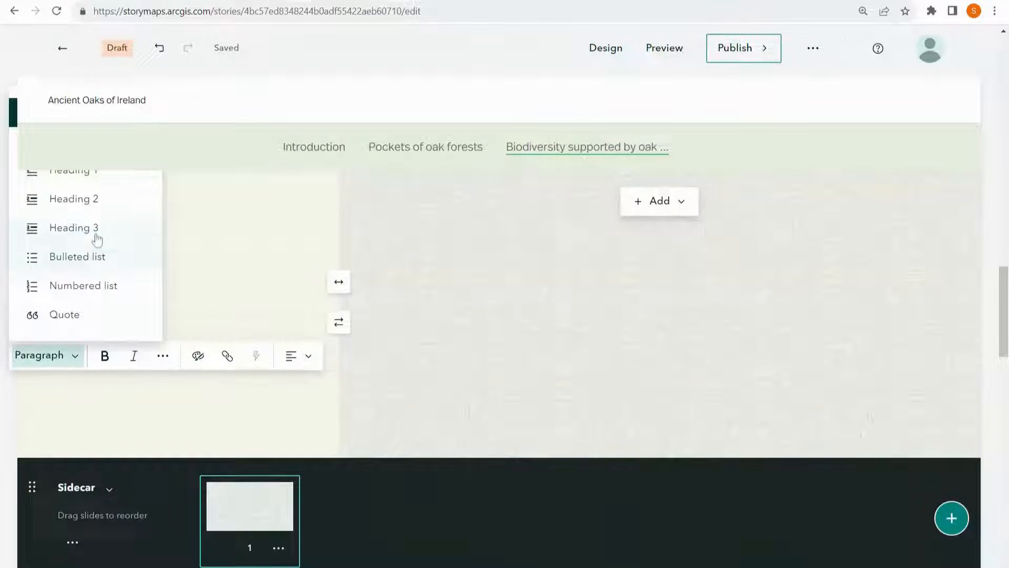
left_click(74, 198)
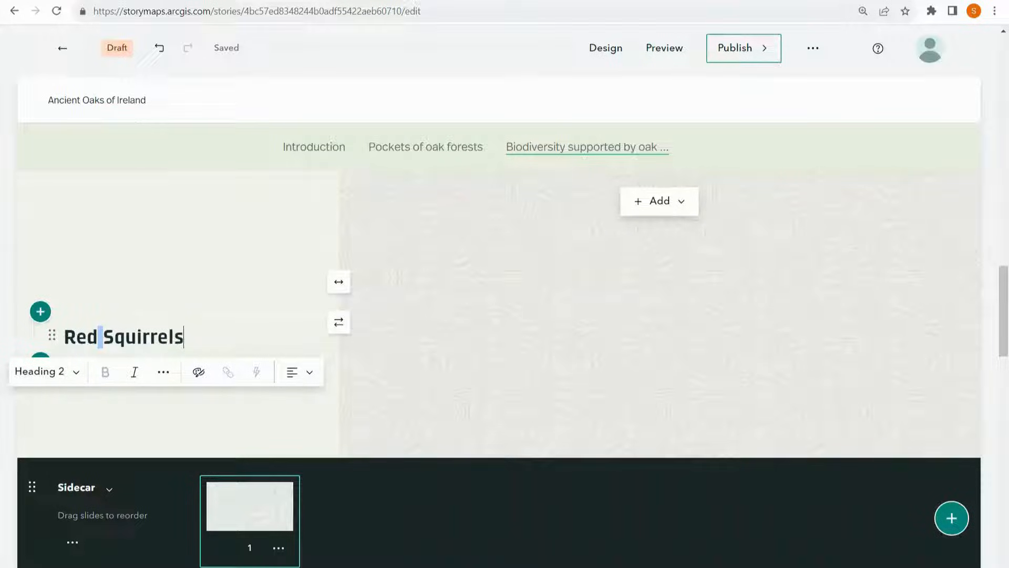
left_click(198, 308)
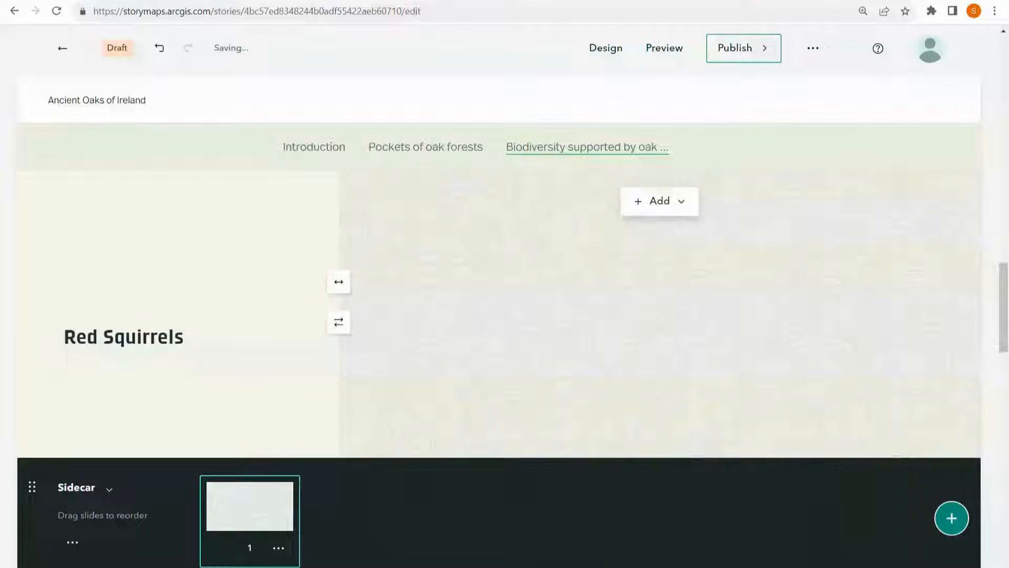
left_click(657, 200)
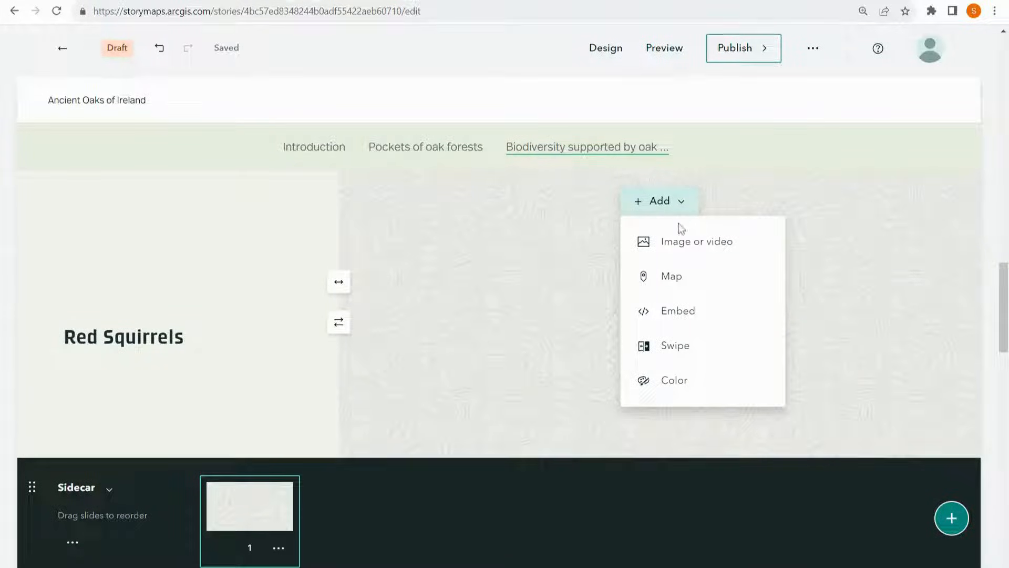
Upload the red squirrel photo to the slide and add another slide
left_click(696, 241)
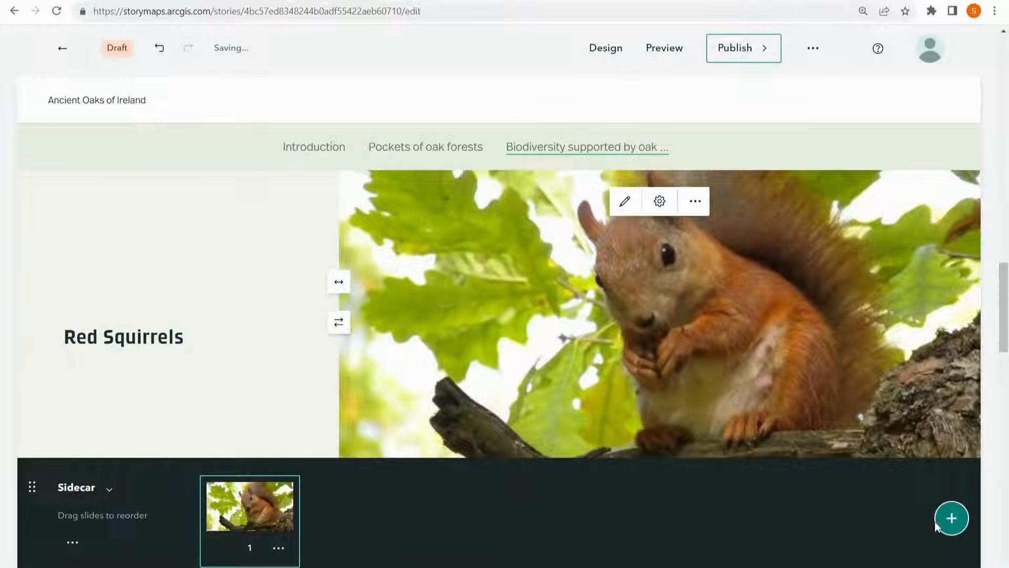
left_click(952, 517)
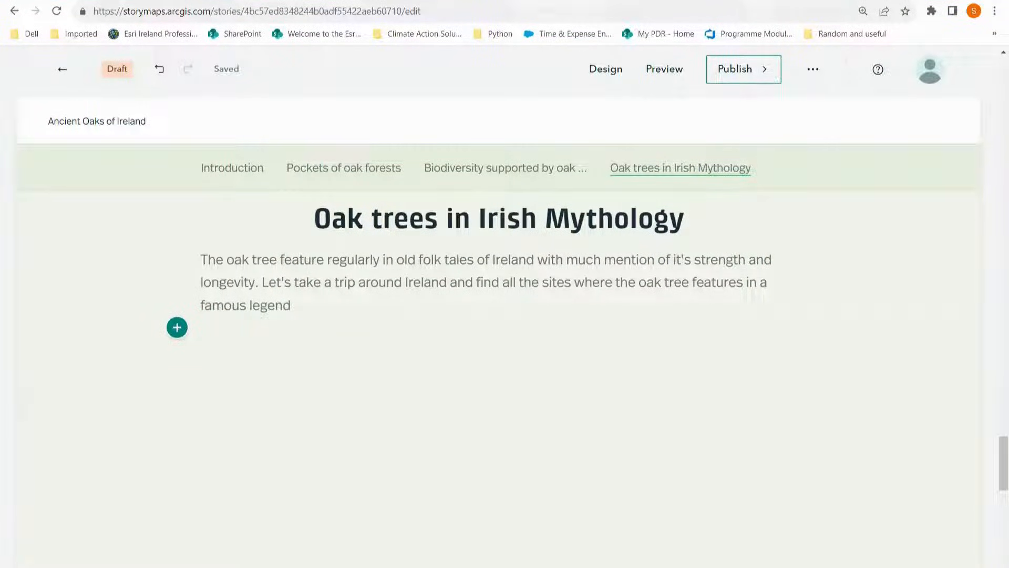
mouse_move(177, 328)
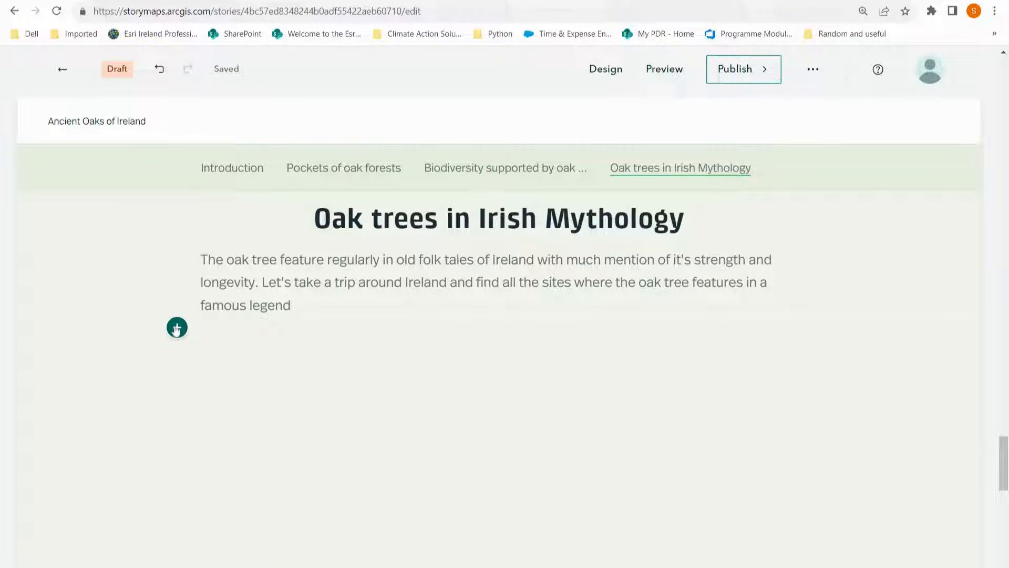
Insert a Map tour block below the Irish Mythology paragraph
left_click(177, 327)
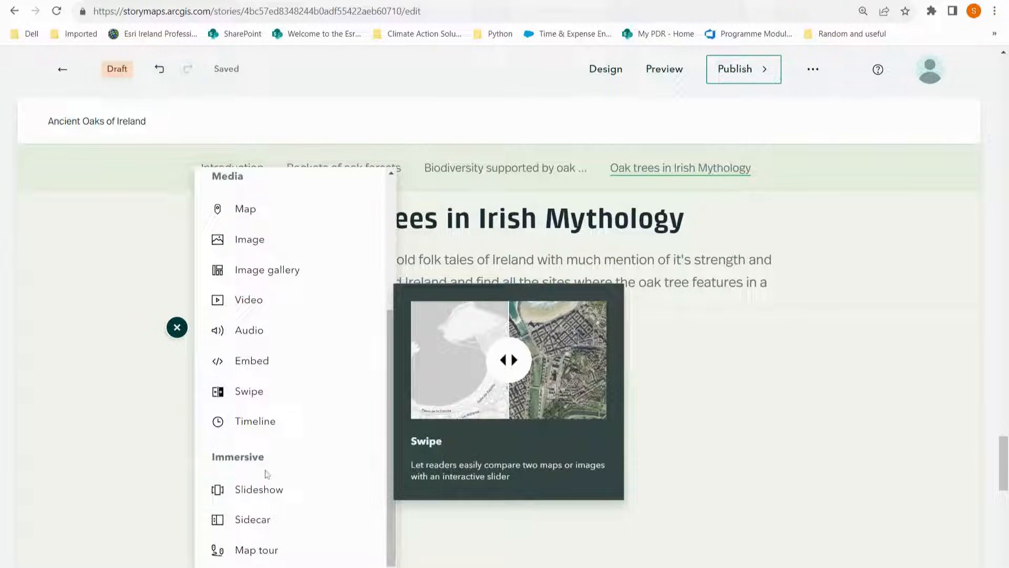
left_click(256, 550)
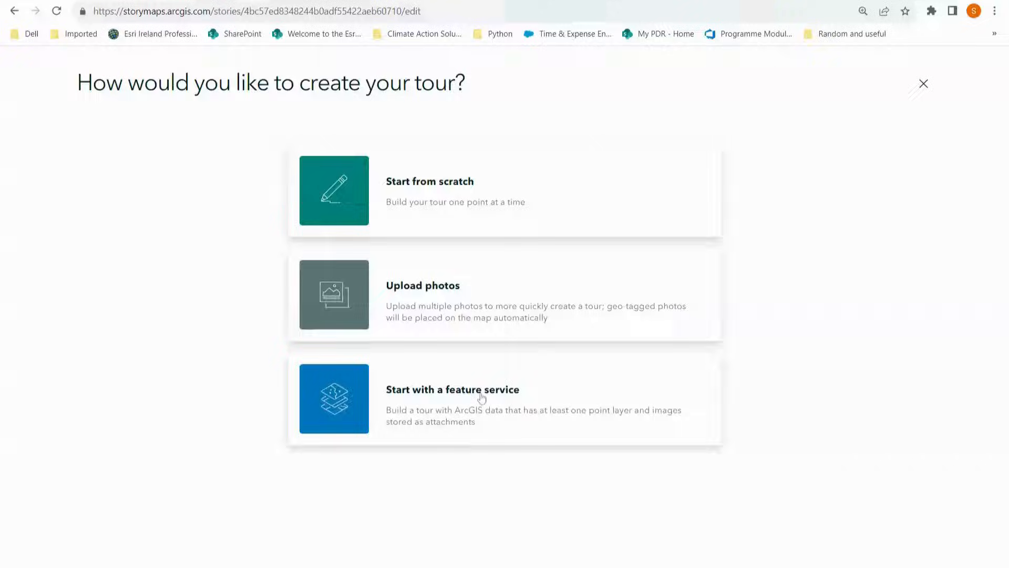
left_click(452, 389)
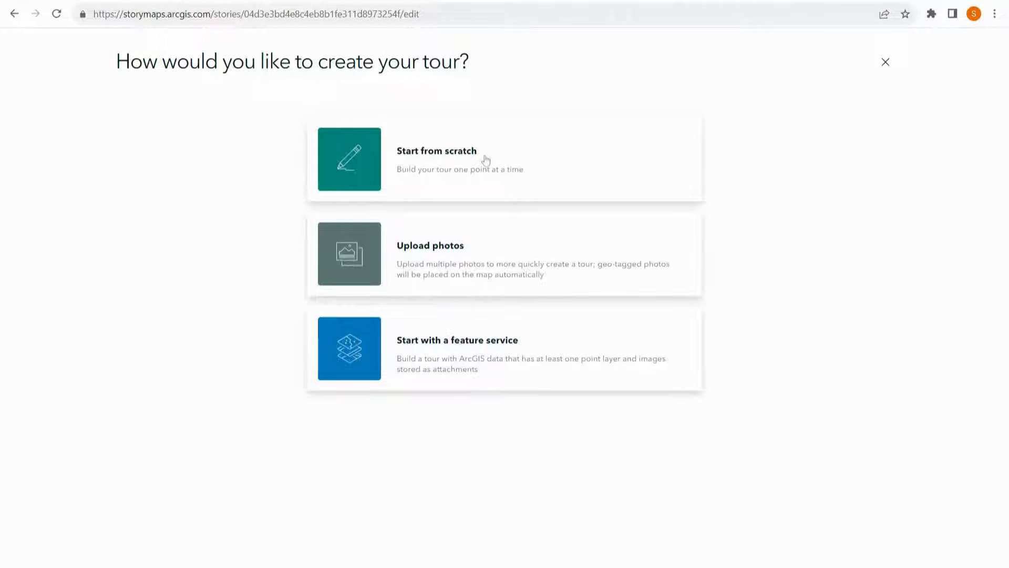
Create a from-scratch Explorer map tour with a List layout under the Oak Forests heading
left_click(437, 151)
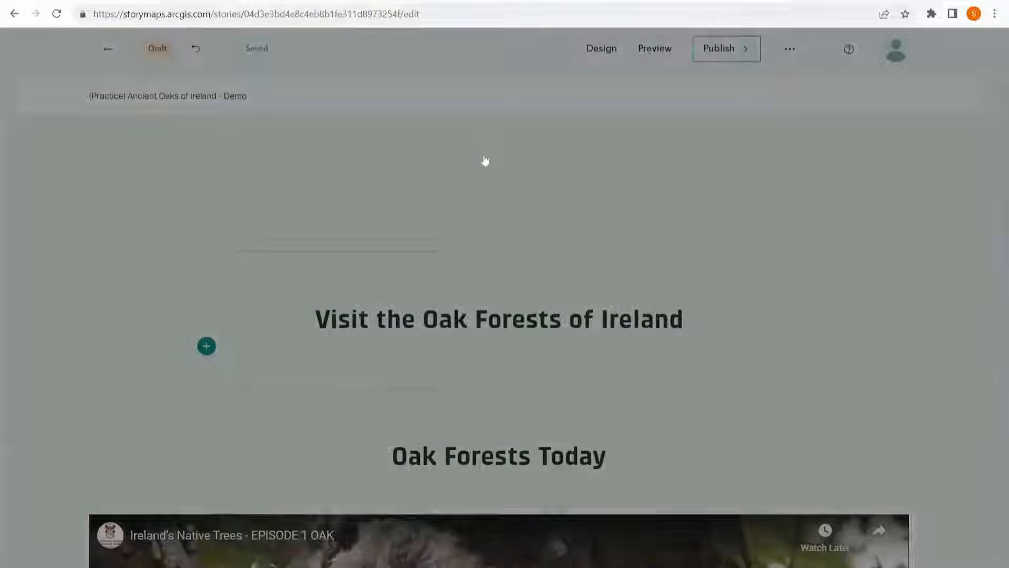
left_click(207, 346)
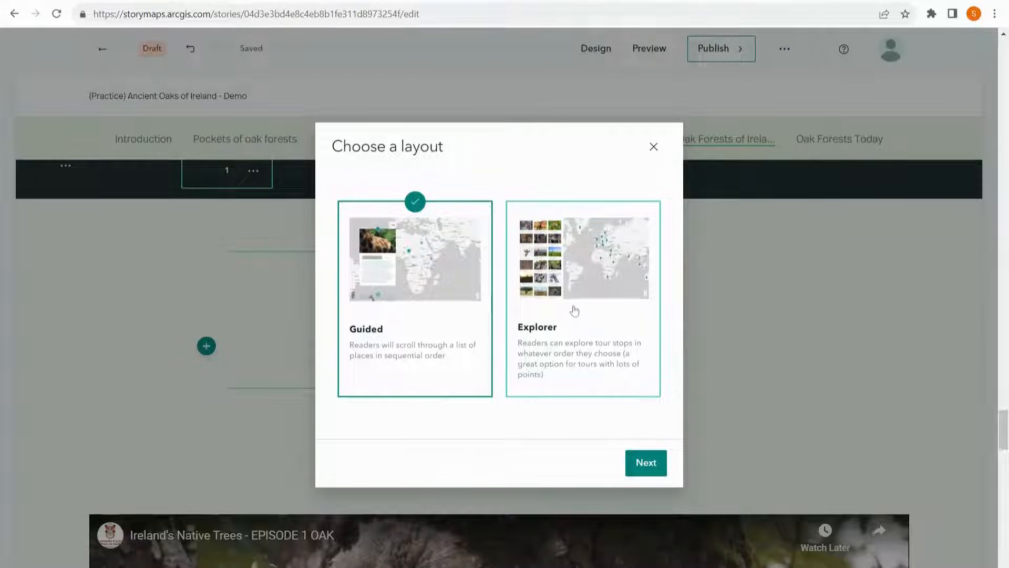
left_click(583, 260)
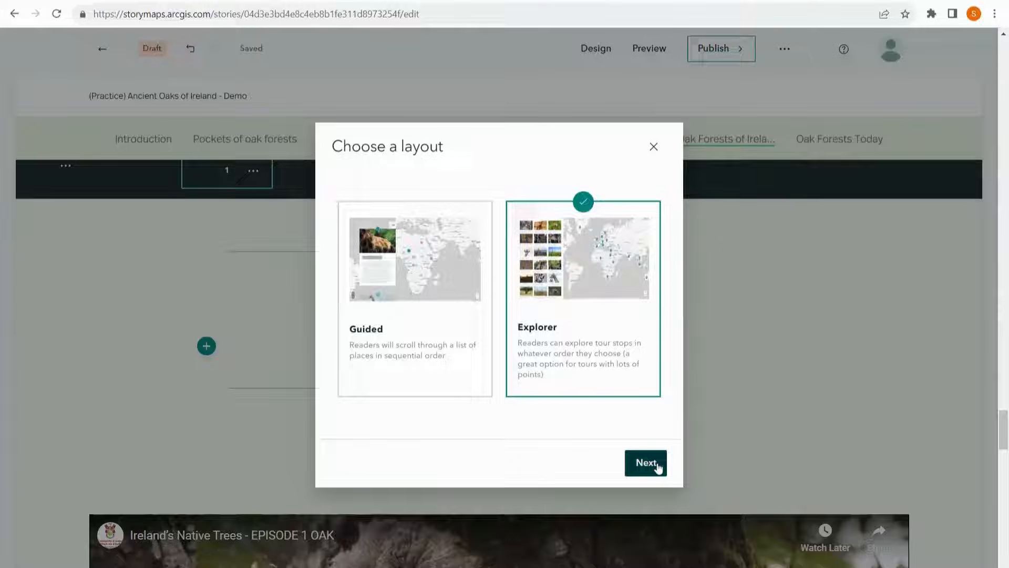
left_click(645, 462)
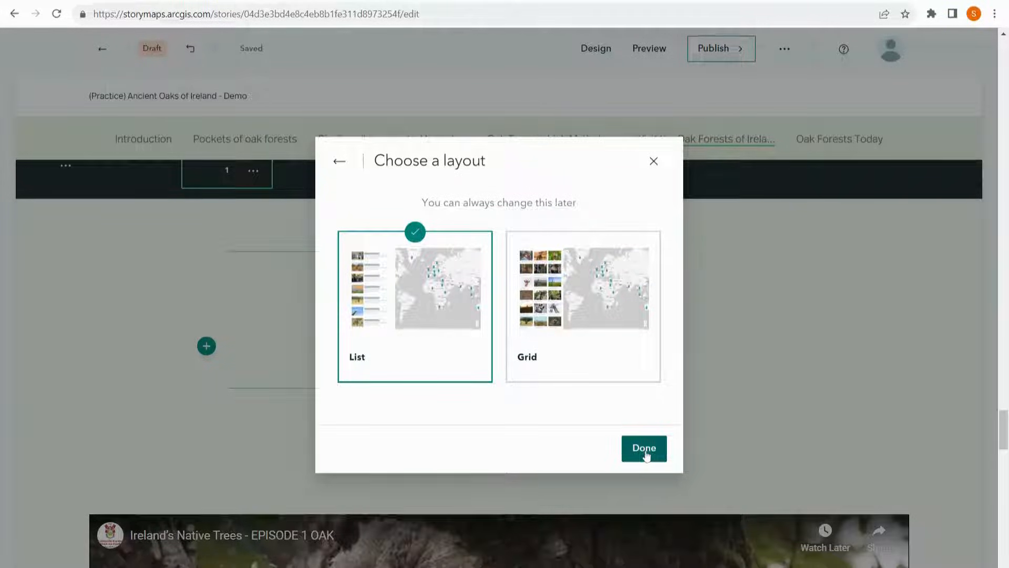
left_click(643, 448)
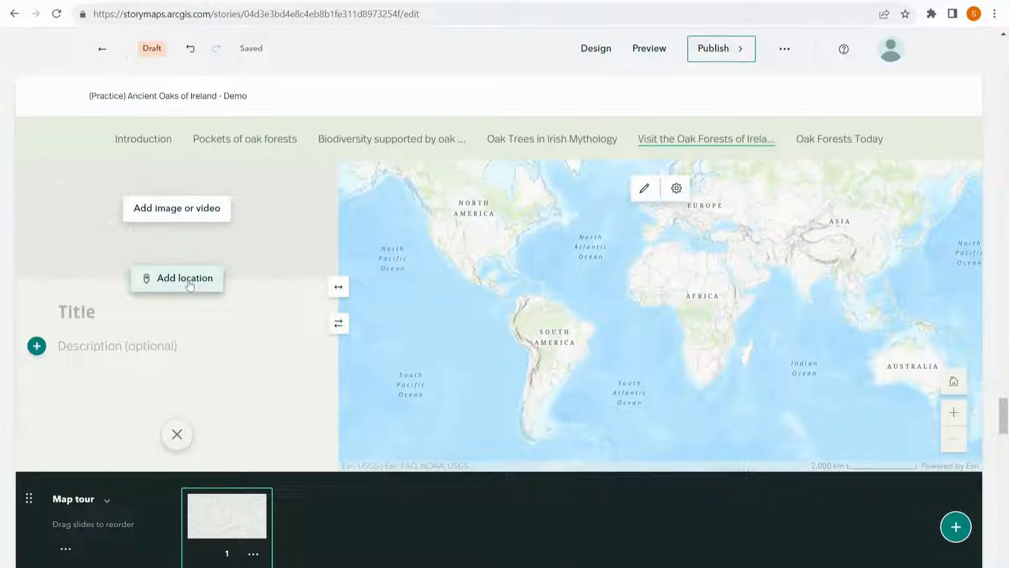
Title the first tour stop 'Brian Boru's oak tree' and pin its location near Scarriff
type("Brian Boru's")
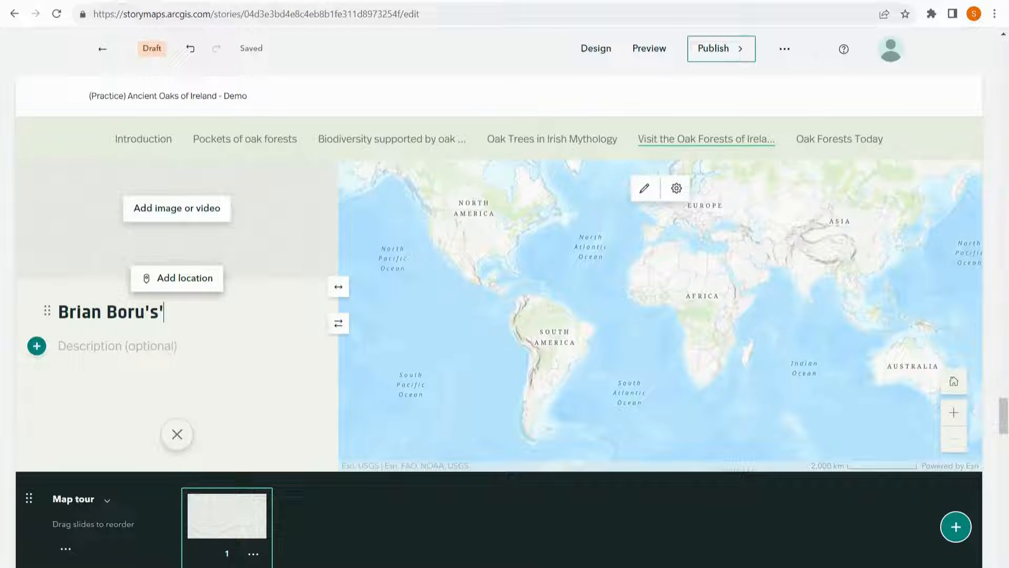
type("oak tree")
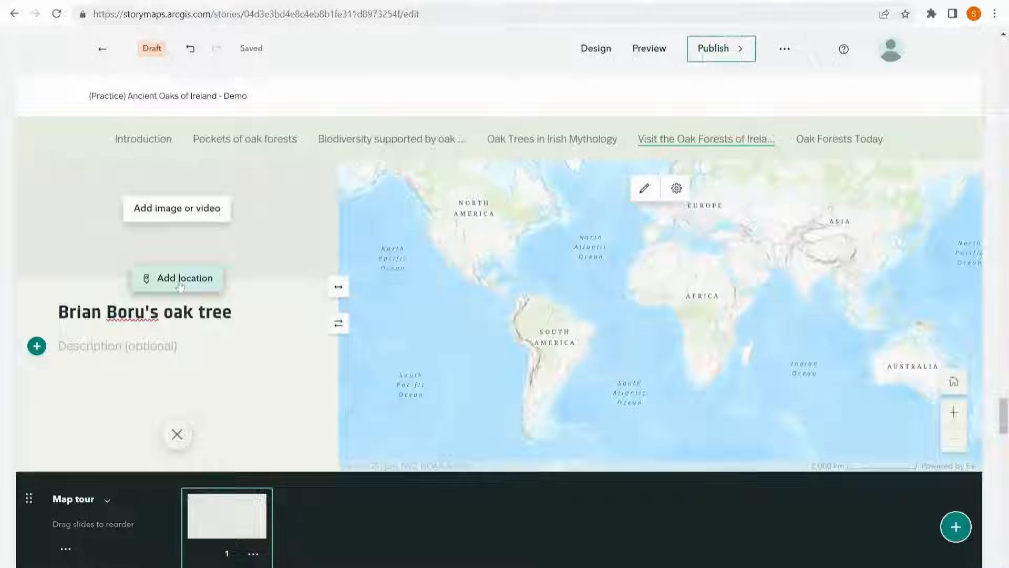
left_click(176, 278)
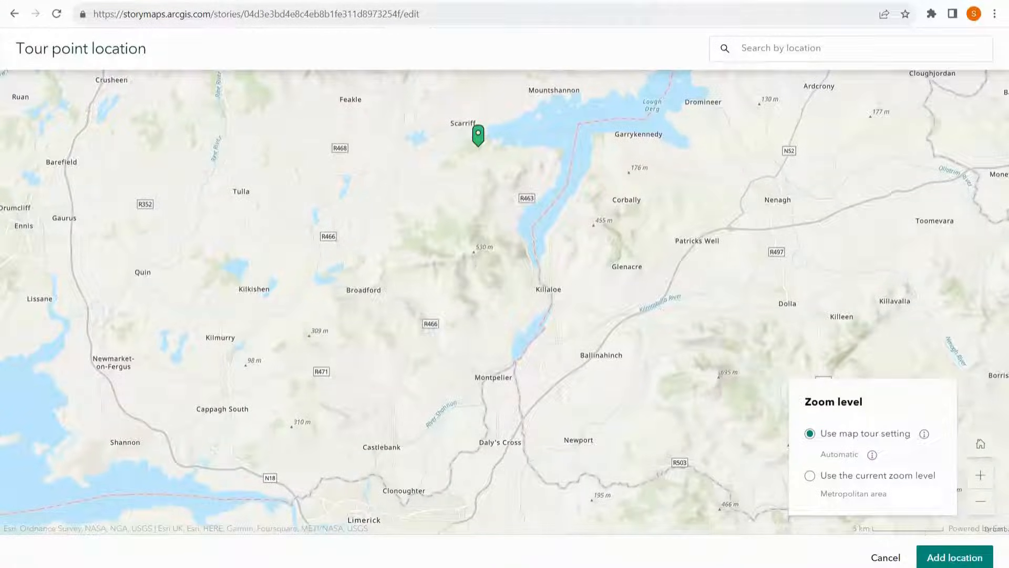
left_click(810, 476)
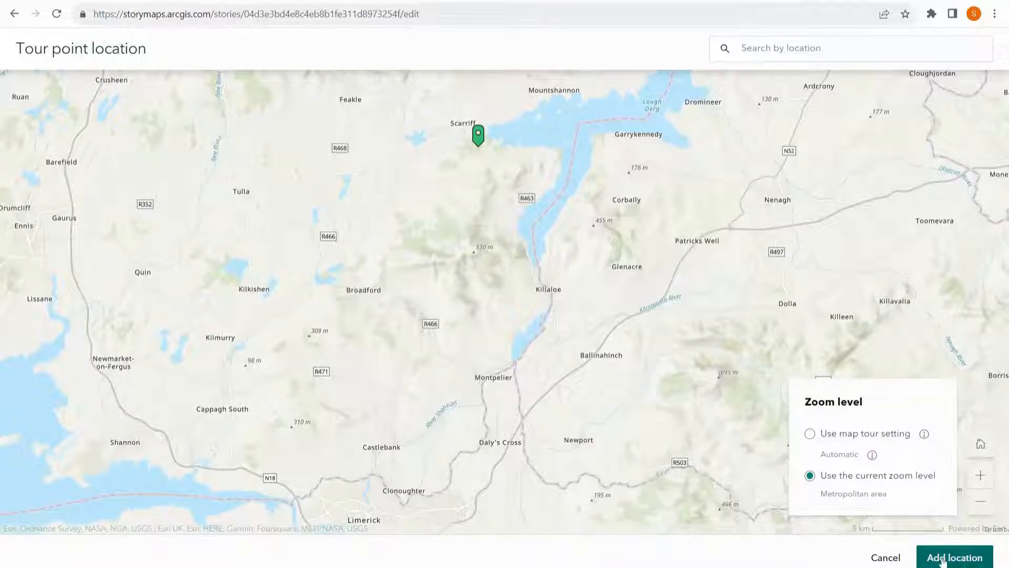
left_click(955, 556)
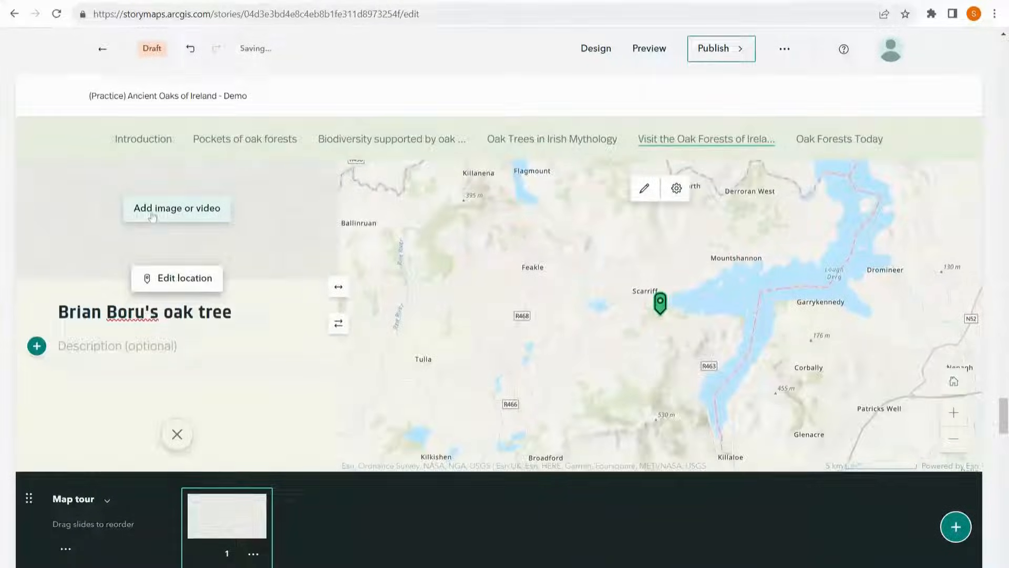
left_click(176, 208)
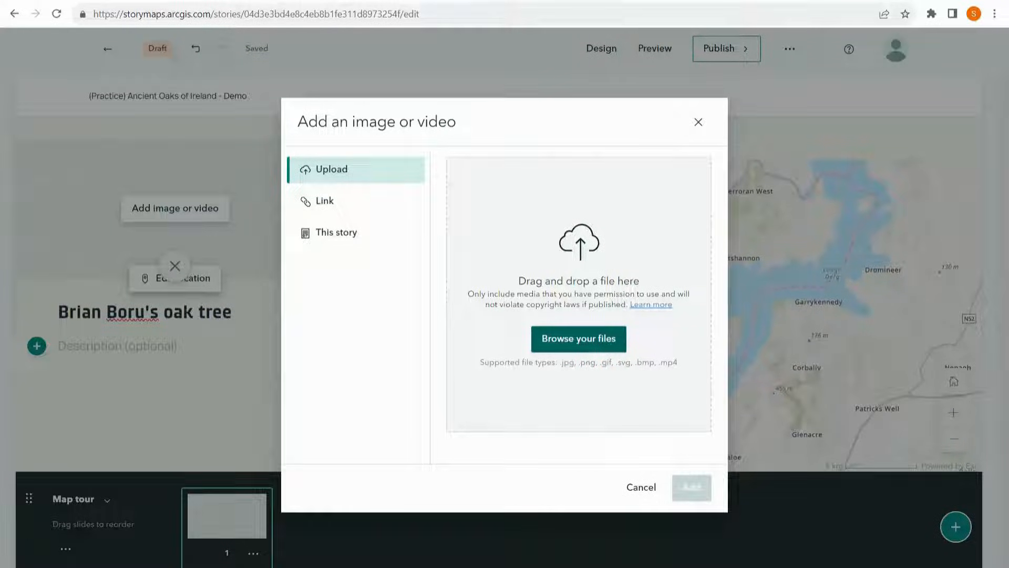
Upload Brian Boru's tree.jpg and add it to the practice slide
left_click(578, 339)
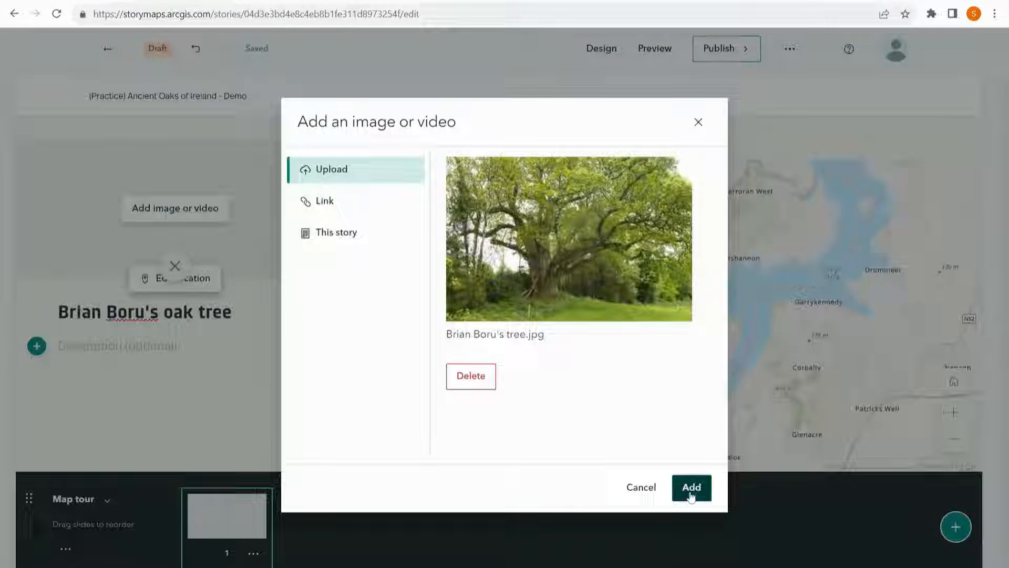
left_click(691, 488)
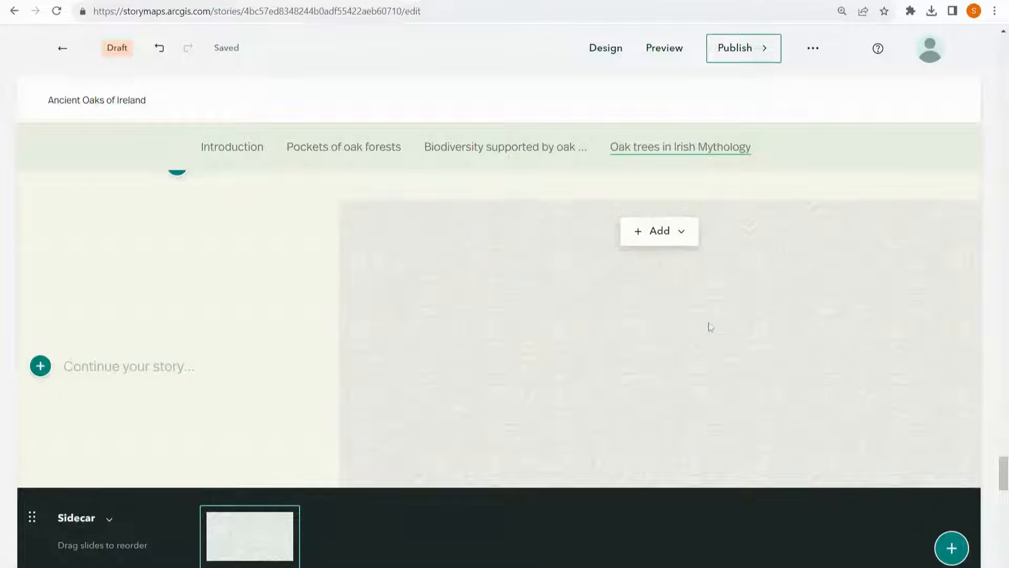
Add a new express map as the mythology sidecar slide's media
left_click(658, 230)
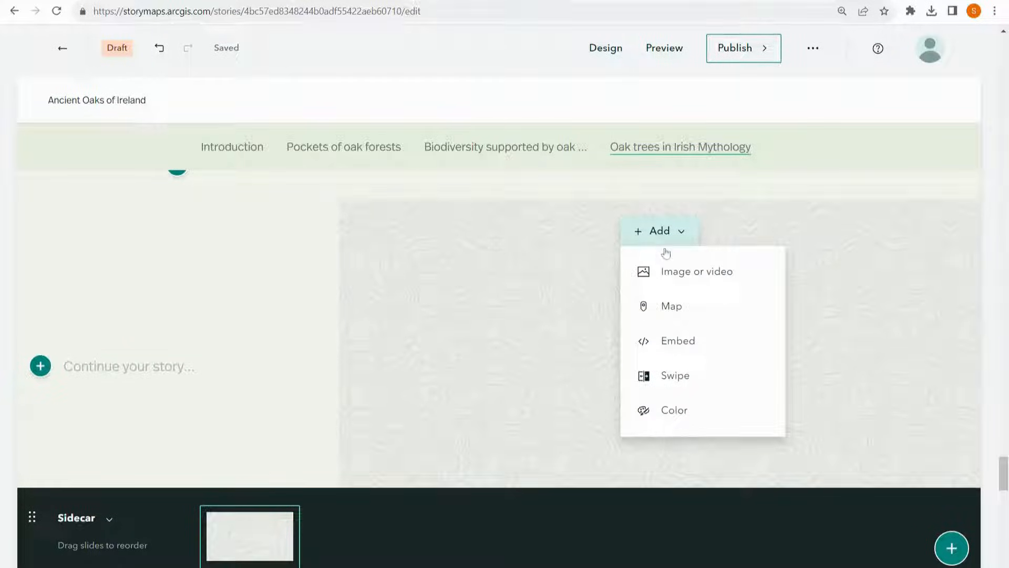
left_click(672, 306)
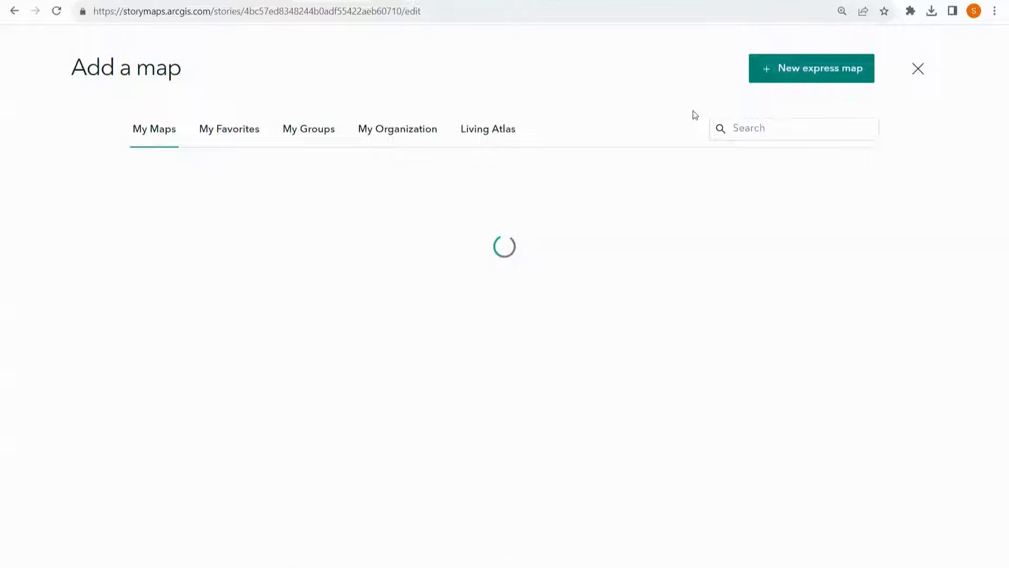
left_click(812, 69)
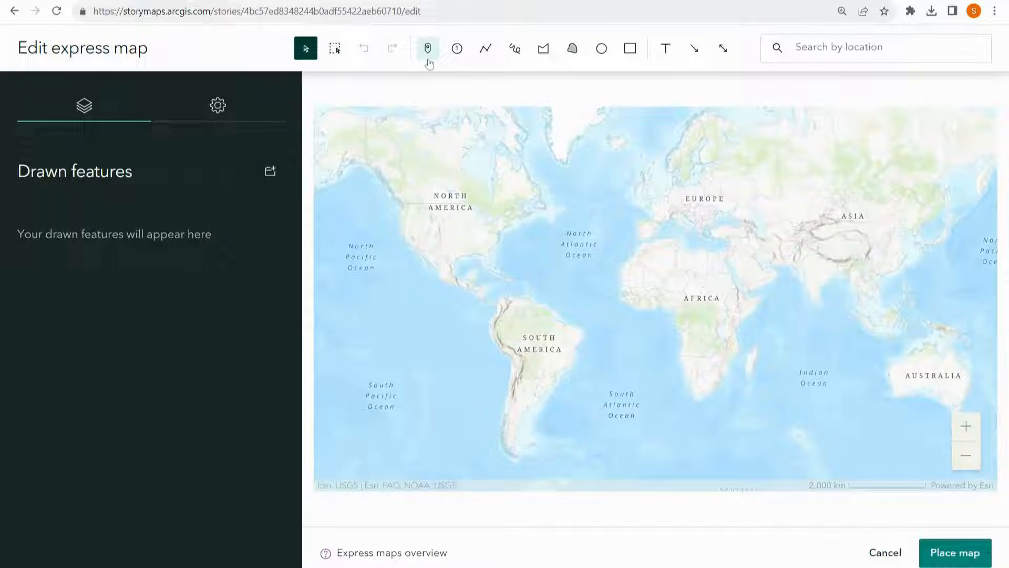
mouse_move(456, 49)
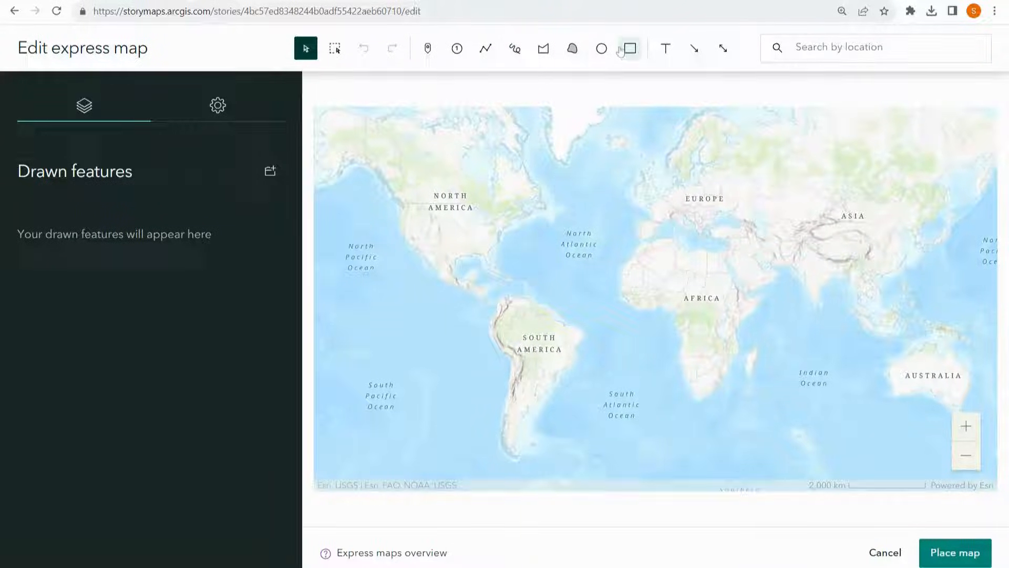
mouse_move(665, 48)
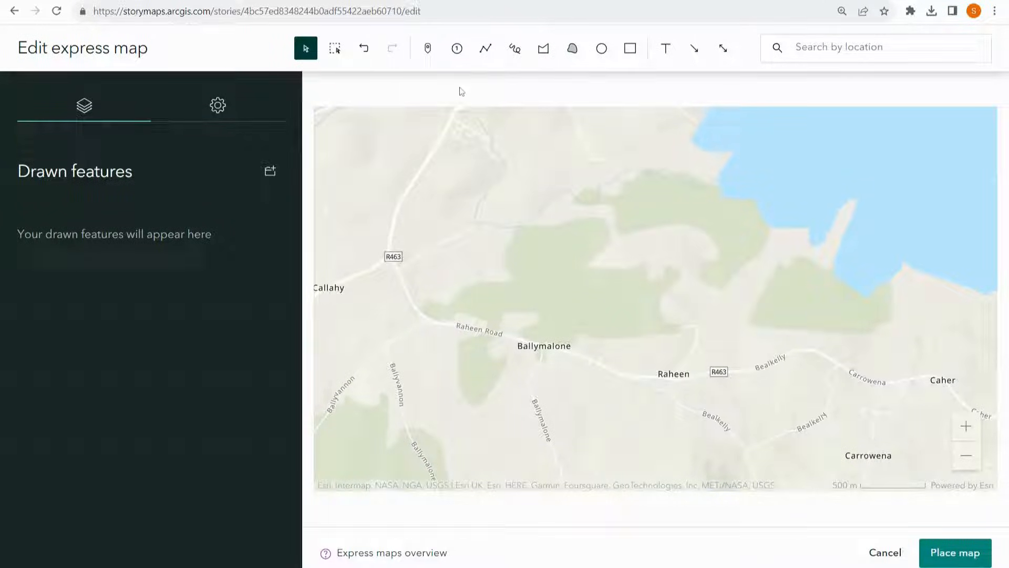
Place a marker north of Ballymalone named 'Brian Boru's Oak Tree' with a tree image symbol
left_click(427, 49)
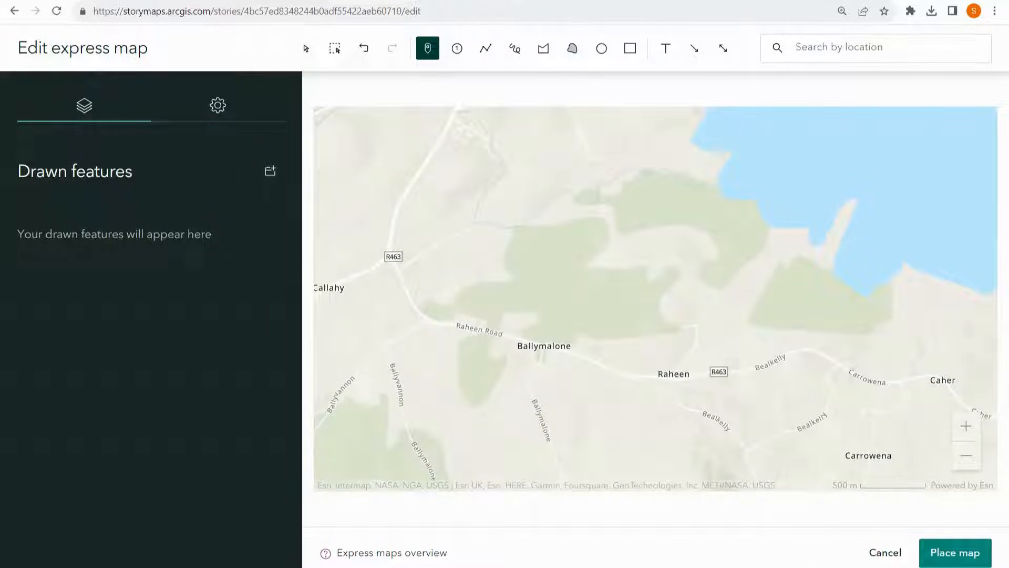
left_click(605, 283)
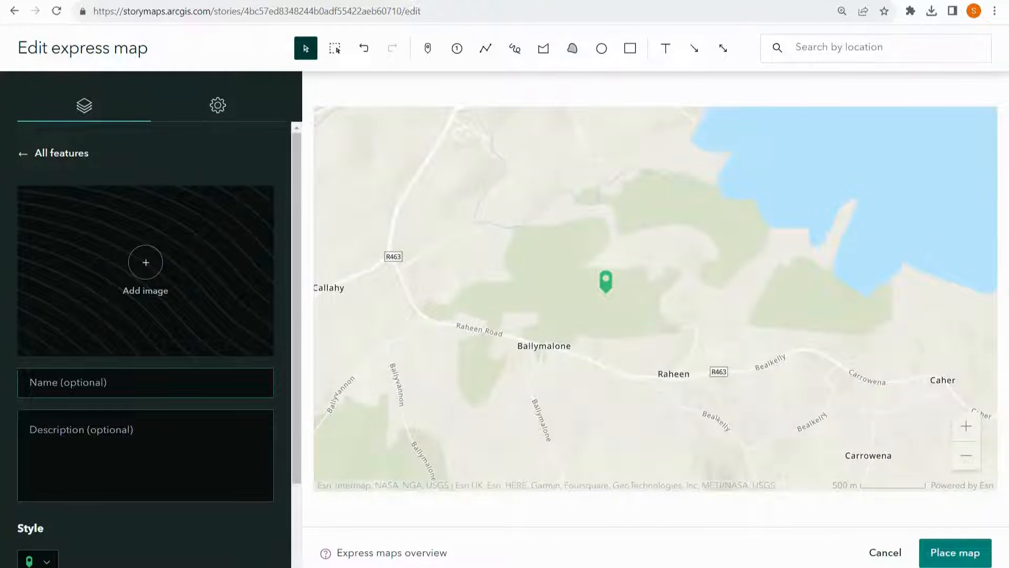
type("Brian")
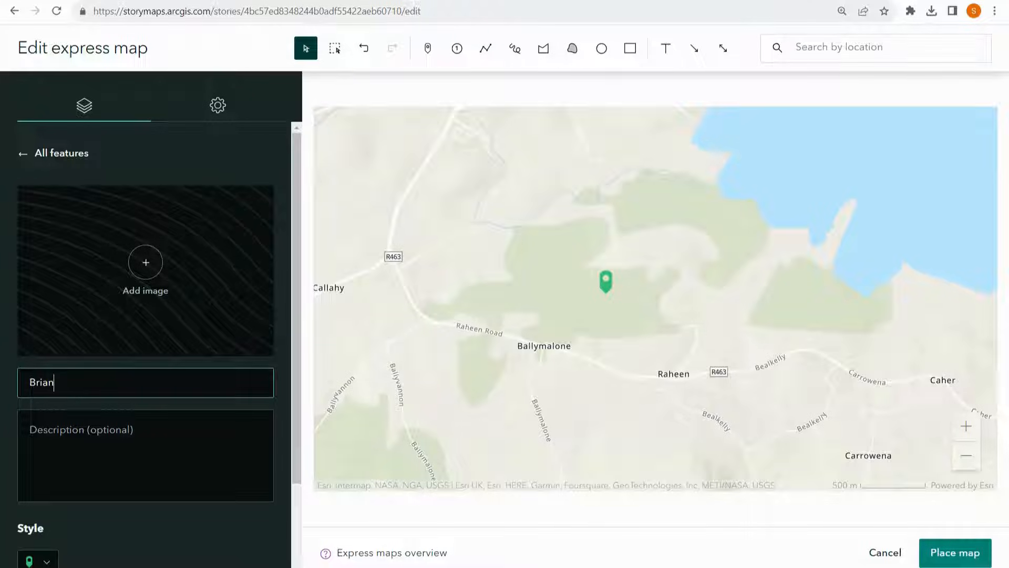
type("Boru's")
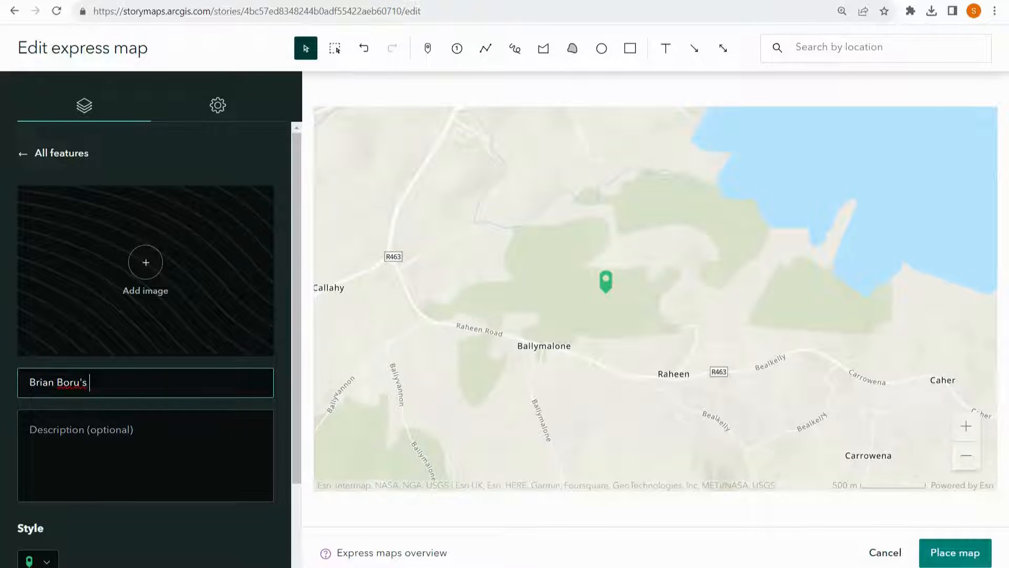
type("Oak Tree")
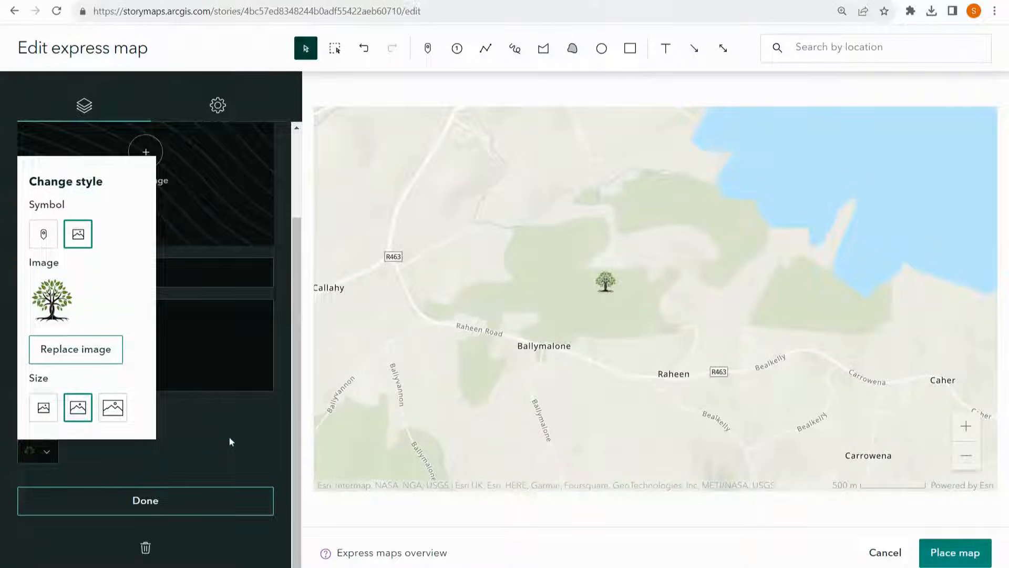
left_click(145, 499)
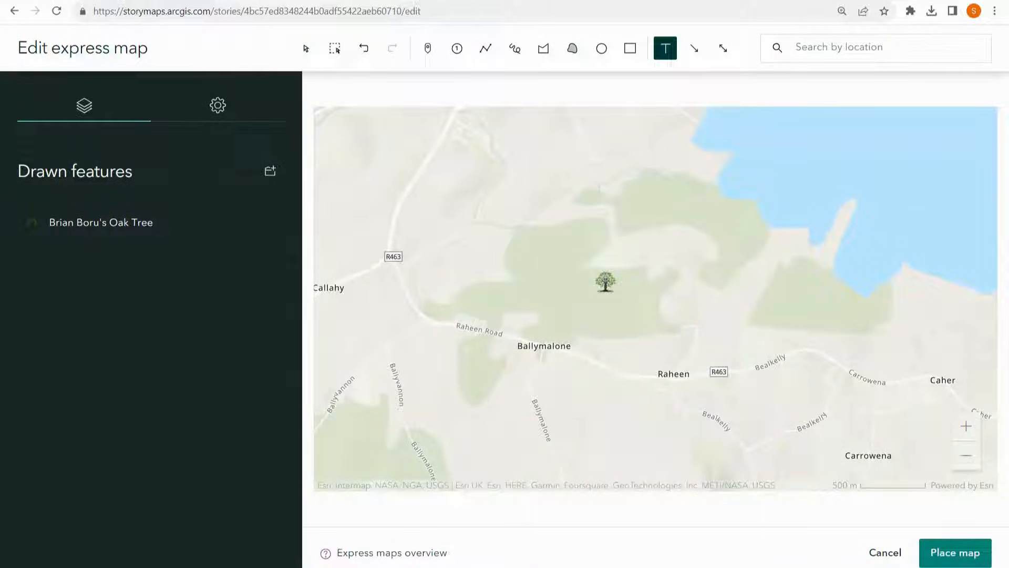
Add a 'Brian Boru's Oak Tree' text label and an arrow pointing to the marker
left_click(608, 307)
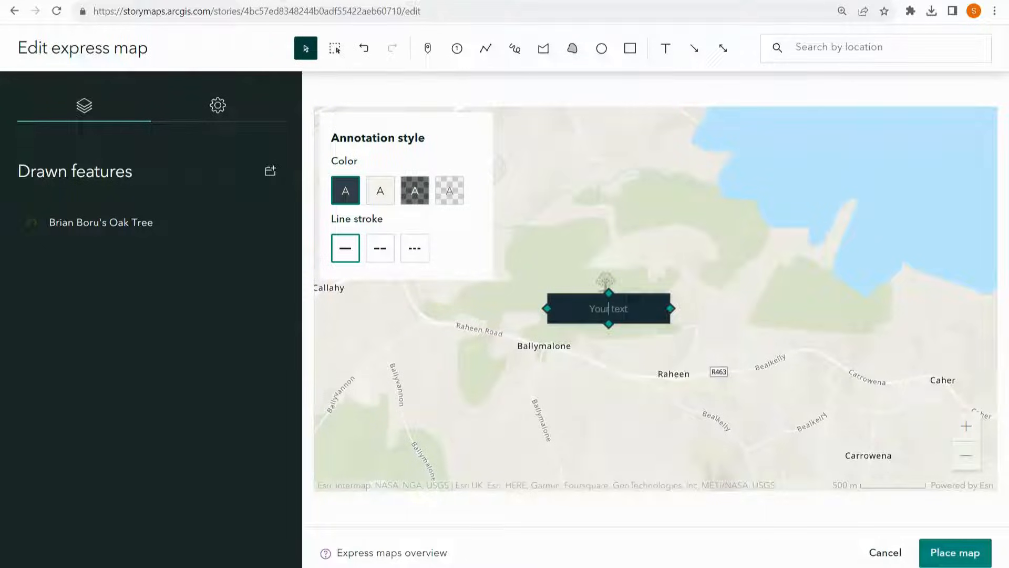
type("Brian Boru's Oak Tree")
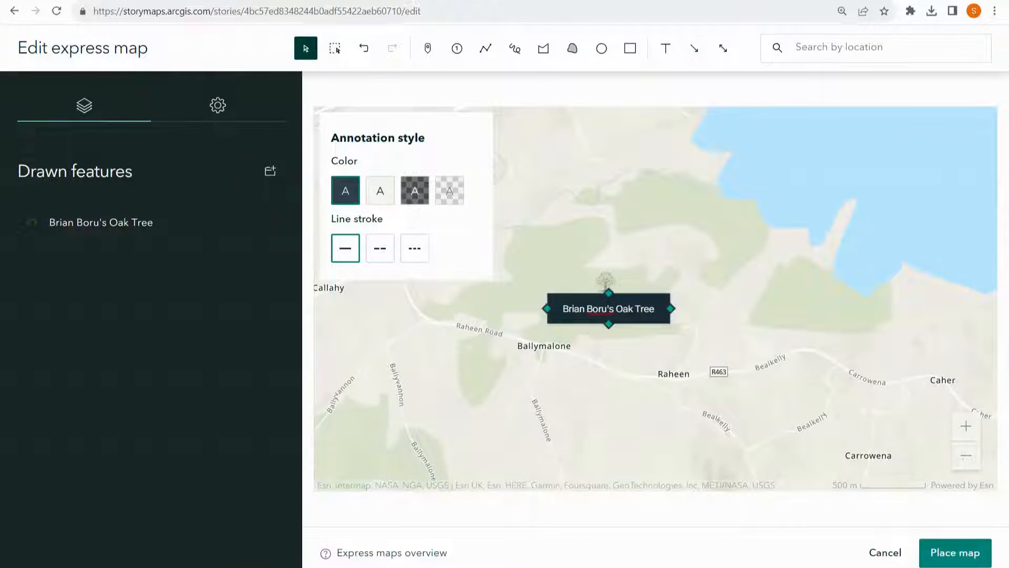
left_click(694, 48)
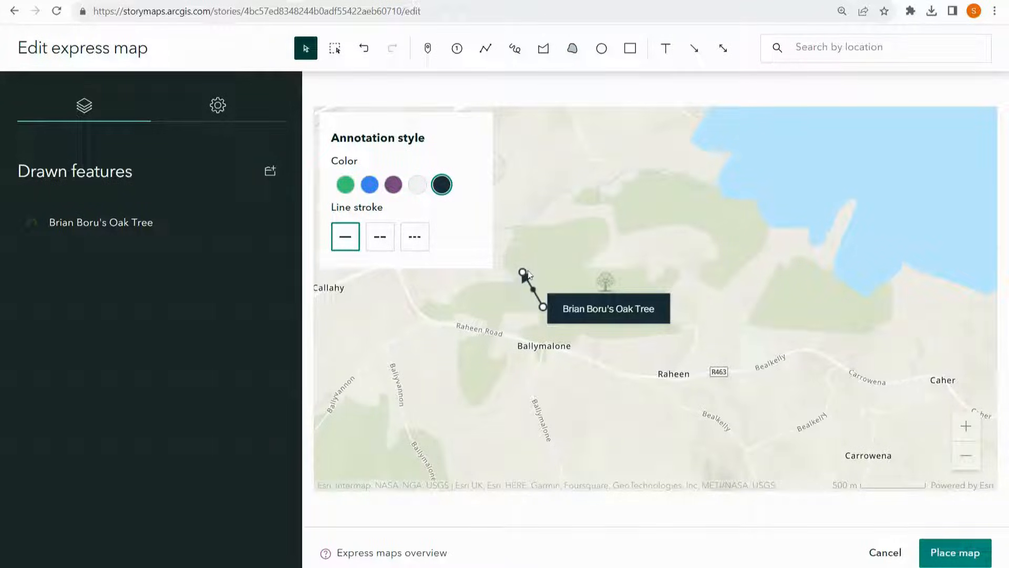
left_click_drag(522, 272, 534, 270)
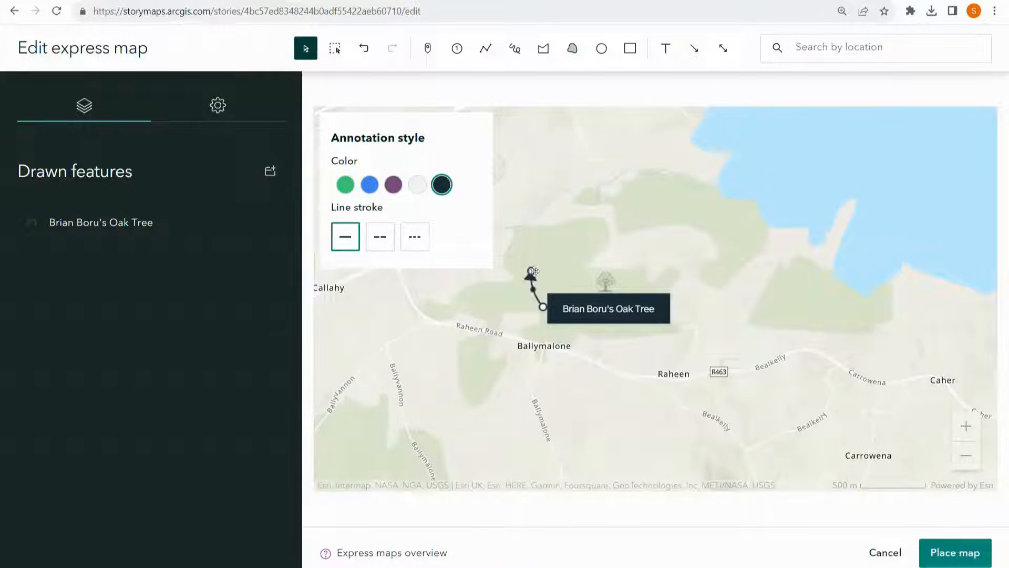
left_click_drag(534, 285, 586, 277)
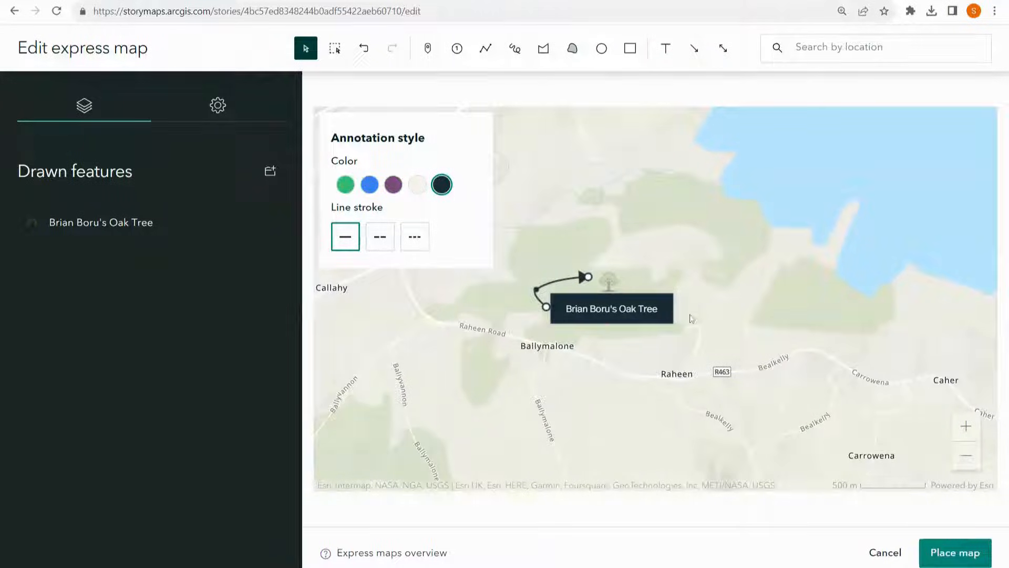
Move the label lower and place the finished express map in the slide
left_click(611, 307)
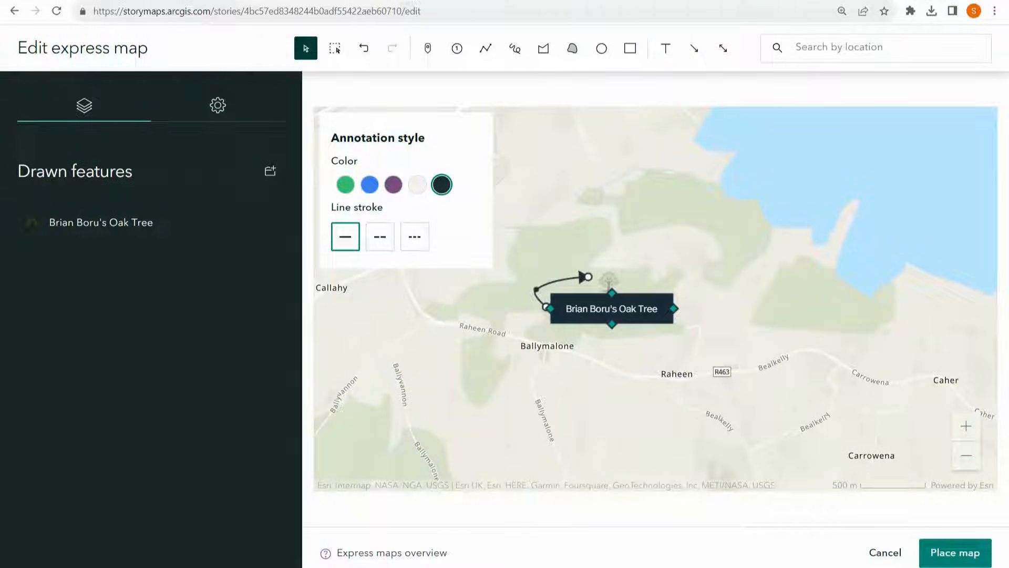
left_click_drag(612, 307, 634, 412)
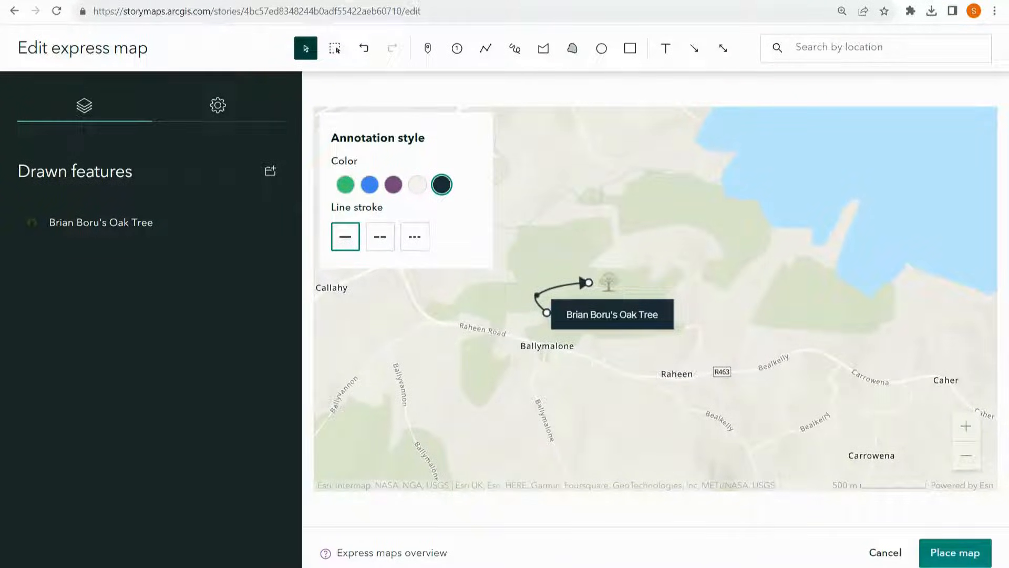
left_click(955, 553)
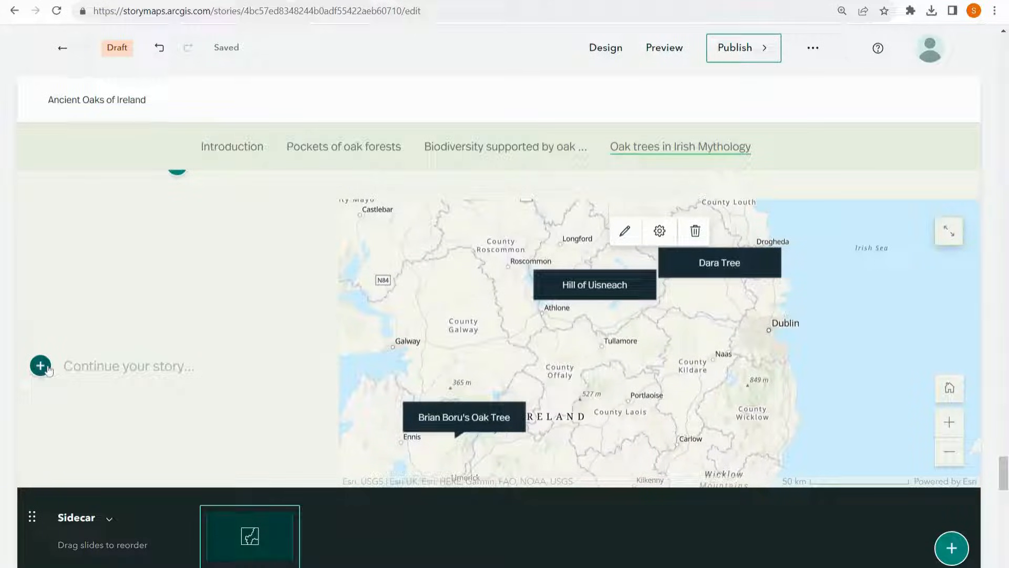
Add zoom map actions for Brian Boru's Oak Tree, Hill of Uisneach and Dara Tree, testing each
left_click(40, 366)
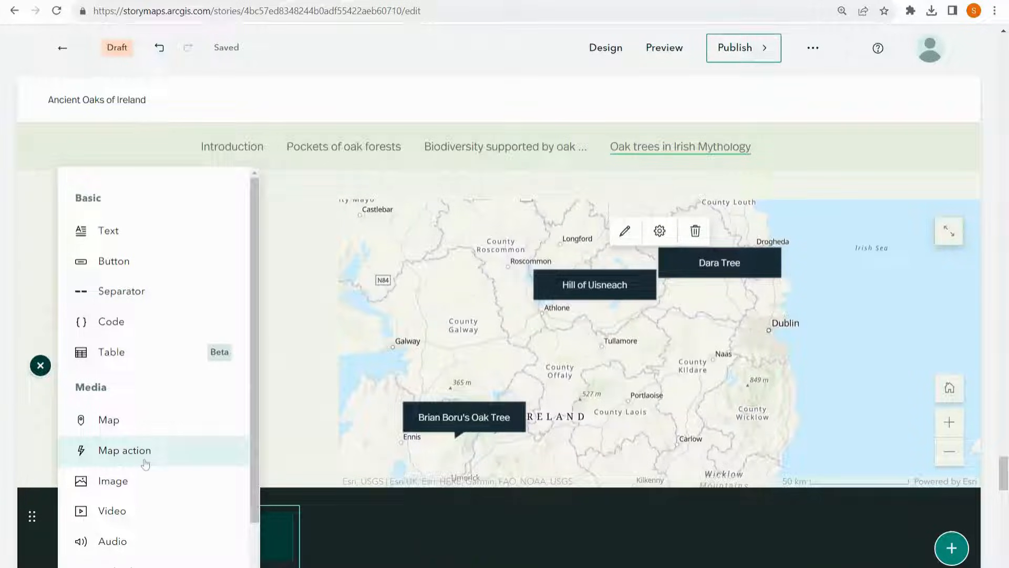
left_click(123, 450)
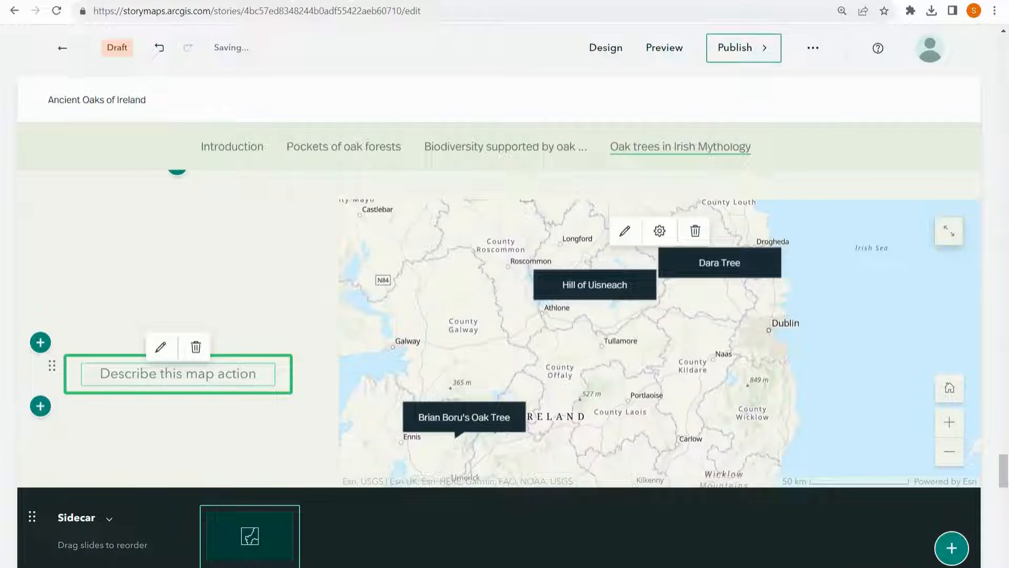
type("Zoom to")
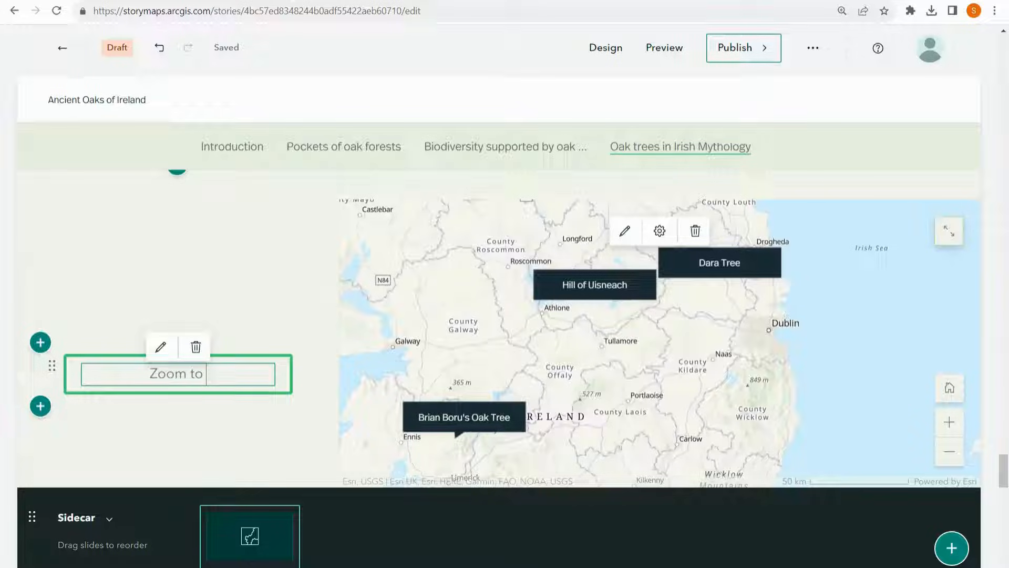
type("Brian Boru's Oak Tree")
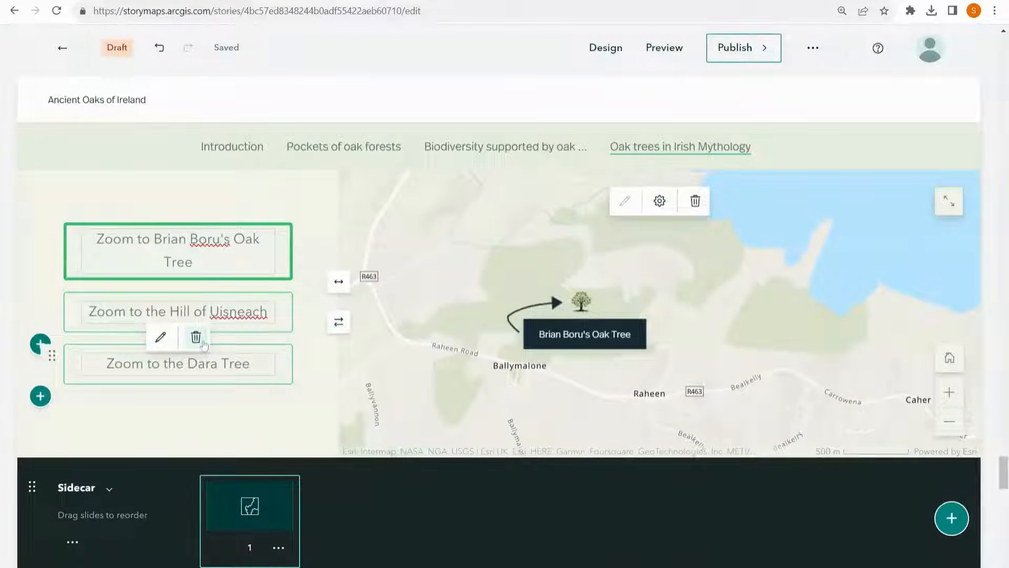
left_click(177, 312)
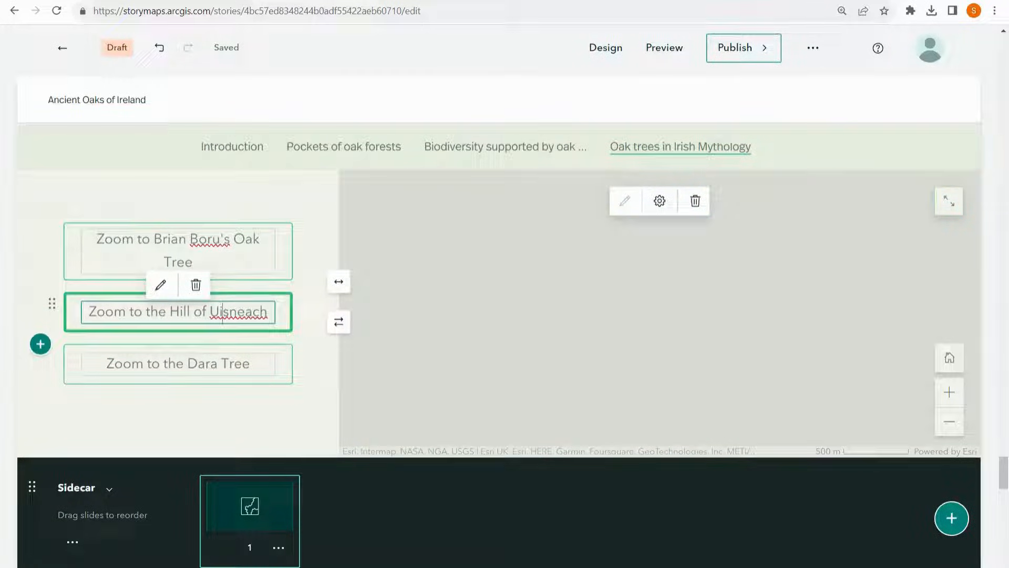
left_click(178, 363)
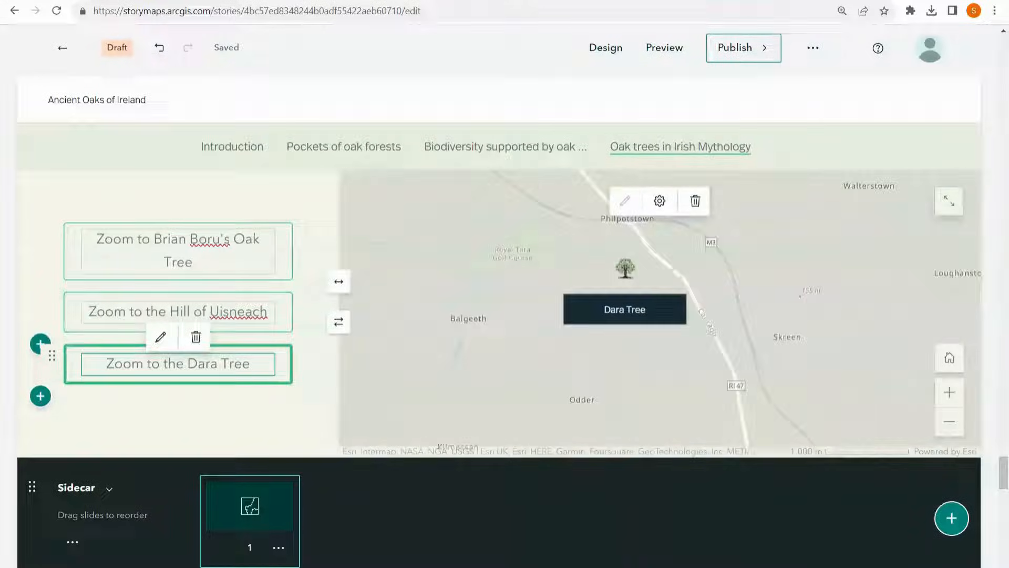
left_click(178, 250)
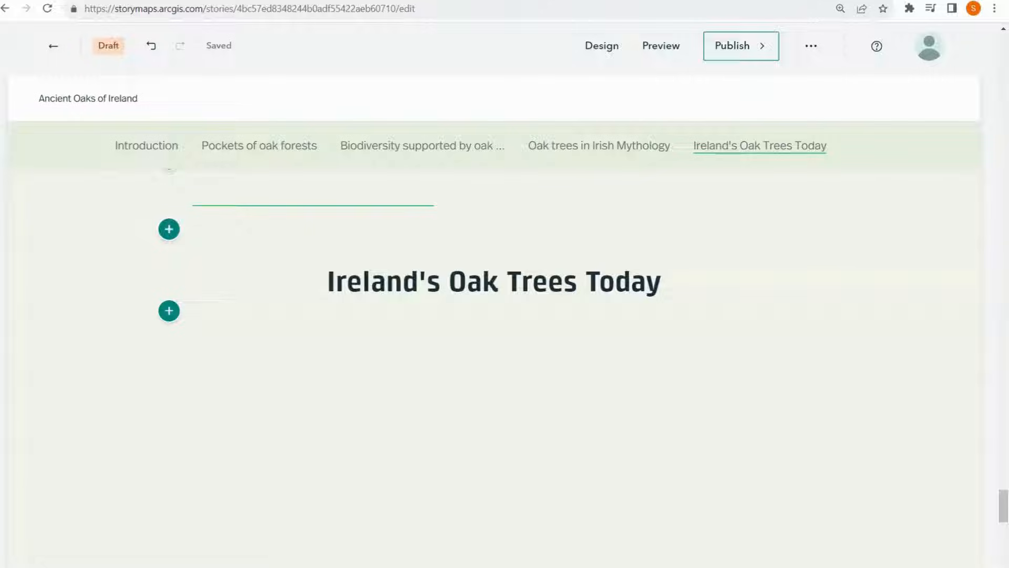
left_click(168, 310)
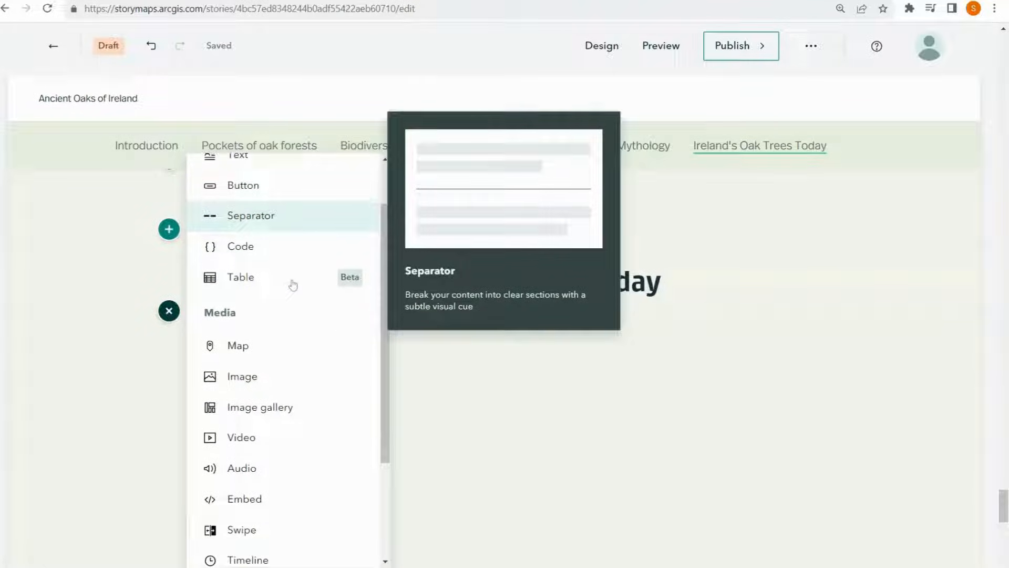
mouse_move(241, 434)
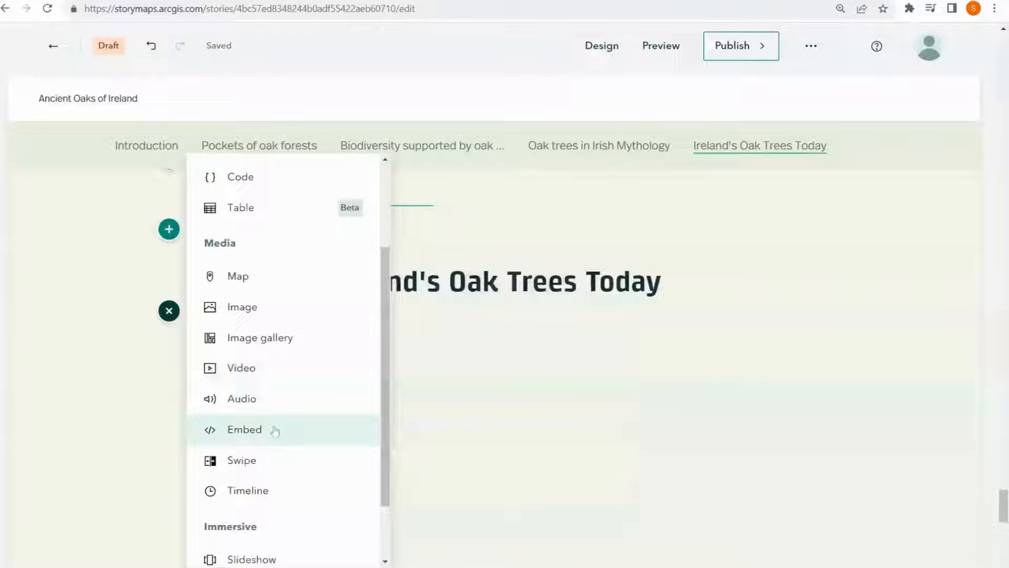
left_click(244, 429)
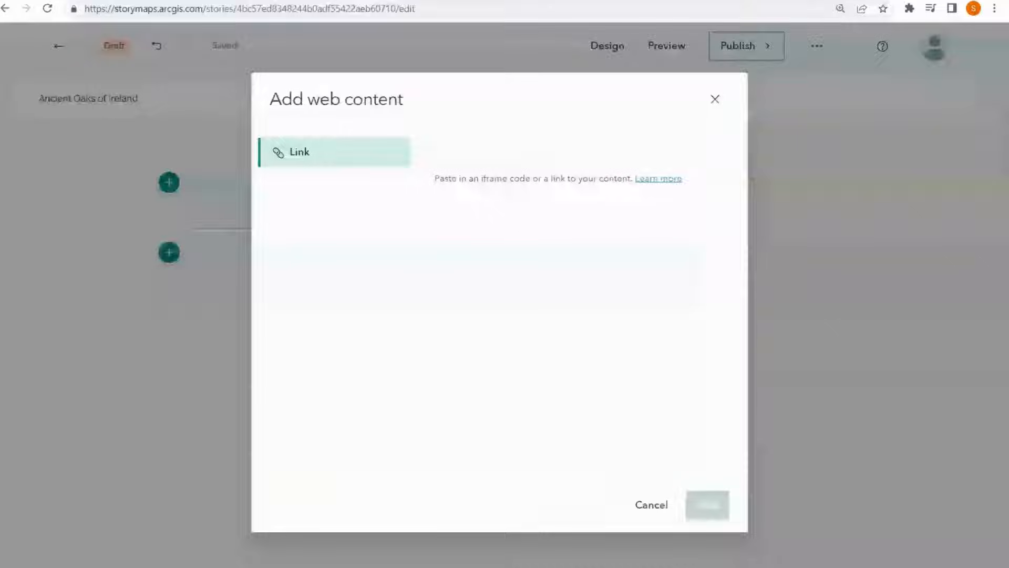
type("https://www.youtube.com/watch?v=XCdnjKQNgfs")
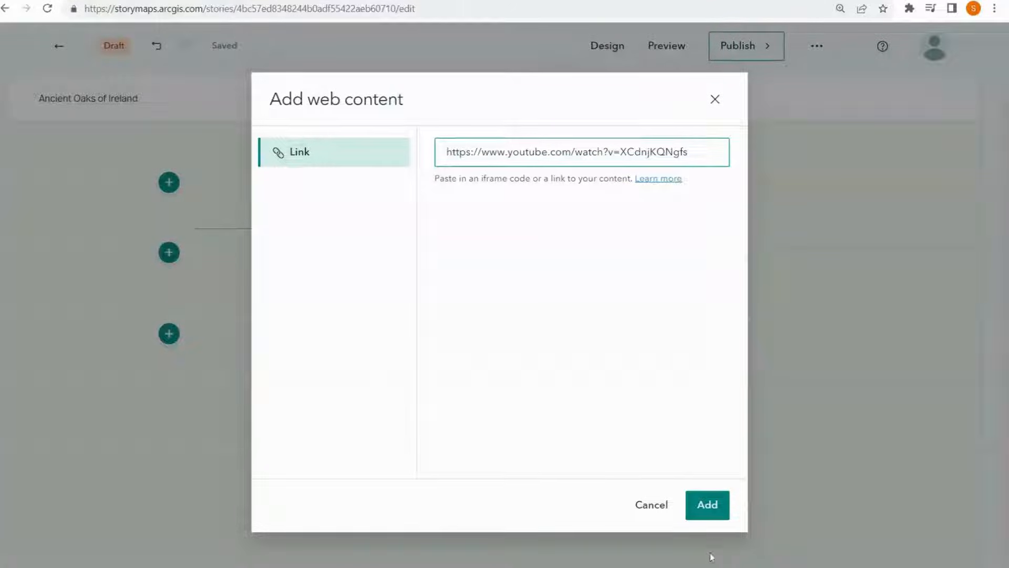
left_click(706, 504)
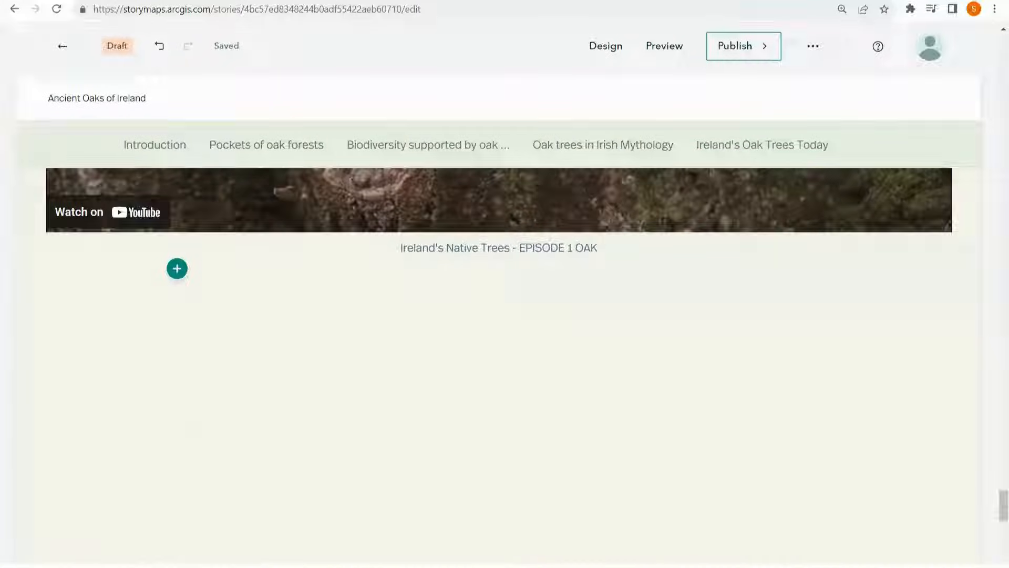
Add an audio block and upload a 03:41 mp3 clip below the video
left_click(176, 268)
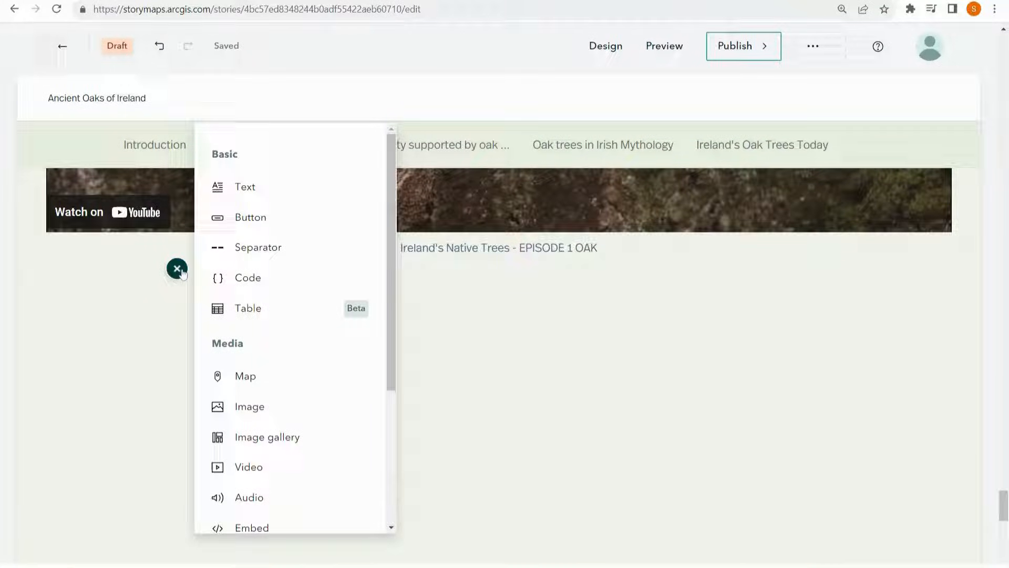
mouse_move(277, 410)
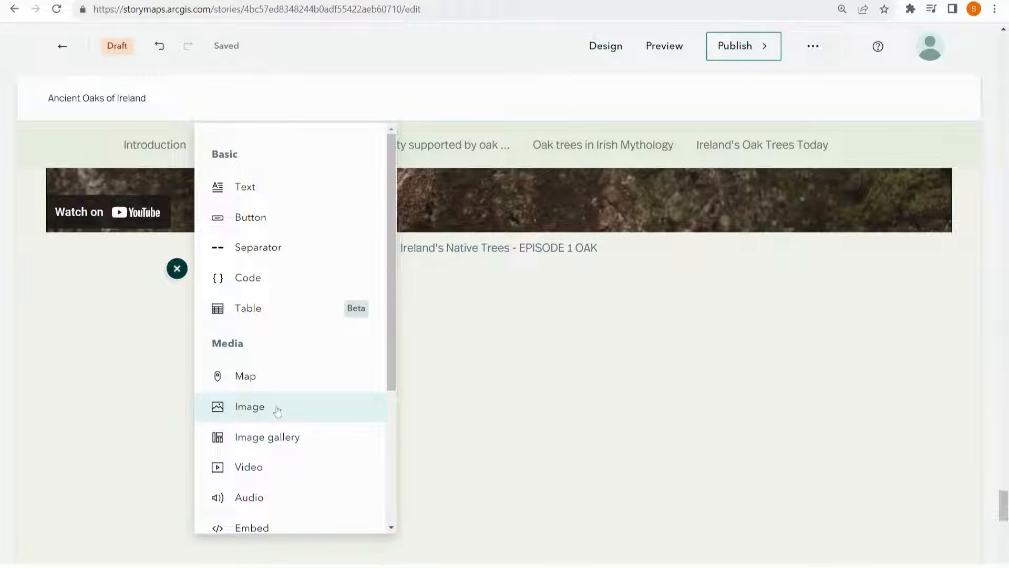
scroll("down", 3)
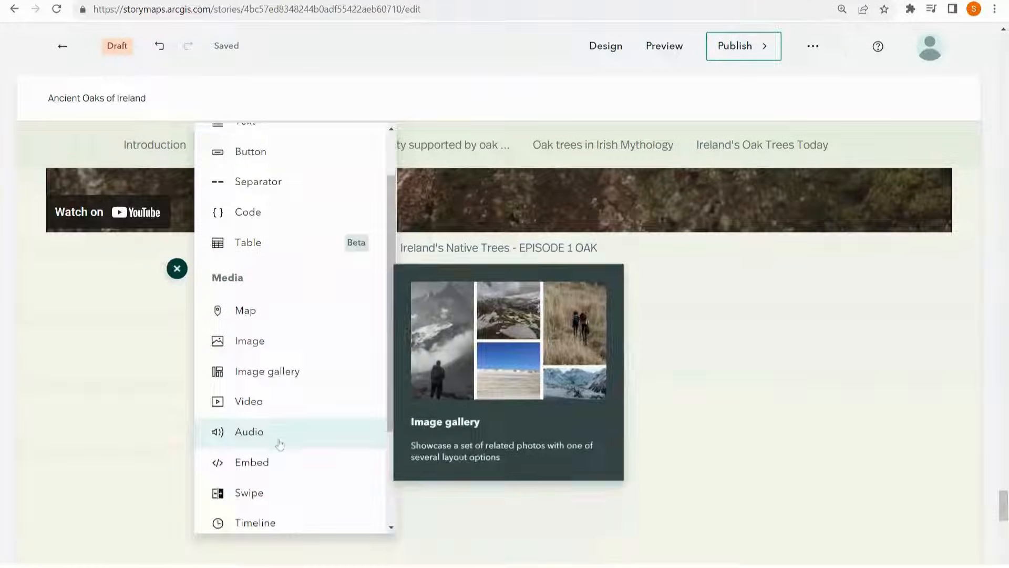
left_click(249, 431)
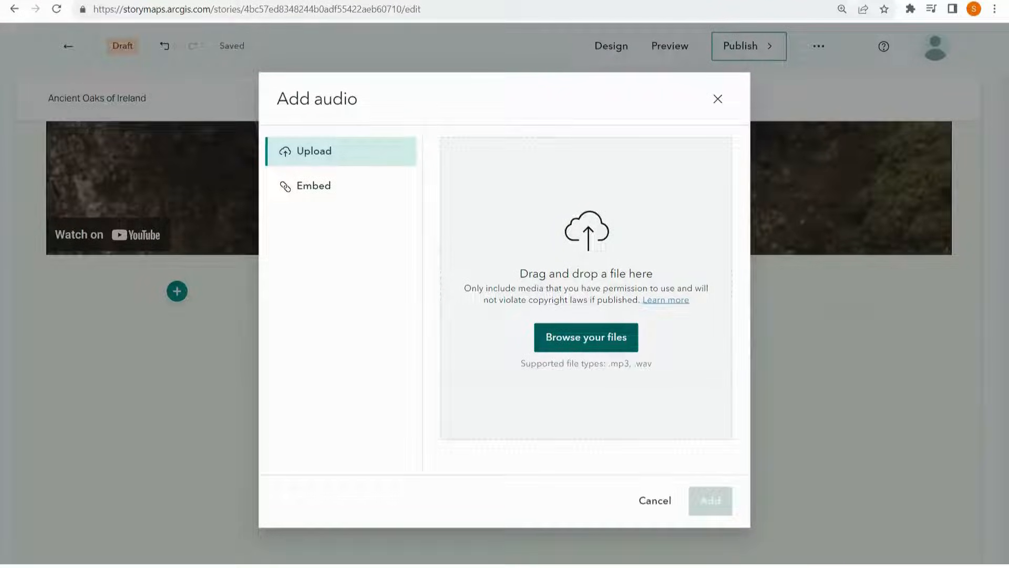
left_click(710, 501)
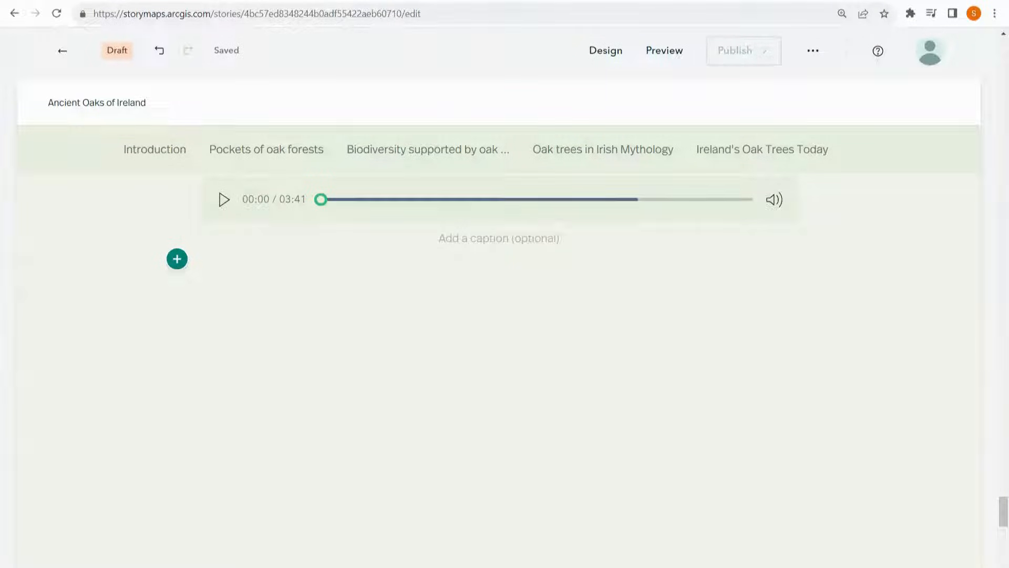
Add an image gallery block with three uploaded woodland photos below the audio
left_click(178, 259)
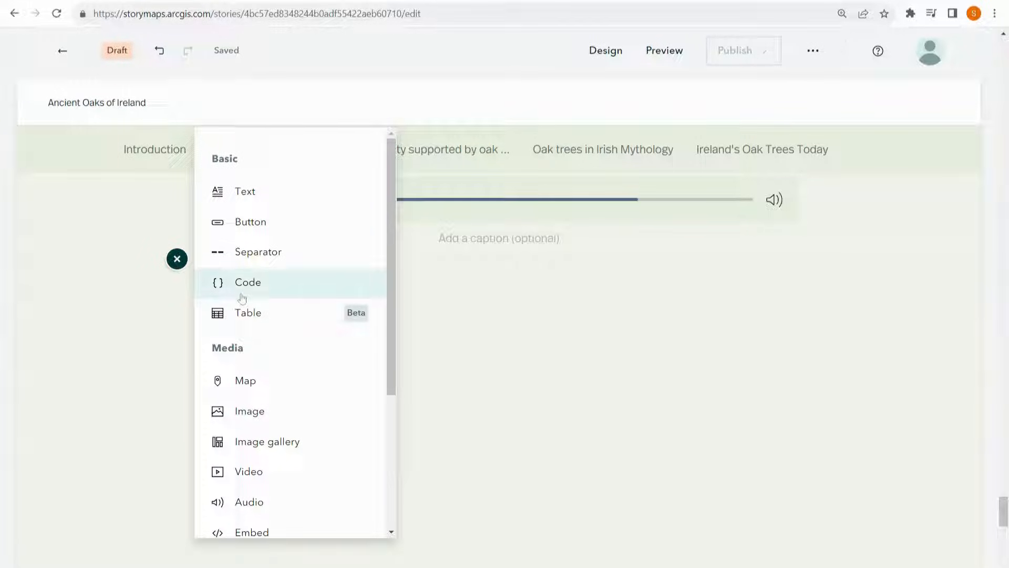
left_click(266, 441)
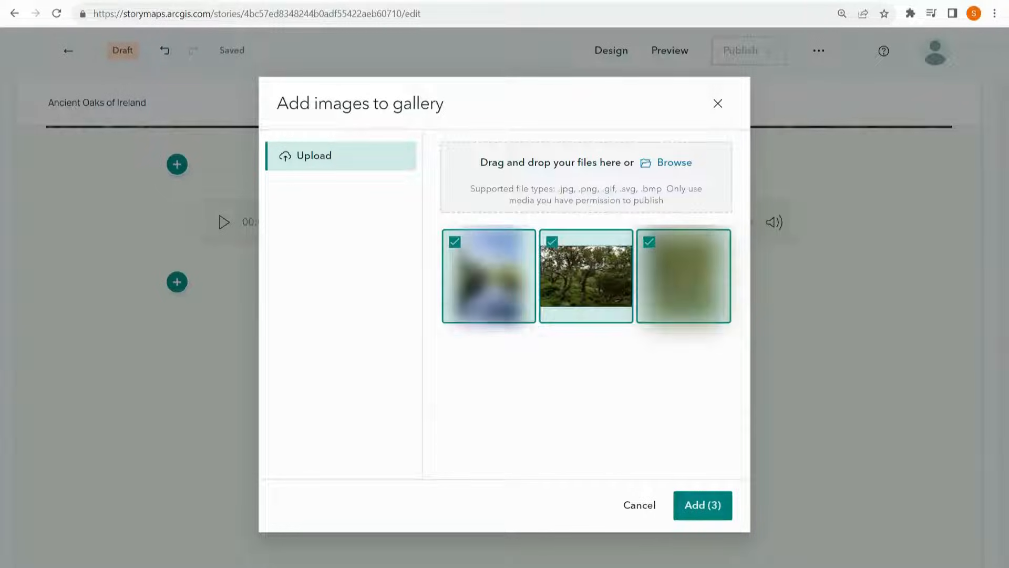
left_click(703, 504)
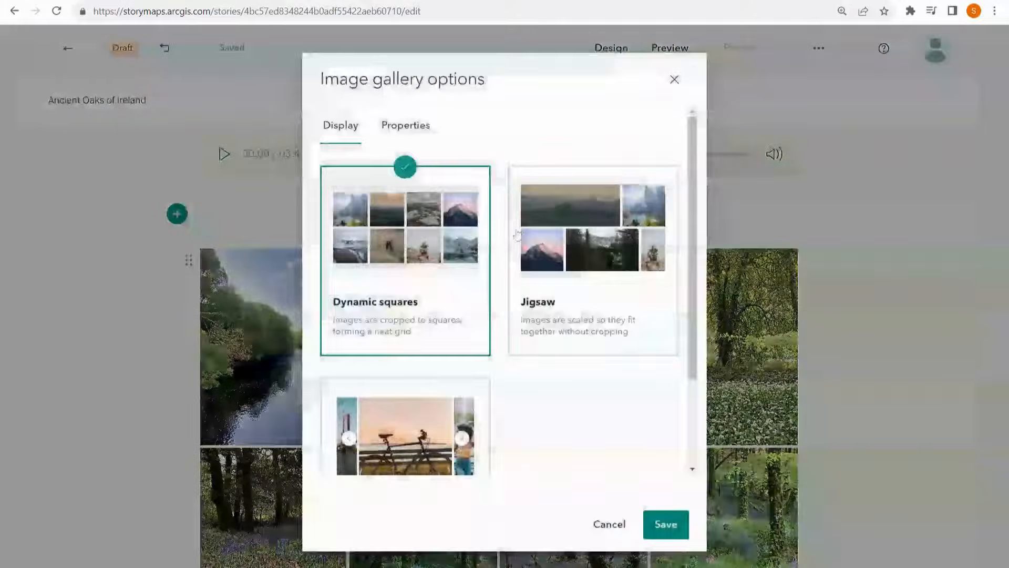
Switch the gallery layout to Filmstrip and save
scroll("down", 3)
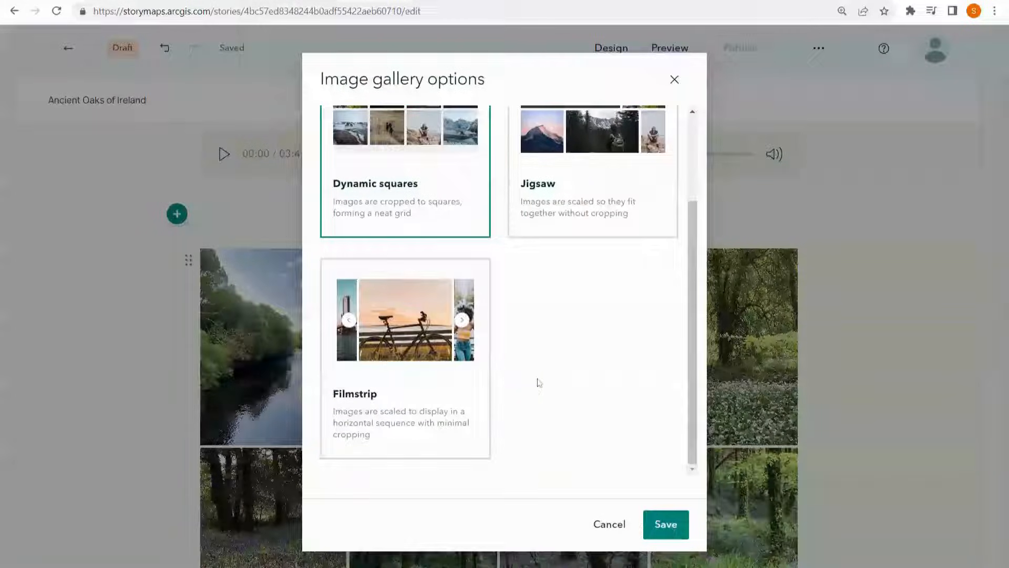
left_click(405, 320)
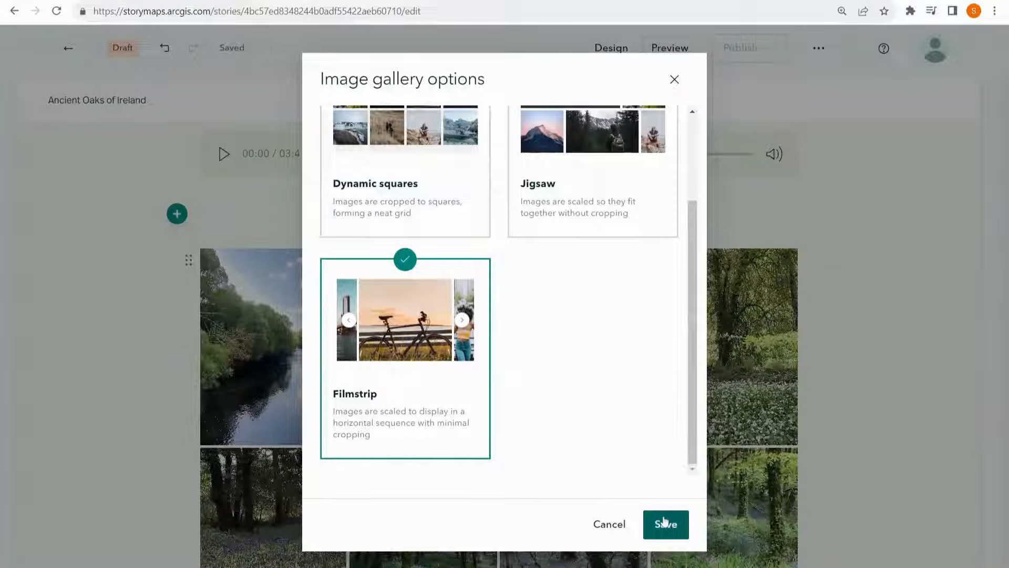
left_click(666, 524)
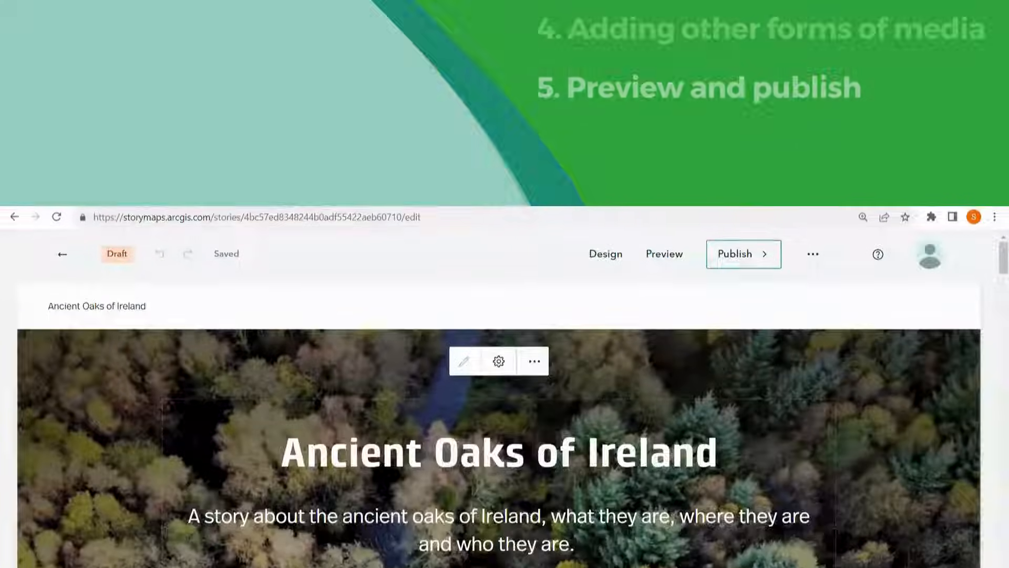
Jump to the 'Biodiversity supported by oak trees' sidecar and show its woodpecker slide
scroll("down", 3)
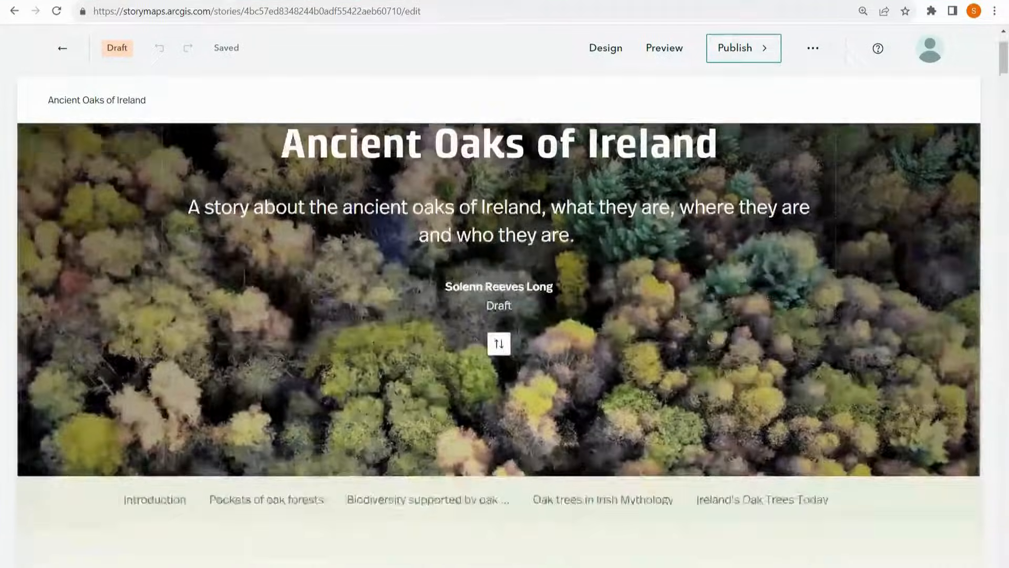
scroll("down", 3)
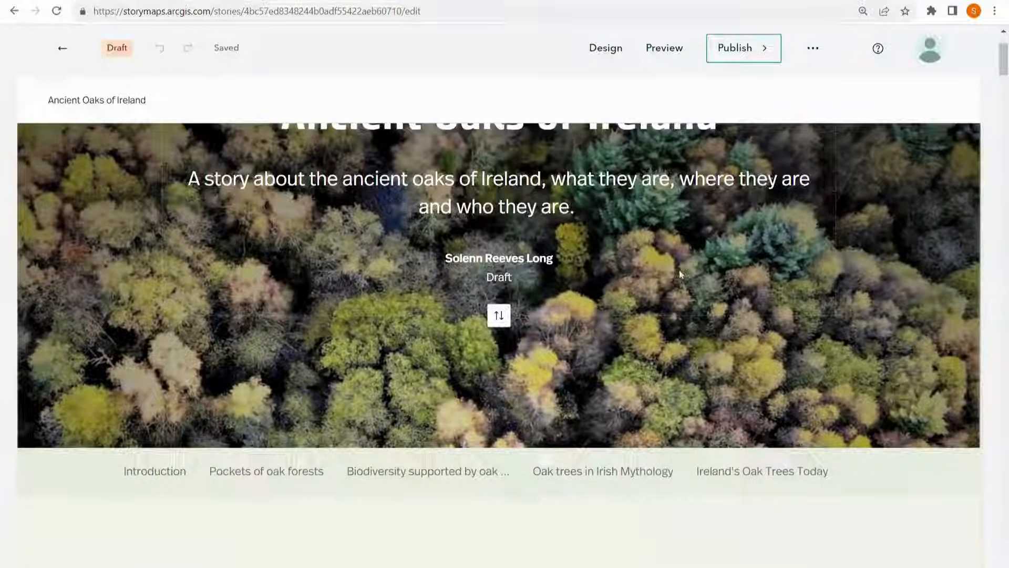
scroll("down", 3)
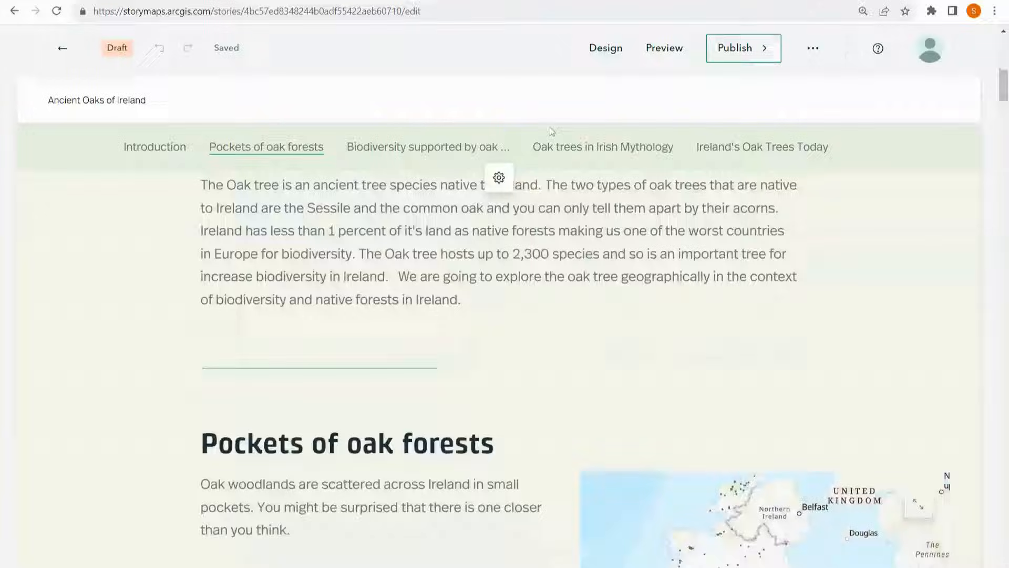
left_click(428, 147)
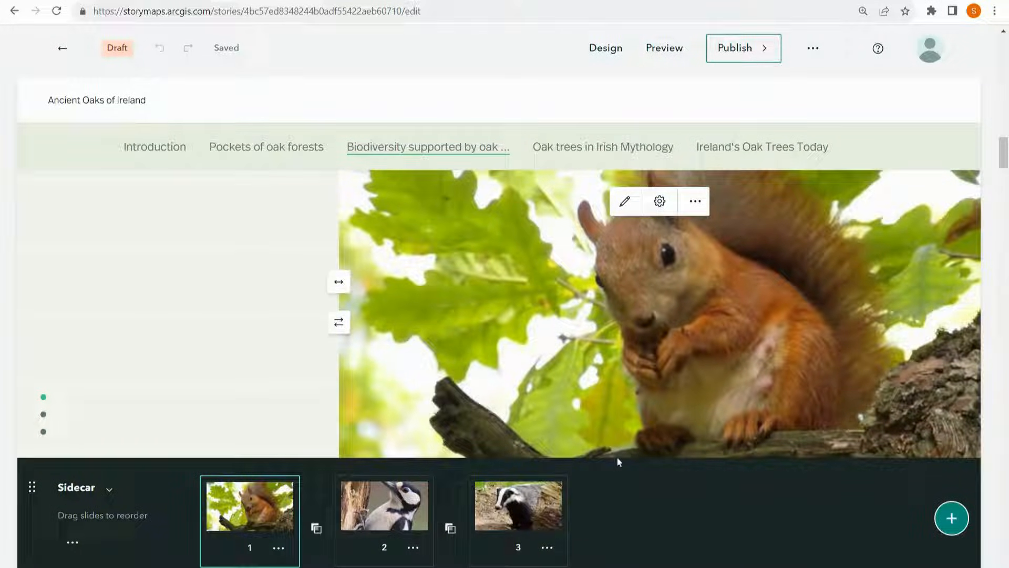
left_click(383, 504)
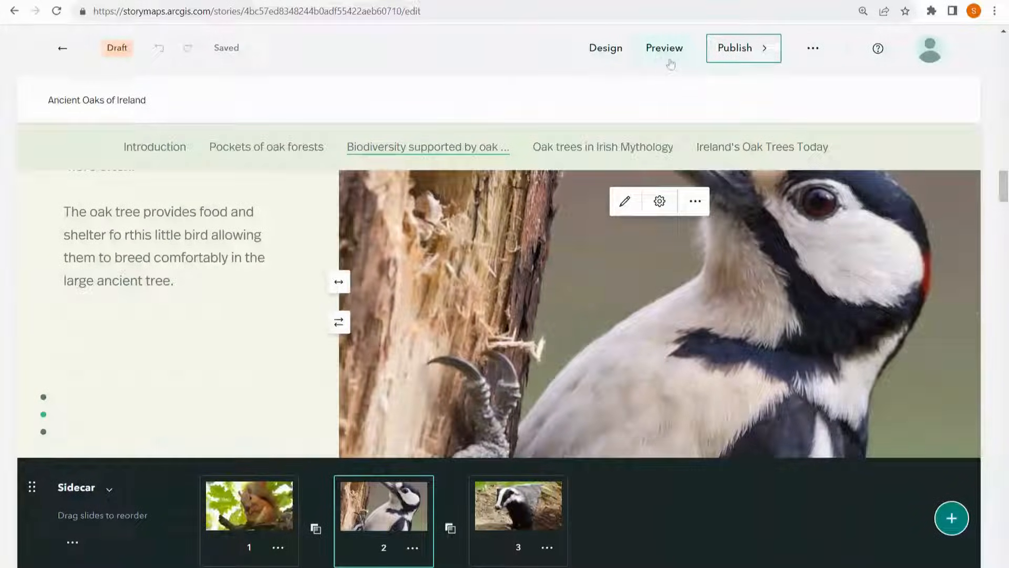
Preview the story, visit its sections, and zoom the mythology map to Brian Boru's Oak Tree
left_click(663, 48)
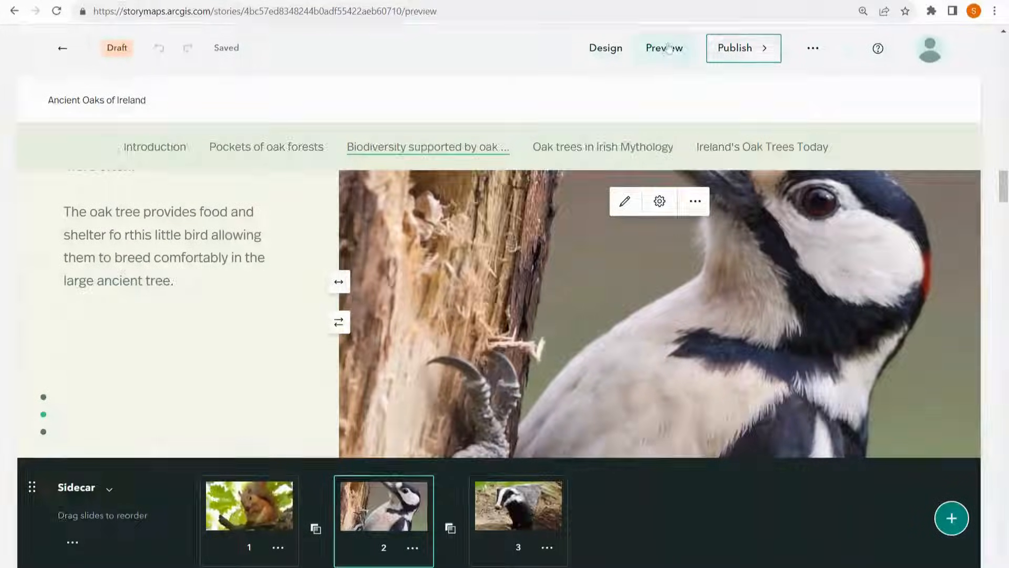
left_click(663, 48)
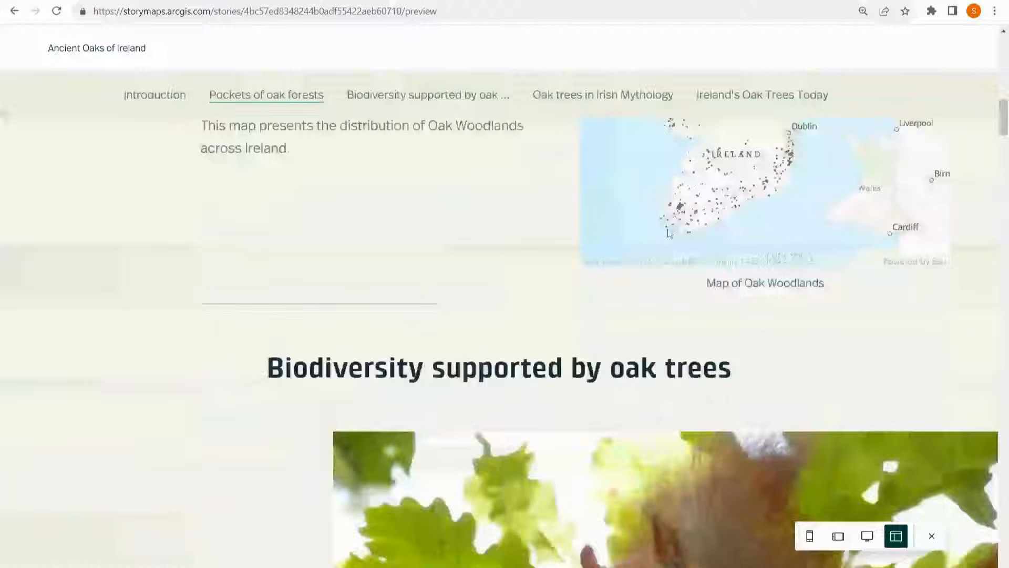
left_click(427, 94)
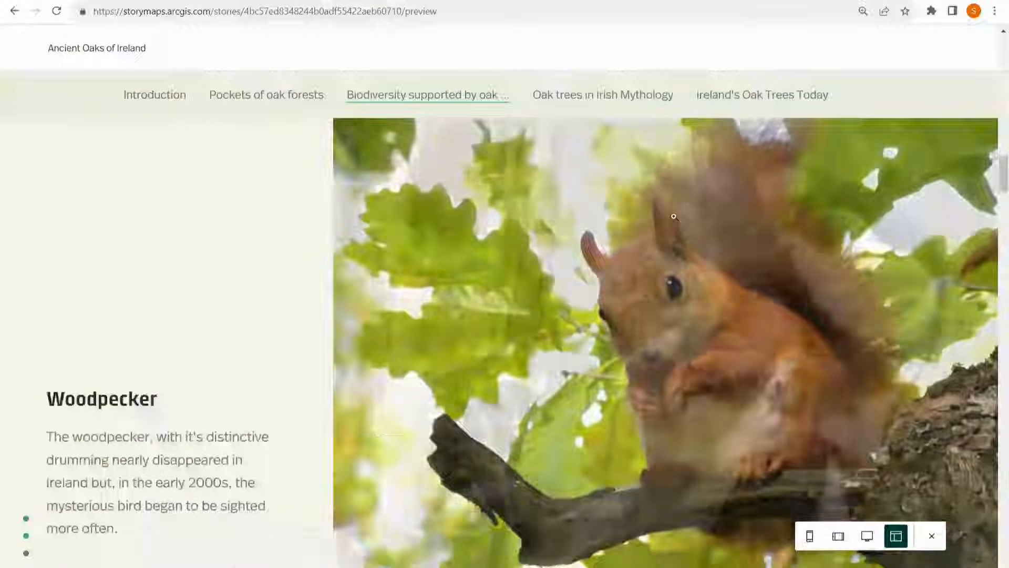
scroll("down", 3)
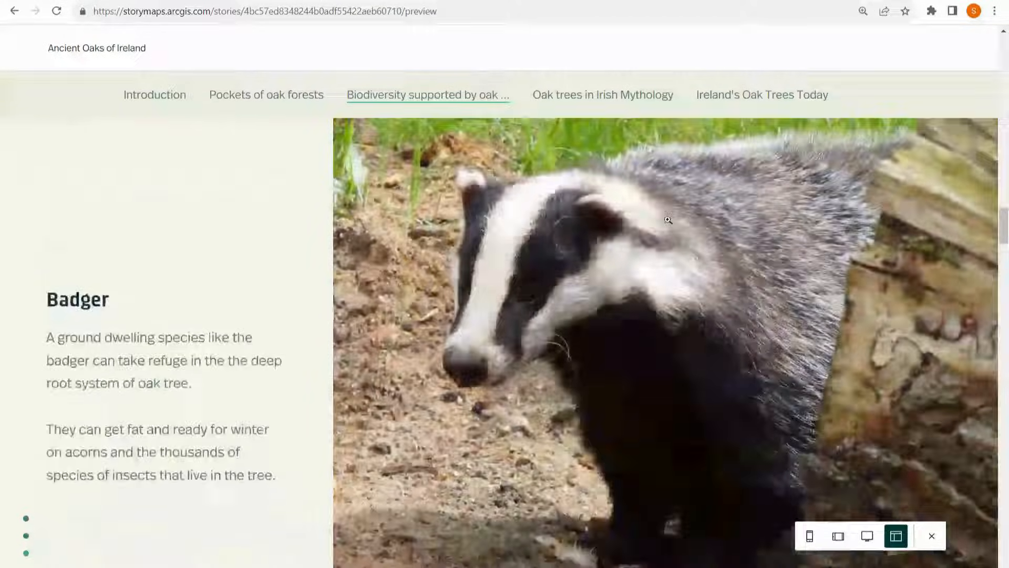
left_click(602, 95)
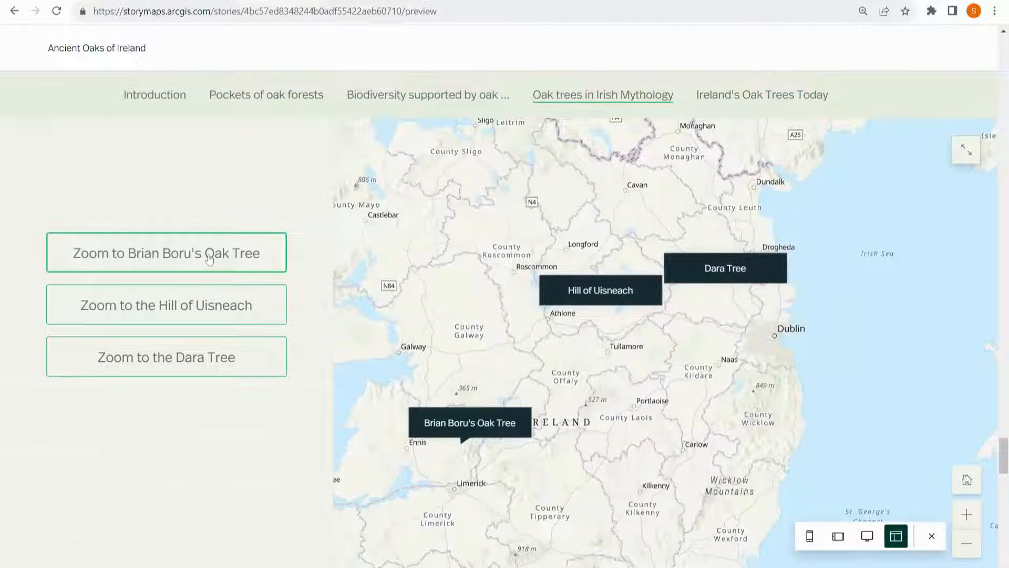
left_click(166, 304)
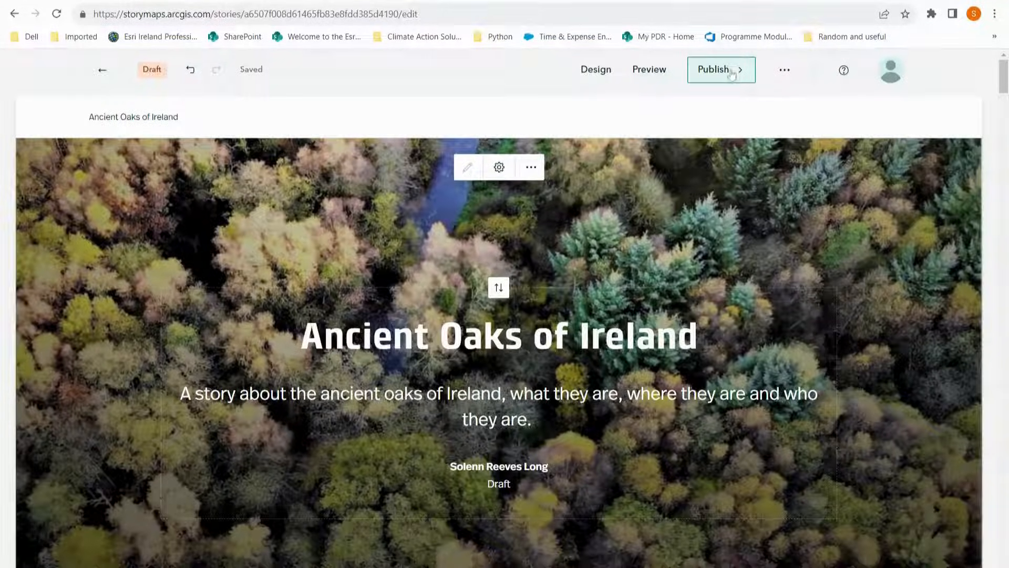
Publish the Ancient Oaks of Ireland story with sharing set to Organization
left_click(721, 70)
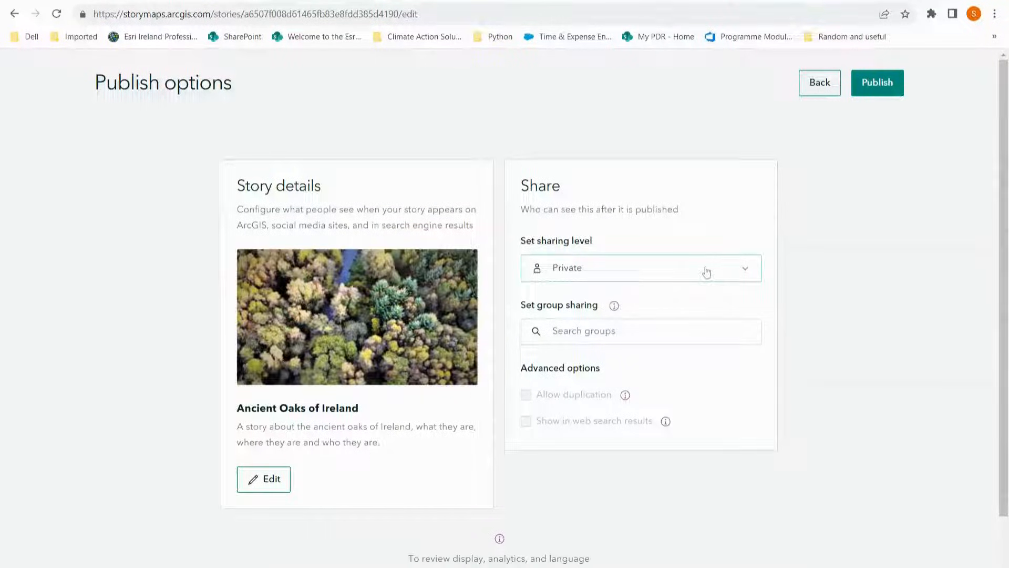
left_click(640, 267)
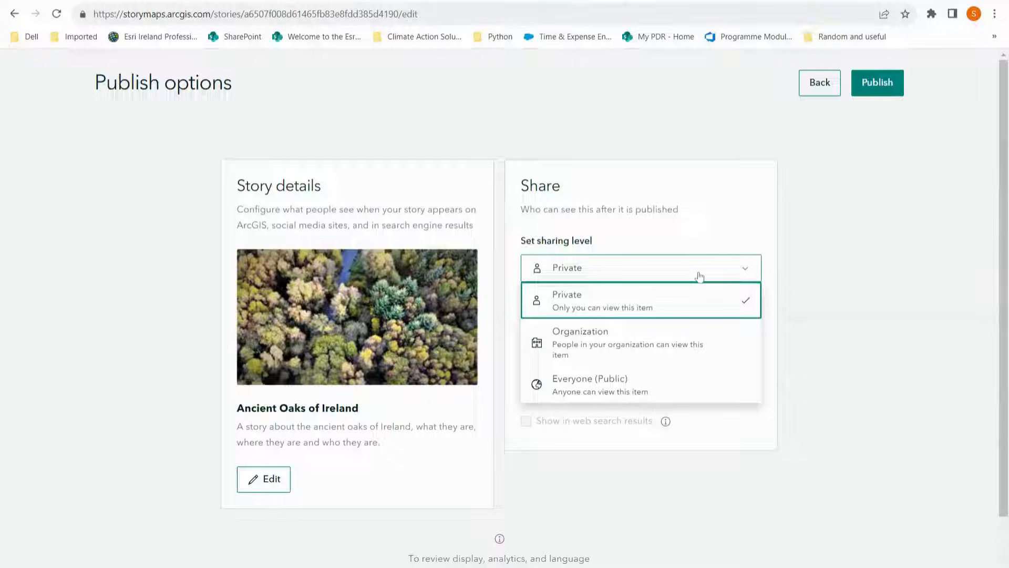
mouse_move(628, 332)
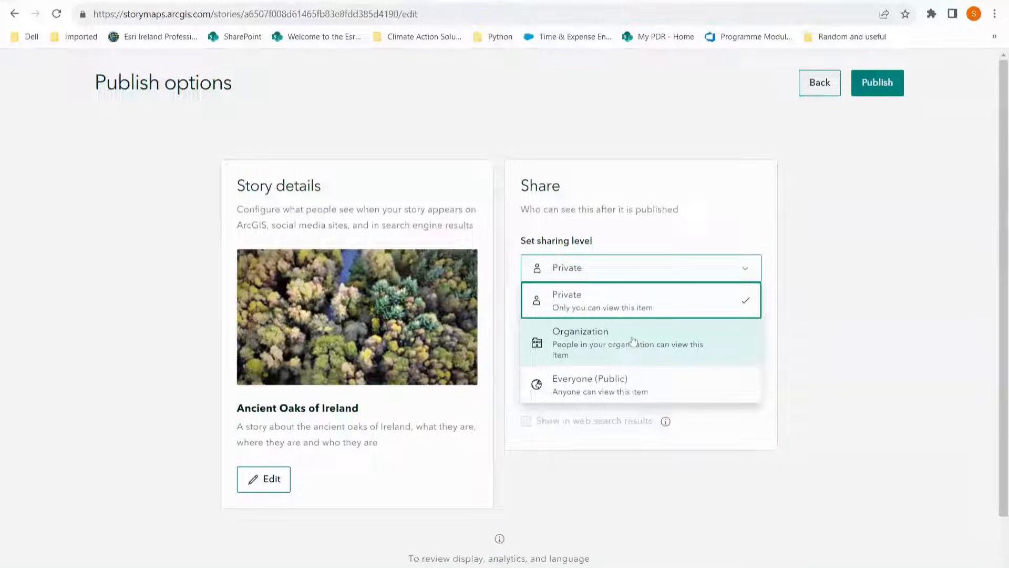
mouse_move(617, 385)
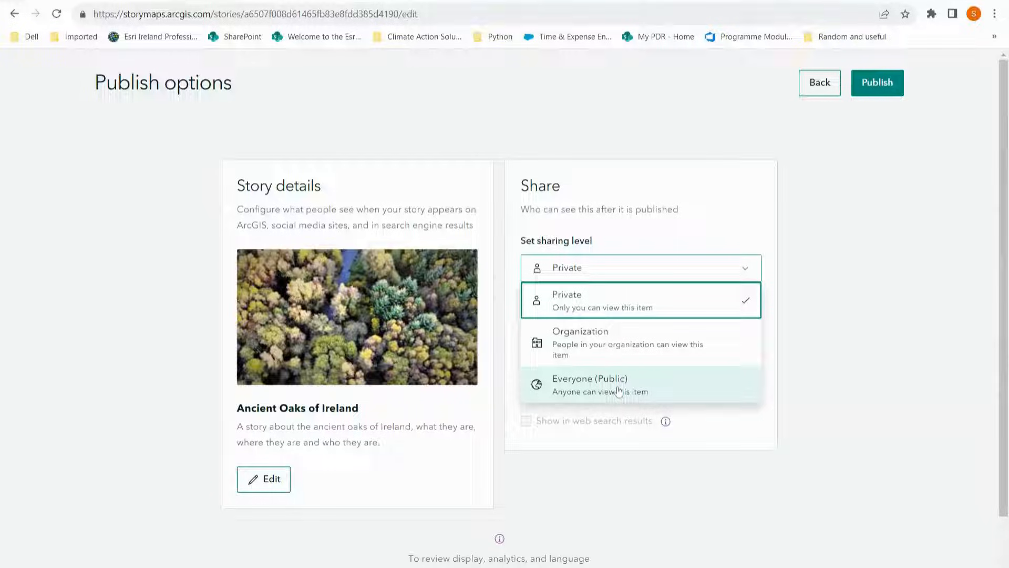
left_click(580, 331)
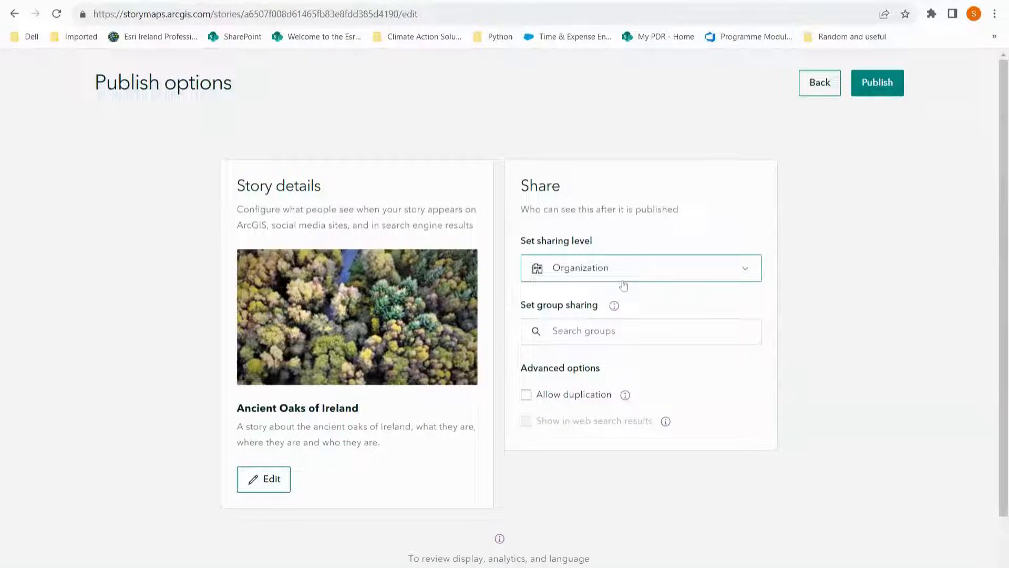
left_click(640, 331)
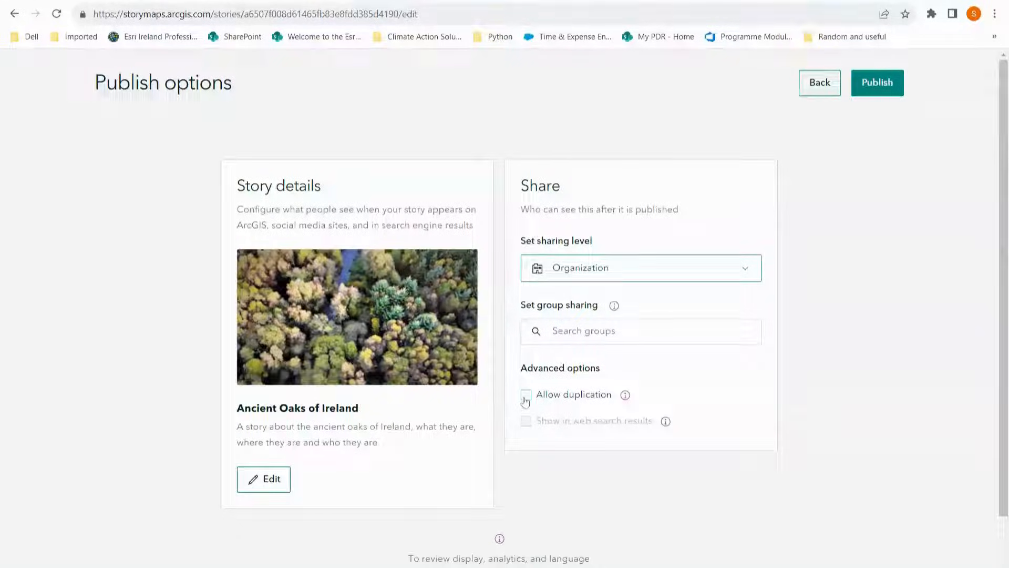
left_click(877, 83)
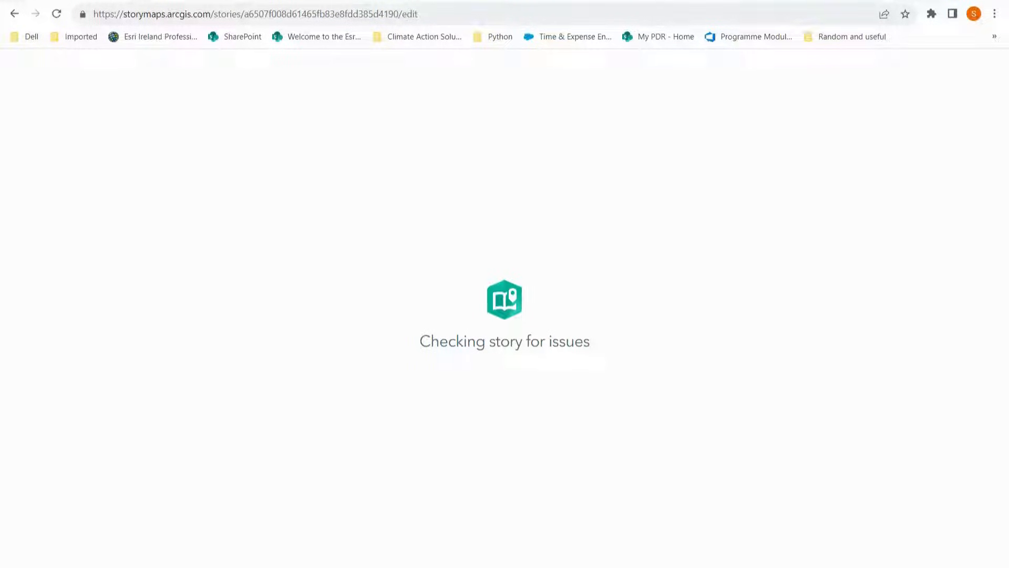